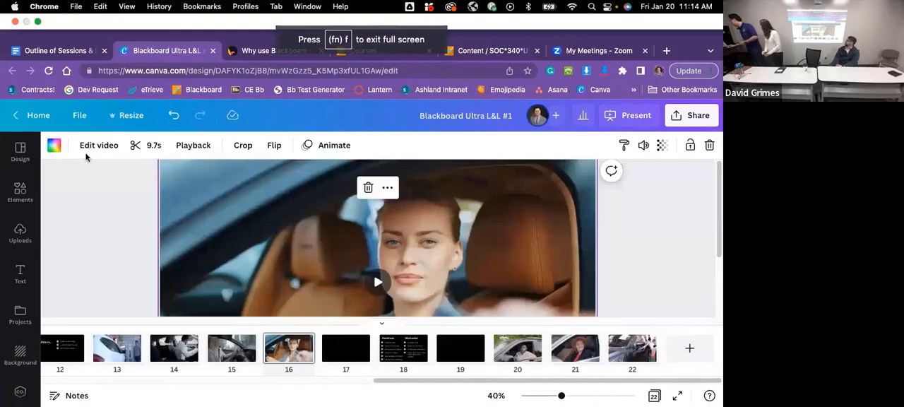
# Browse the Why use Blackboard Ultra? Padlet board, reading the Expanded Discussion Analytics and Mobile-Optimization posts
pyautogui.click(274, 14)
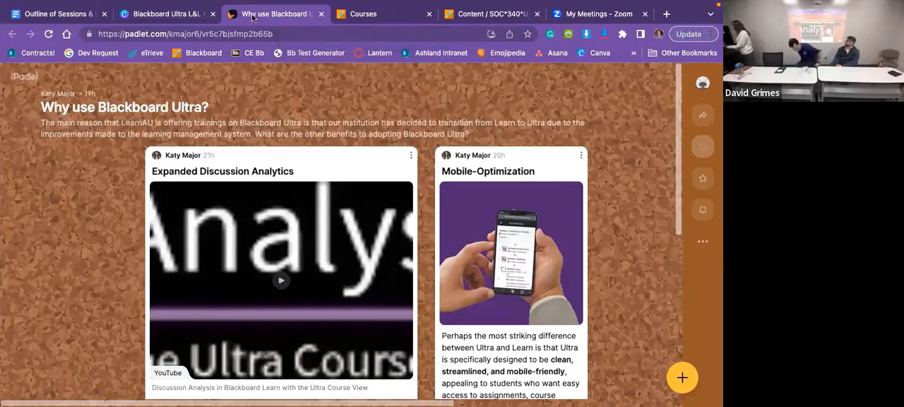
pyautogui.moveTo(633, 178)
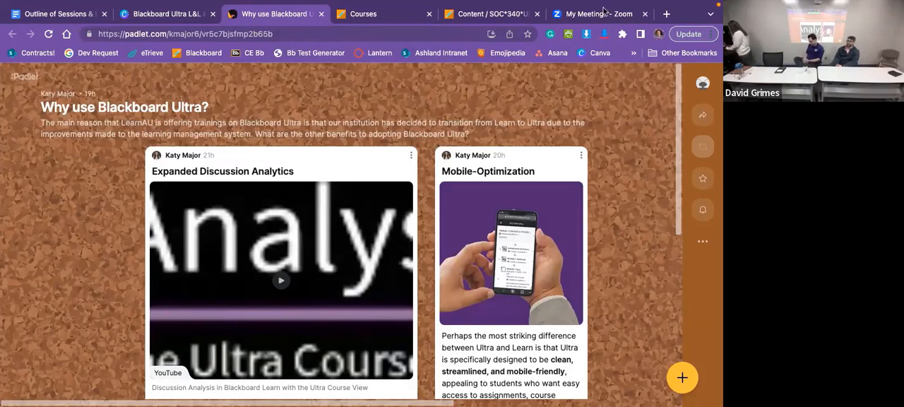
pyautogui.moveTo(523, 161)
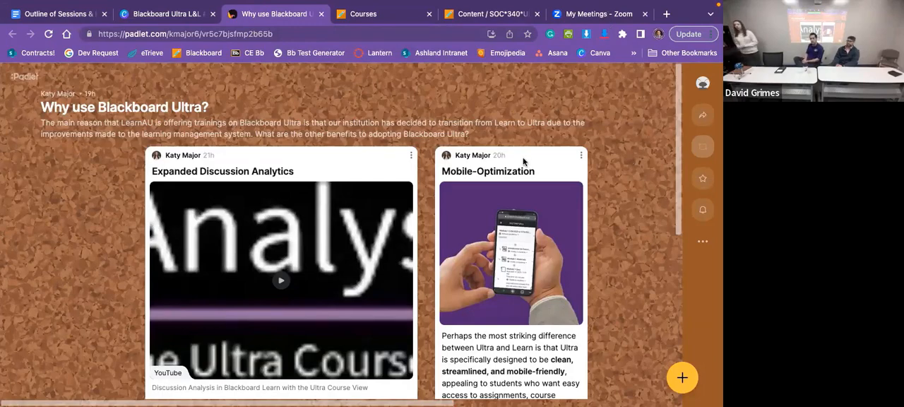
pyautogui.scroll(-3)
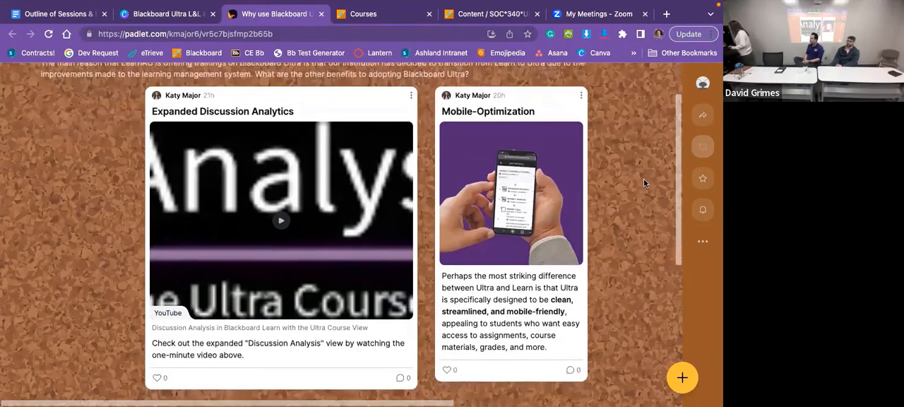
pyautogui.scroll(-3)
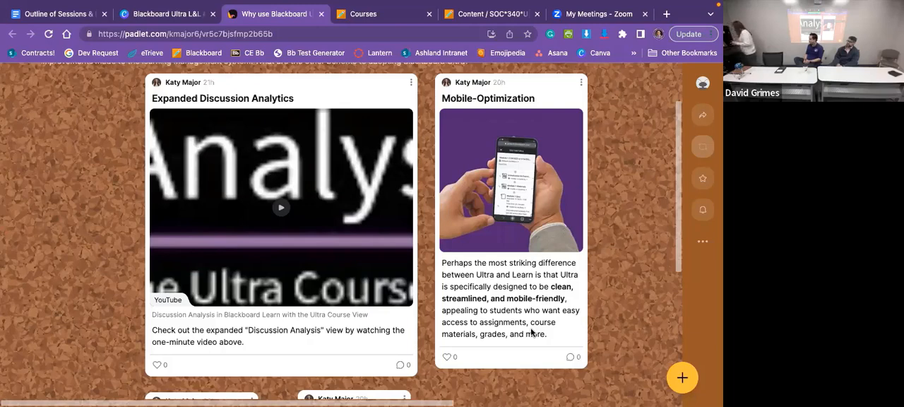
pyautogui.moveTo(522, 196)
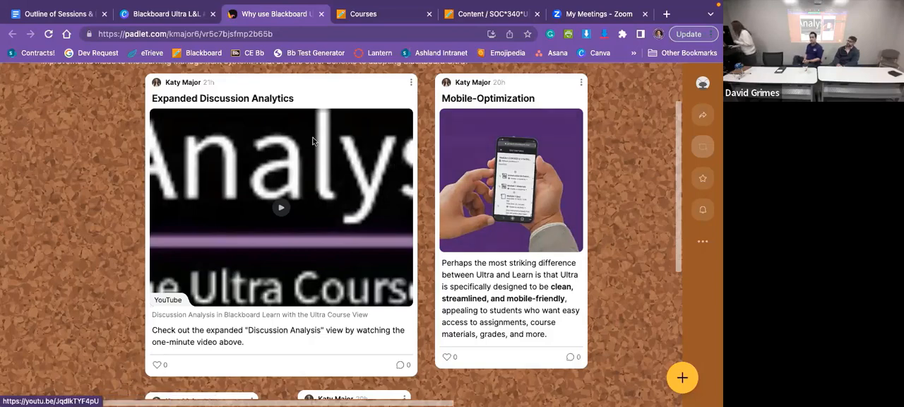
pyautogui.scroll(3)
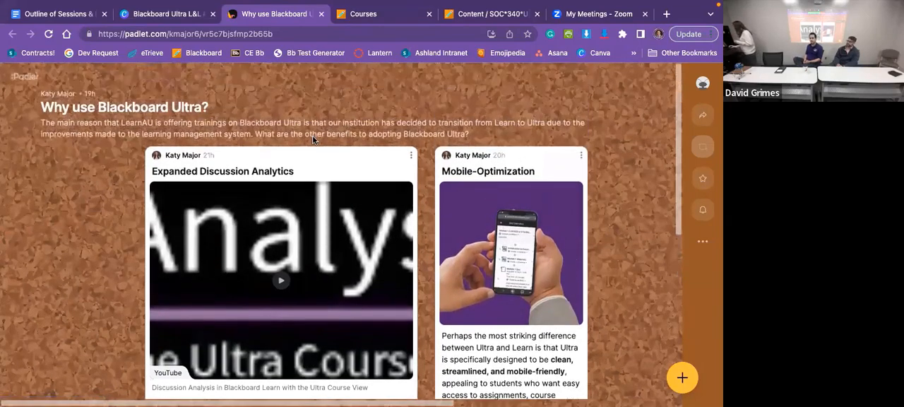
pyautogui.scroll(-3)
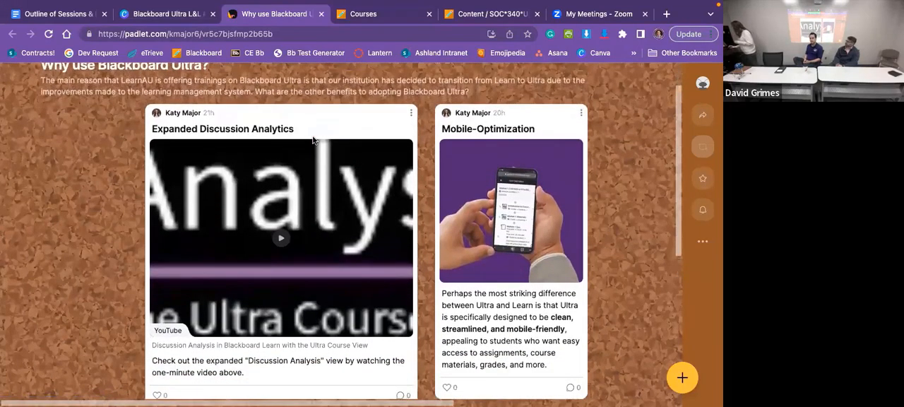
pyautogui.scroll(-3)
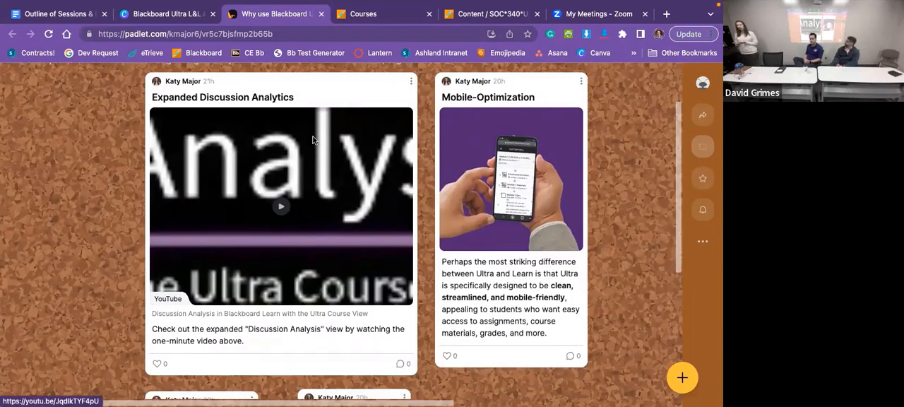
pyautogui.moveTo(452, 105)
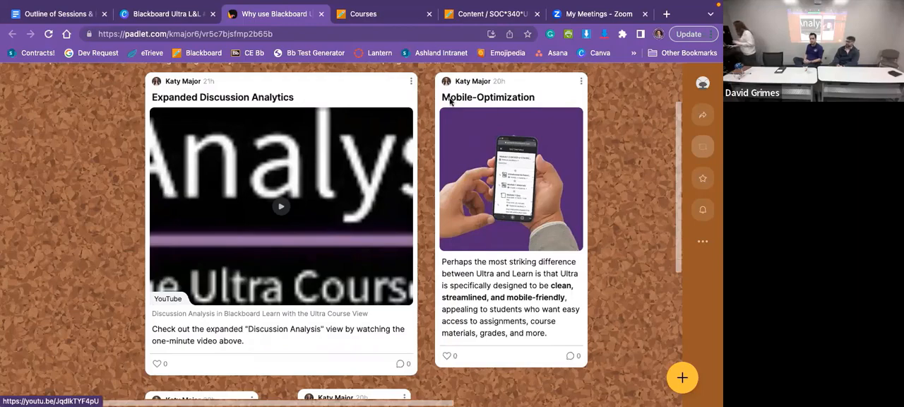
pyautogui.scroll(-3)
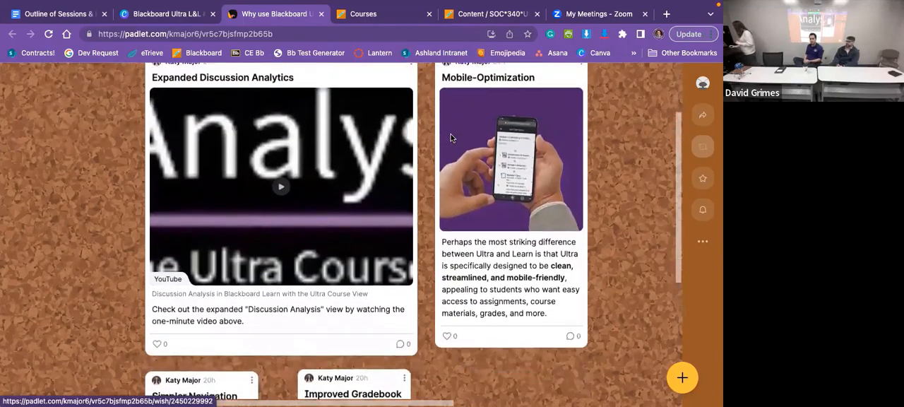
pyautogui.scroll(3)
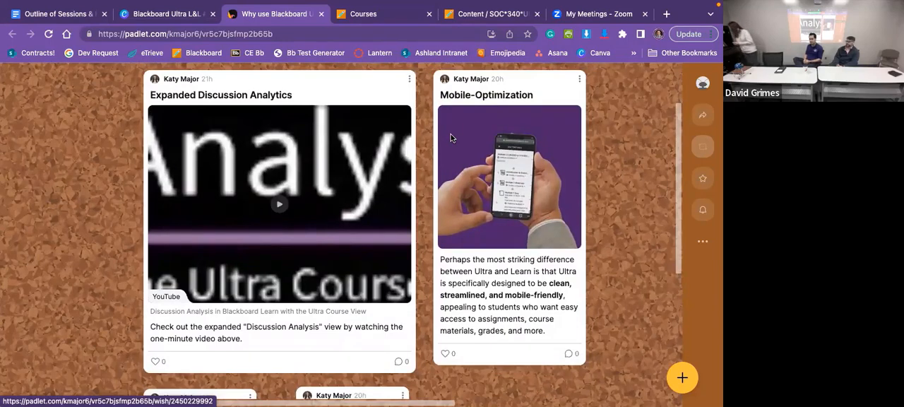
pyautogui.moveTo(243, 338)
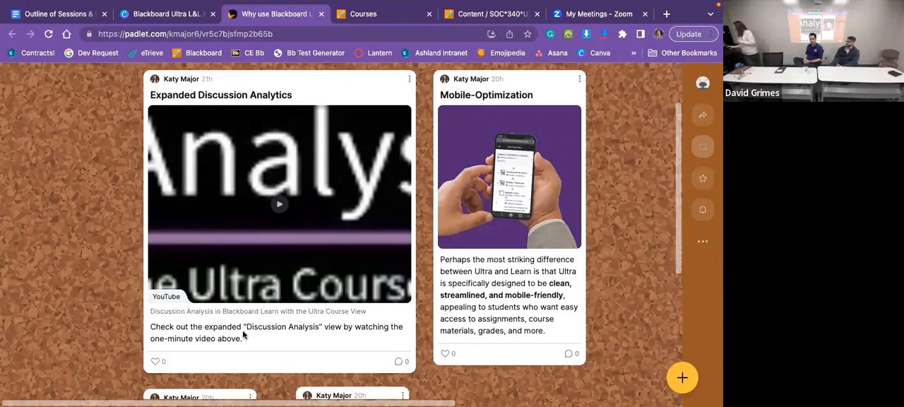
pyautogui.moveTo(246, 164)
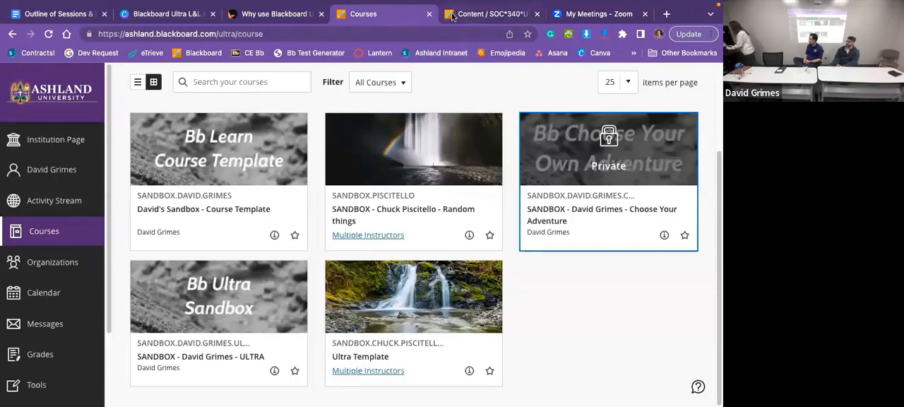
pyautogui.click(487, 15)
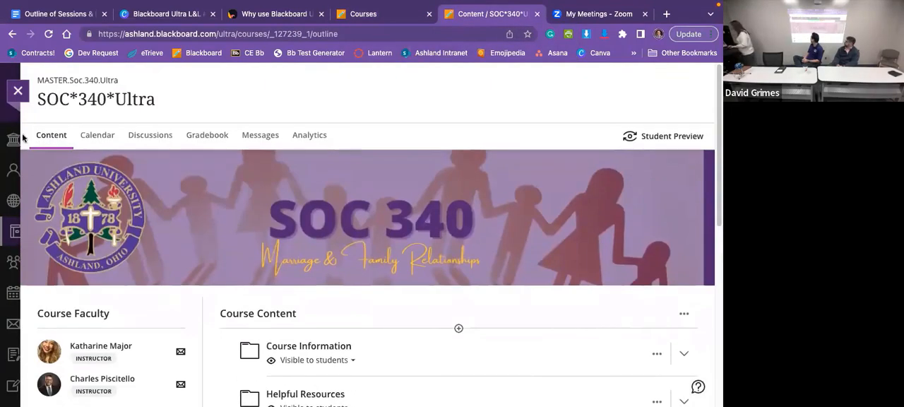
pyautogui.click(150, 135)
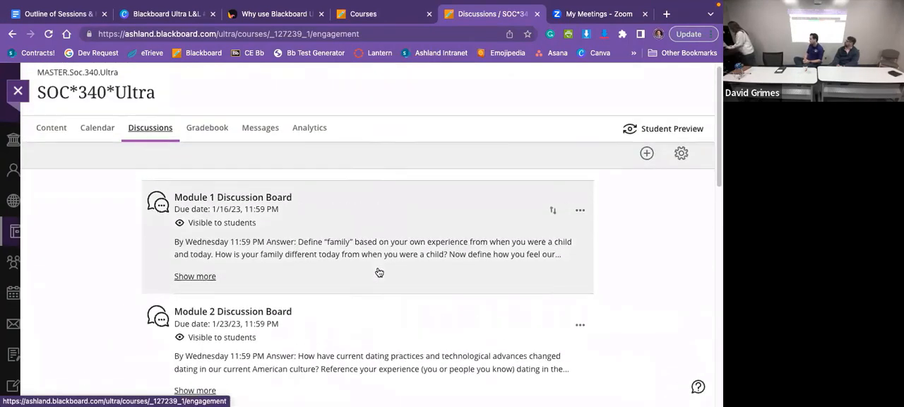
pyautogui.moveTo(381, 278)
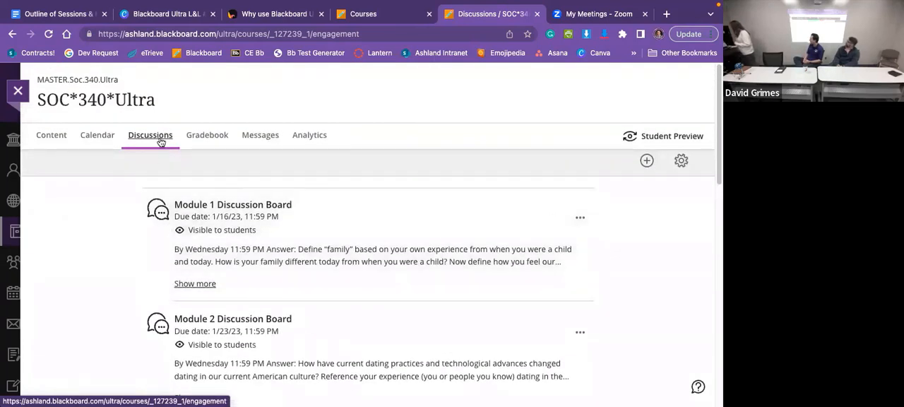
pyautogui.moveTo(310, 135)
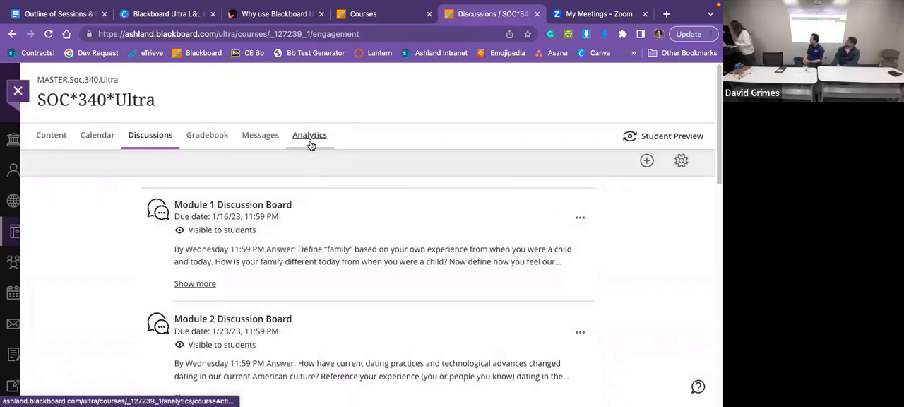
pyautogui.click(309, 135)
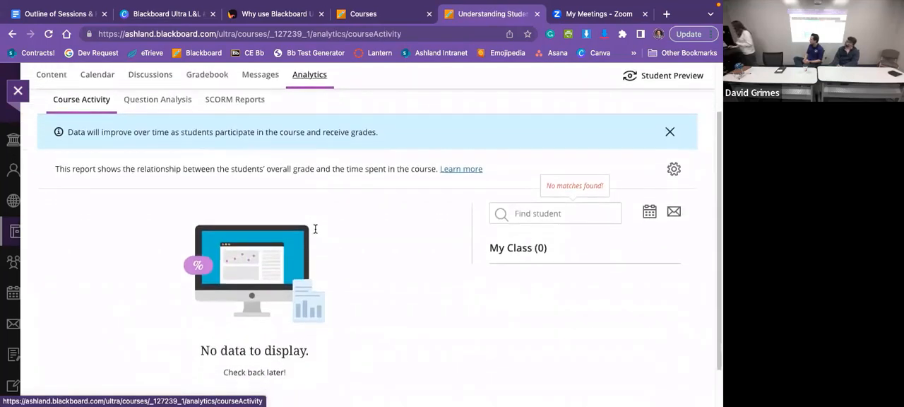
pyautogui.scroll(-3)
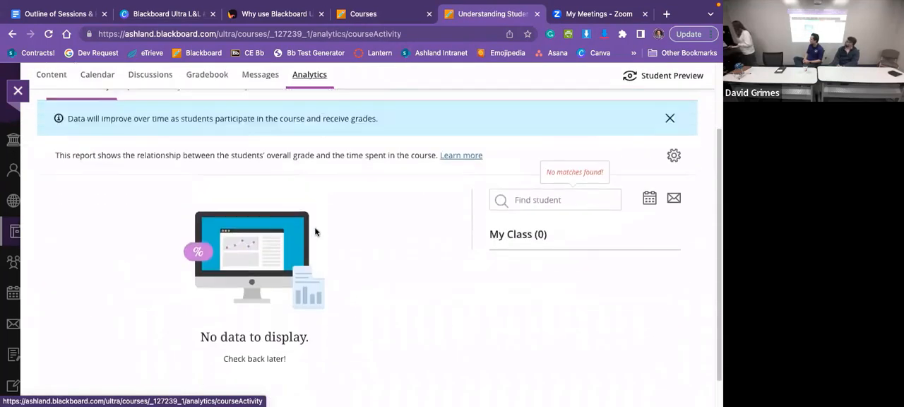
pyautogui.click(235, 161)
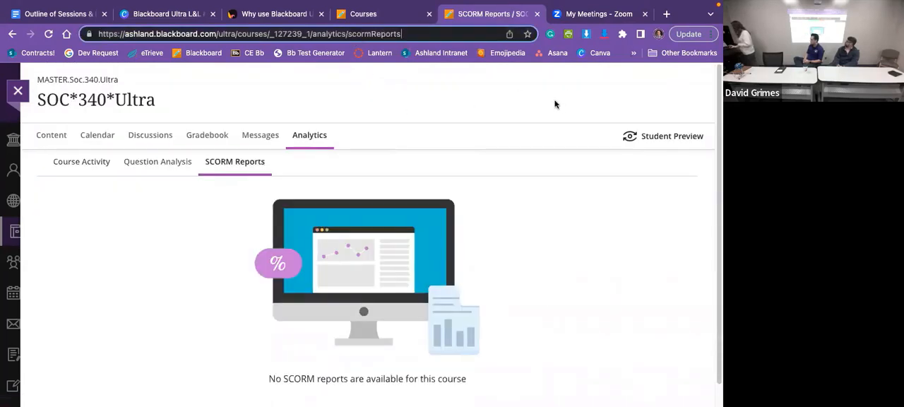
pyautogui.moveTo(236, 225)
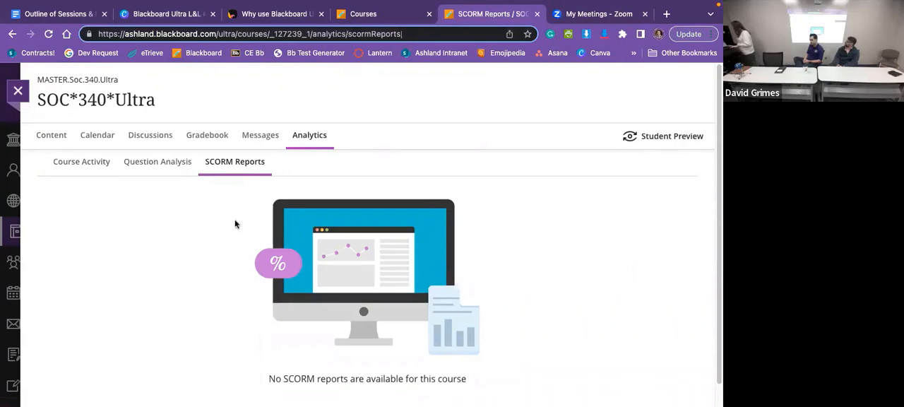
pyautogui.moveTo(309, 141)
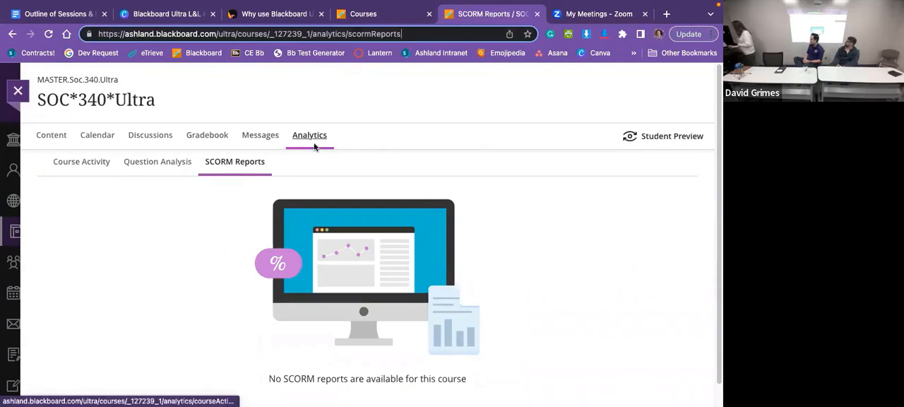
pyautogui.click(150, 135)
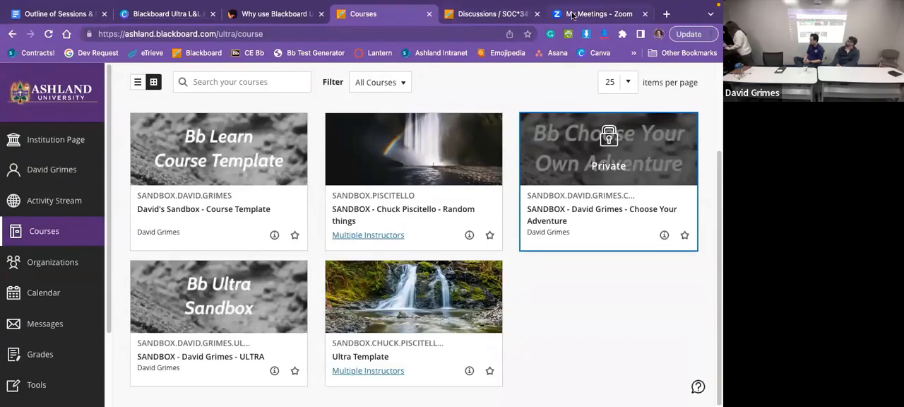
pyautogui.click(271, 14)
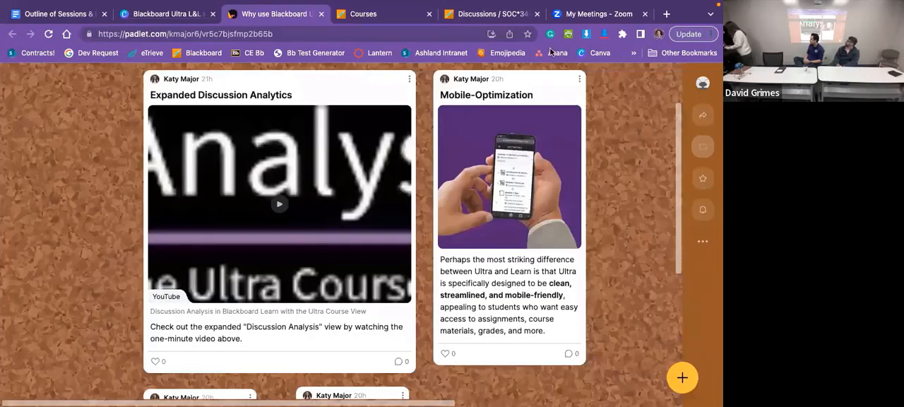
pyautogui.moveTo(257, 155)
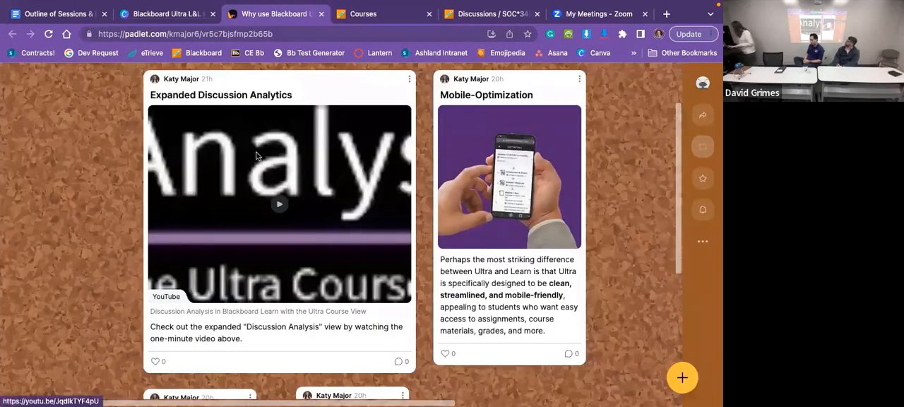
pyautogui.moveTo(308, 150)
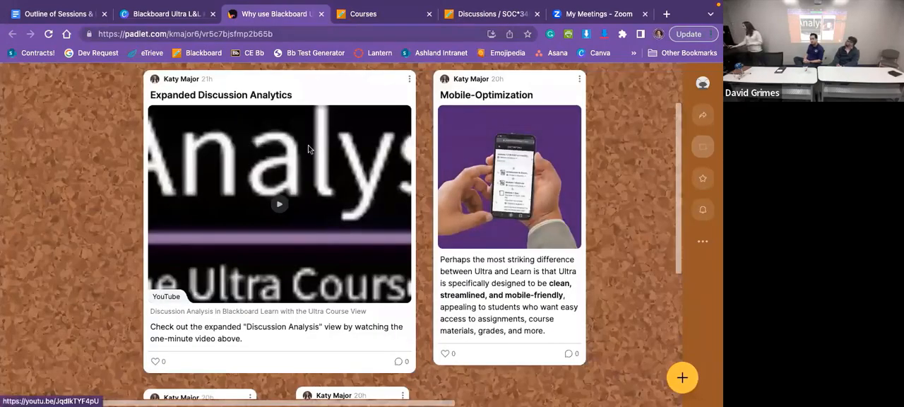
pyautogui.moveTo(291, 291)
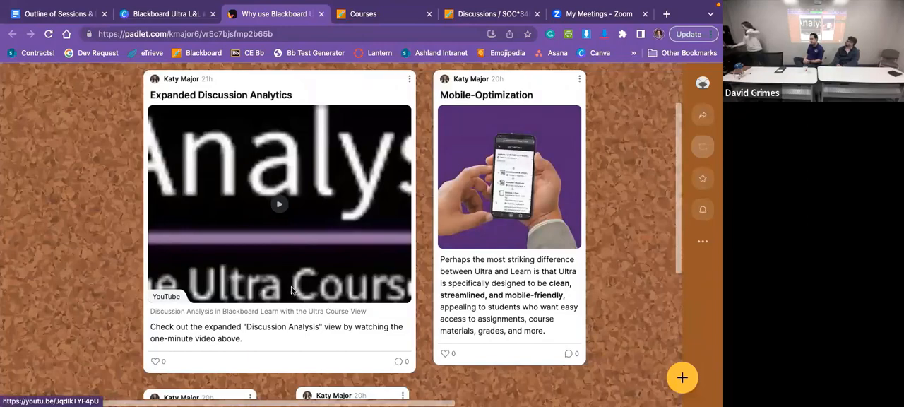
pyautogui.scroll(-3)
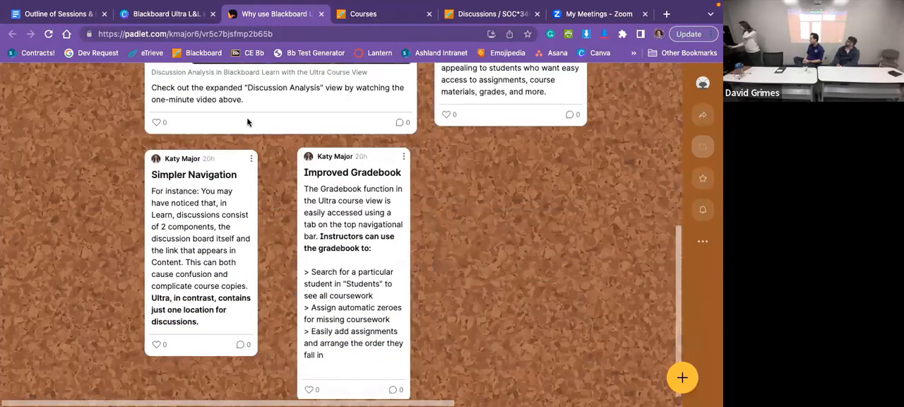
pyautogui.moveTo(177, 342)
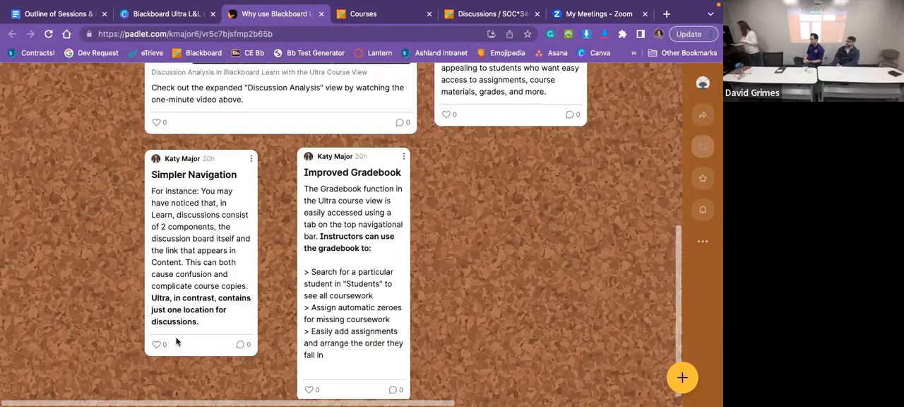
pyautogui.moveTo(417, 293)
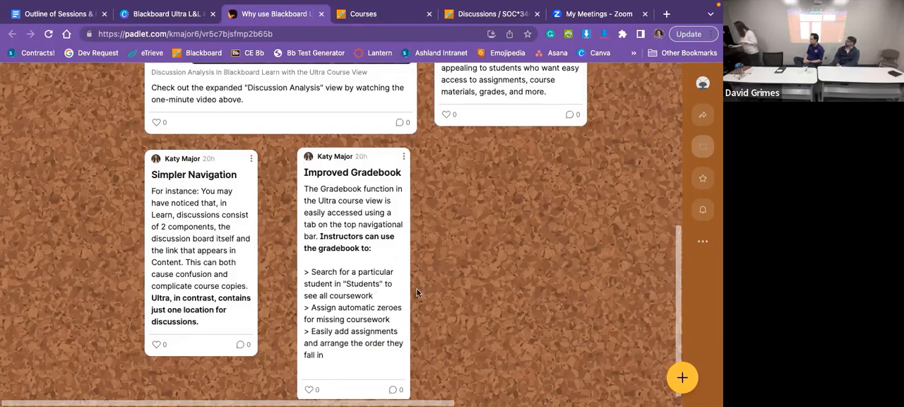
pyautogui.moveTo(384, 311)
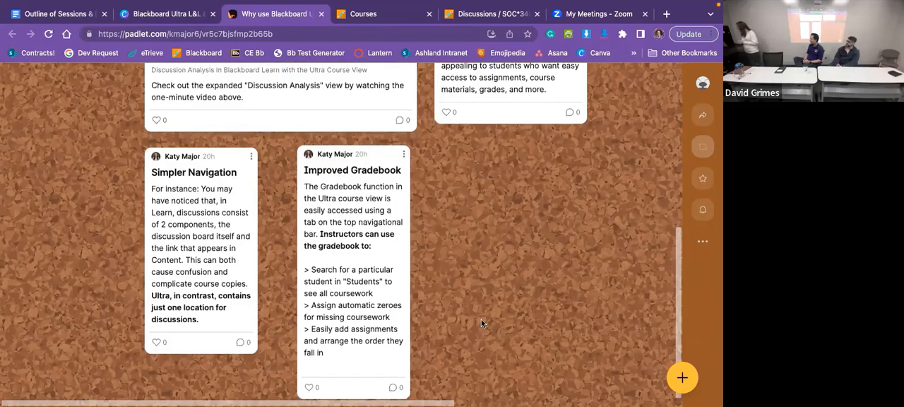
pyautogui.moveTo(365, 344)
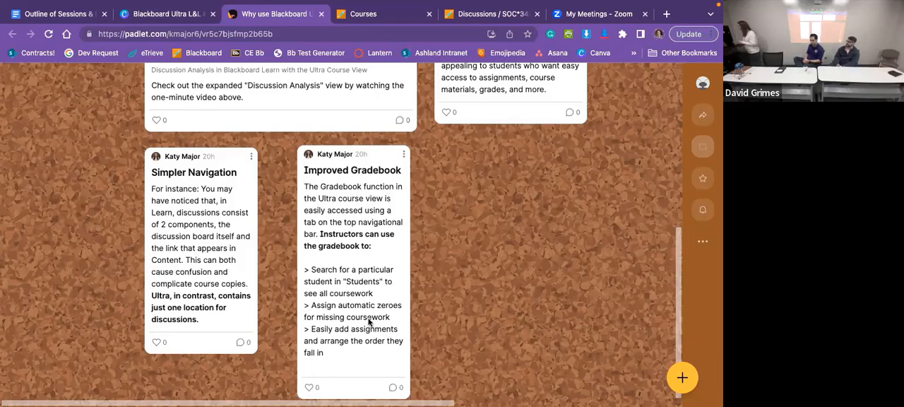
pyautogui.moveTo(435, 277)
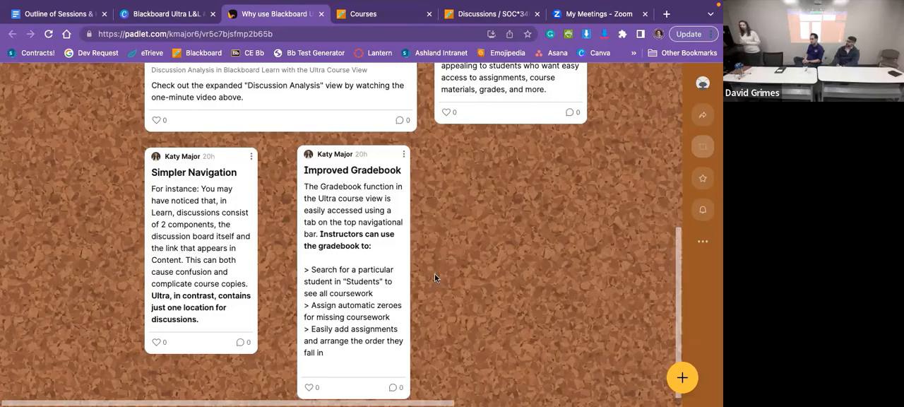
pyautogui.moveTo(663, 68)
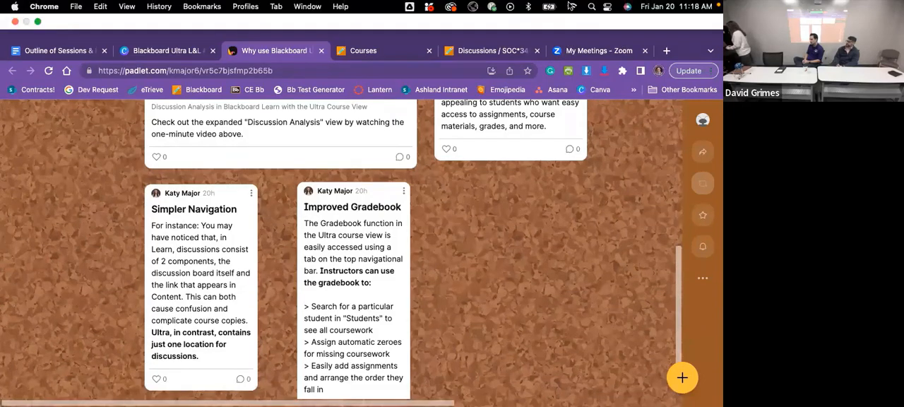
pyautogui.scroll(-3)
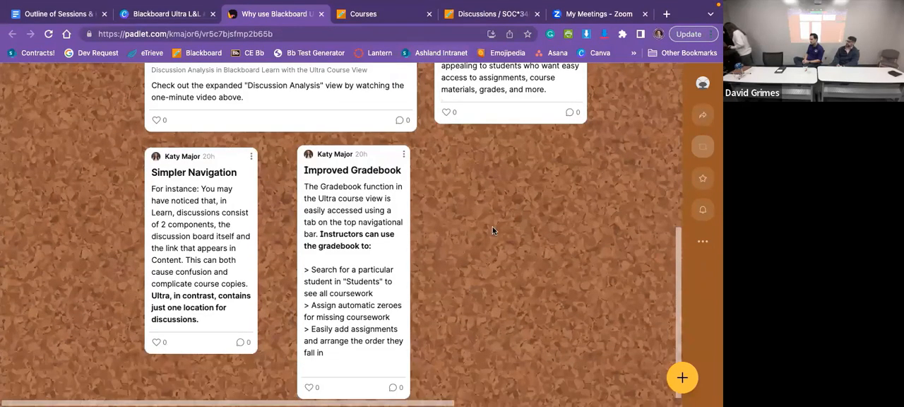
pyautogui.scroll(3)
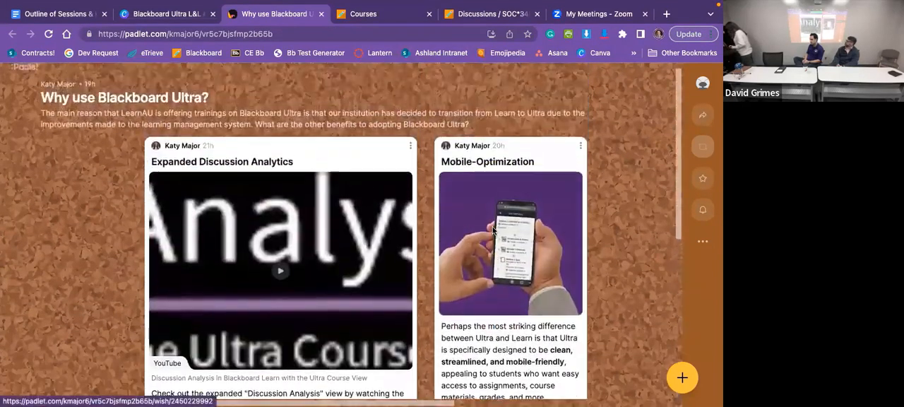
pyautogui.hscroll(3)
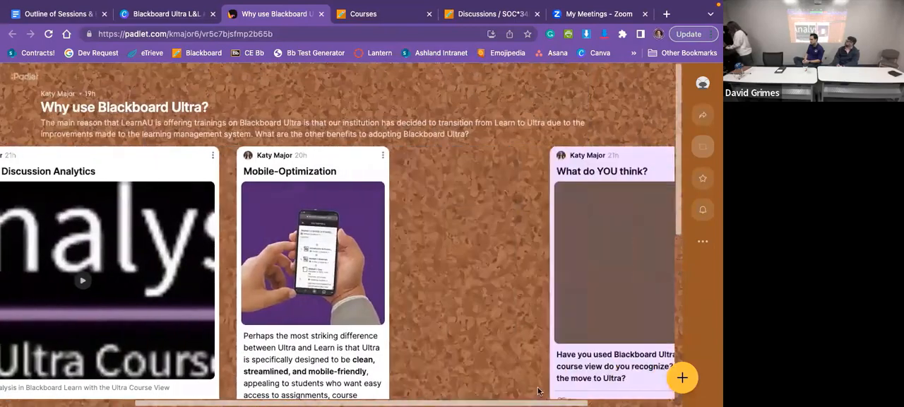
pyautogui.scroll(-3)
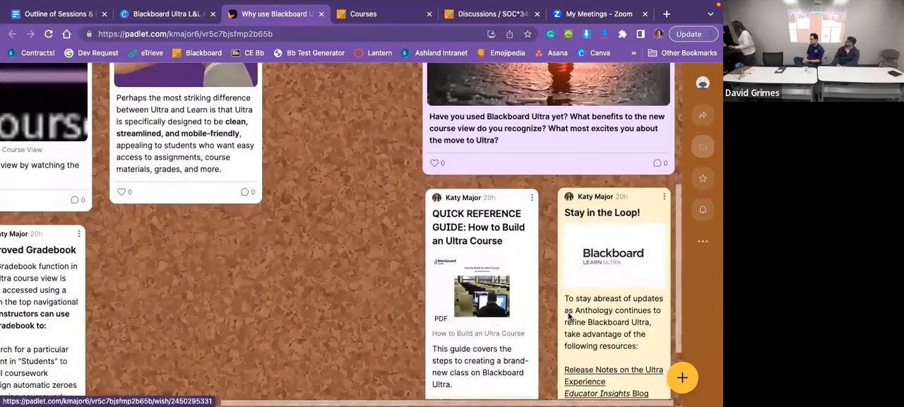
pyautogui.scroll(-3)
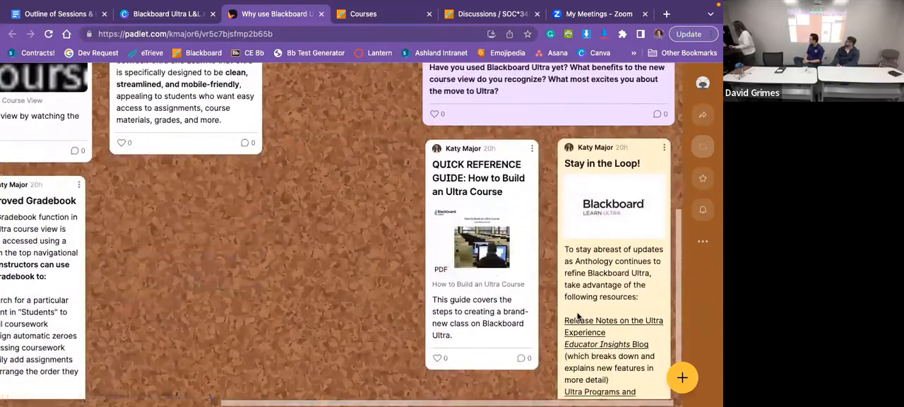
pyautogui.scroll(-3)
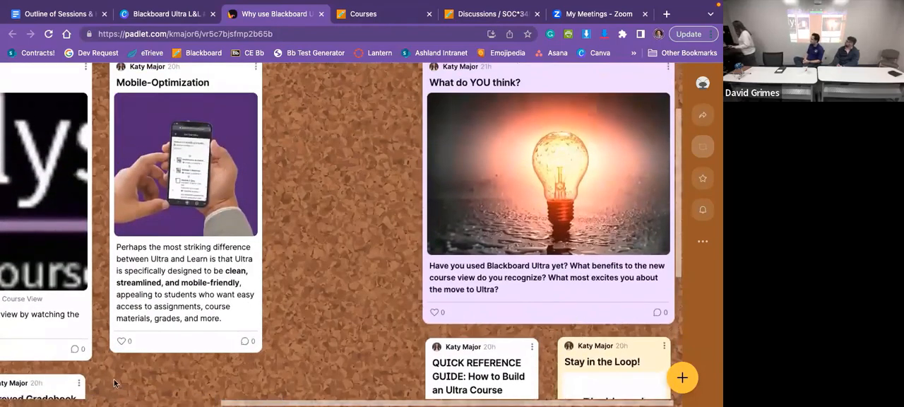
pyautogui.hscroll(-3)
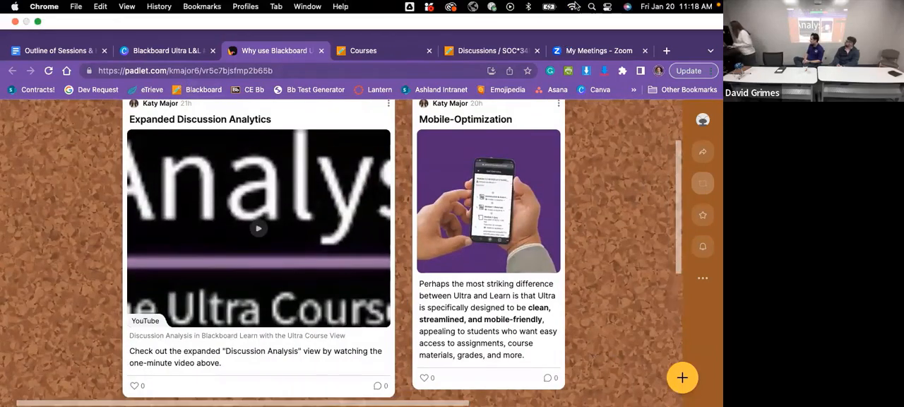
pyautogui.scroll(-3)
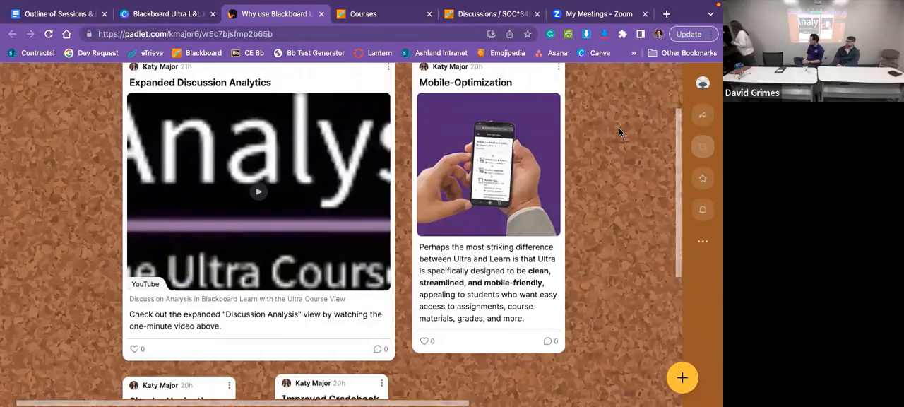
pyautogui.moveTo(582, 84)
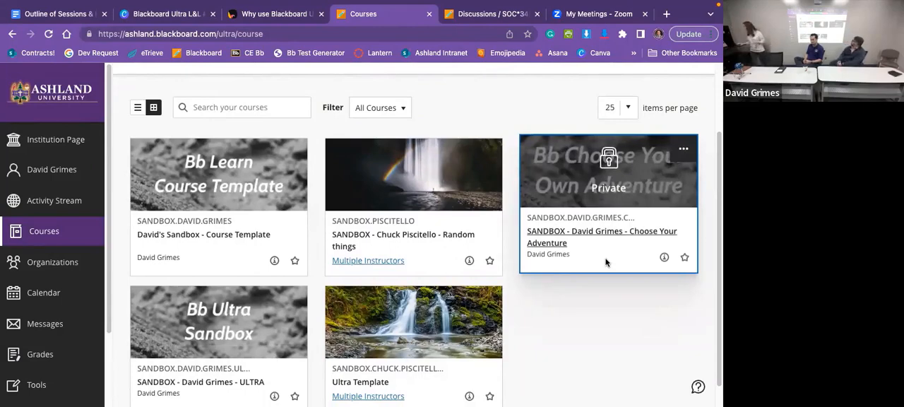
# Enter the SANDBOX Choose Your Own Adventure course, landing on its Announcements page
pyautogui.click(602, 237)
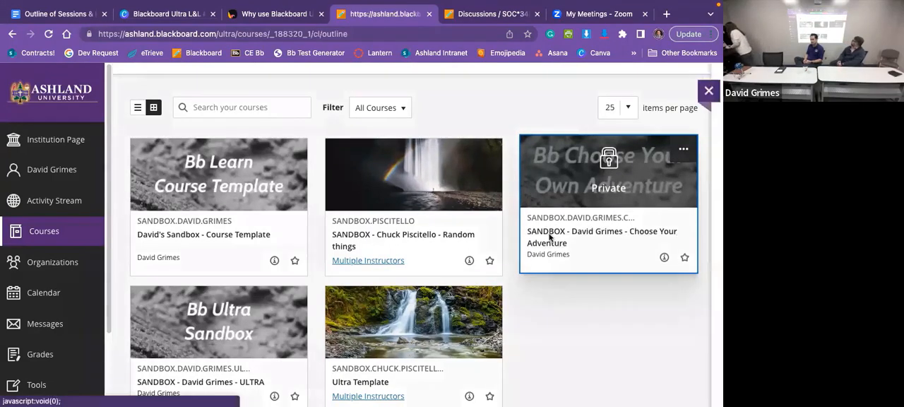
pyautogui.click(602, 238)
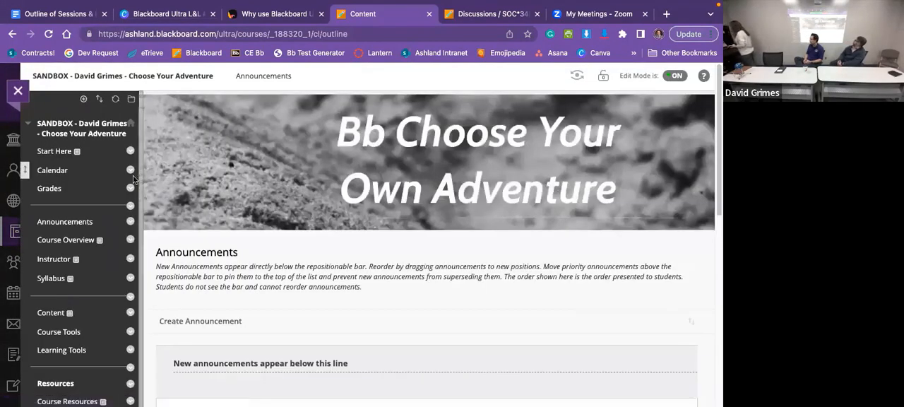
pyautogui.moveTo(175, 113)
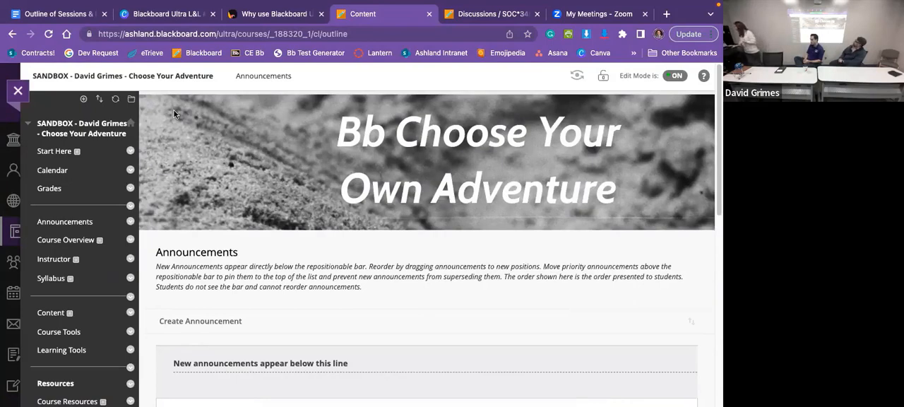
pyautogui.moveTo(71, 84)
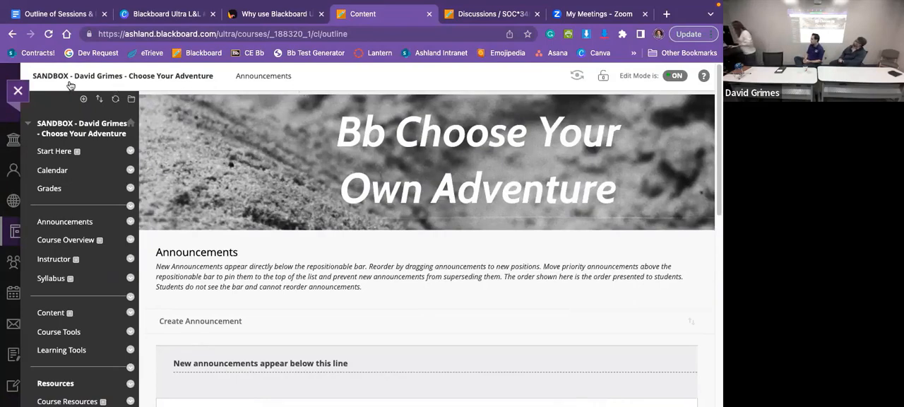
pyautogui.moveTo(452, 105)
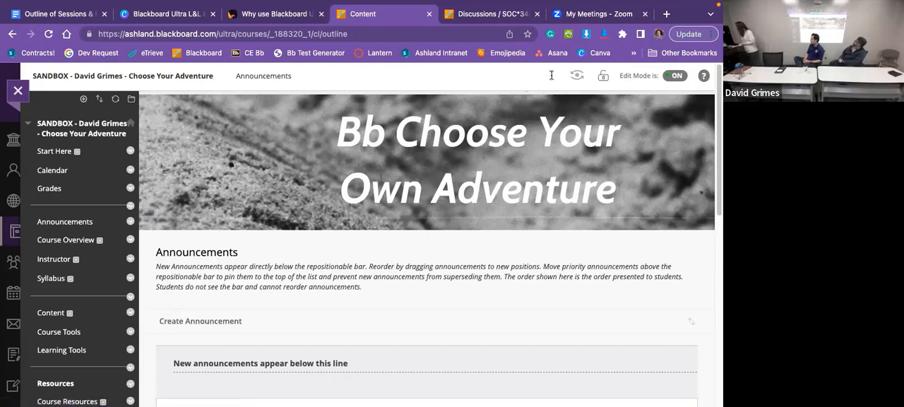
pyautogui.moveTo(603, 76)
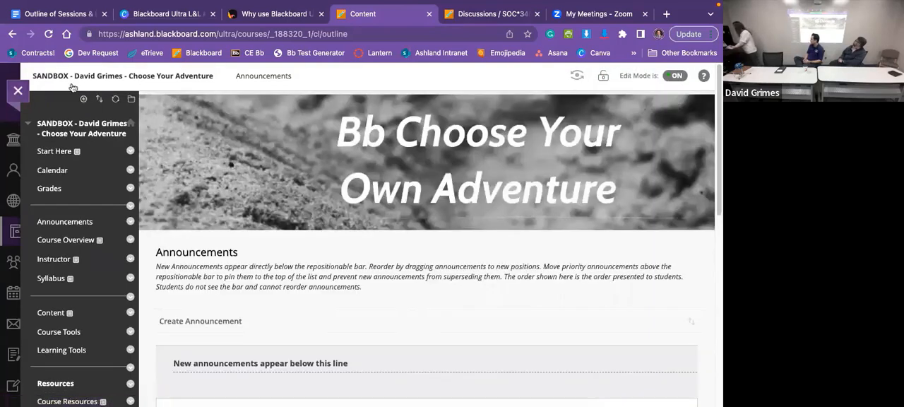
pyautogui.moveTo(552, 81)
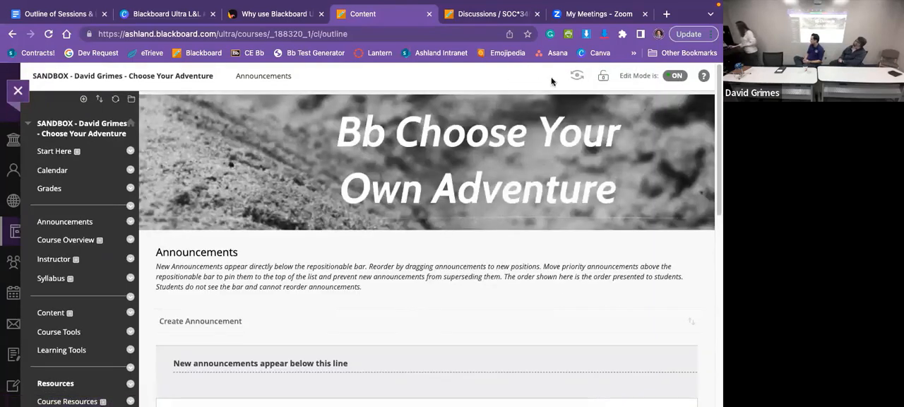
pyautogui.moveTo(531, 85)
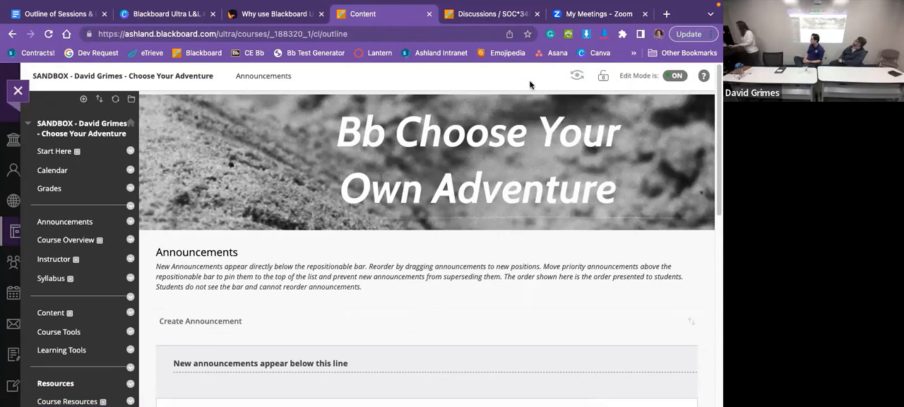
pyautogui.moveTo(228, 133)
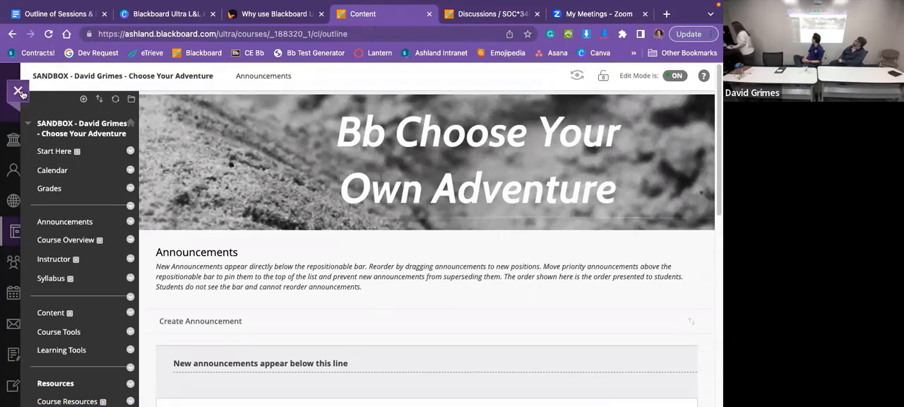
# From the courses list, make the Choose Your Adventure sandbox course private and confirm hiding it from students
pyautogui.click(19, 90)
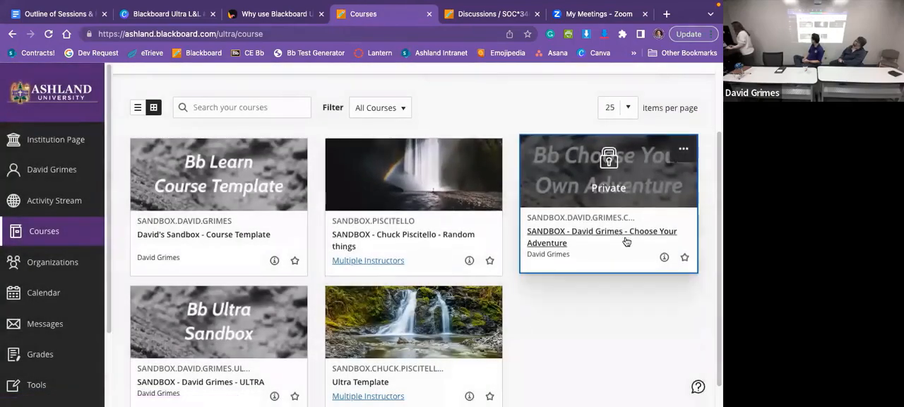
pyautogui.moveTo(685, 161)
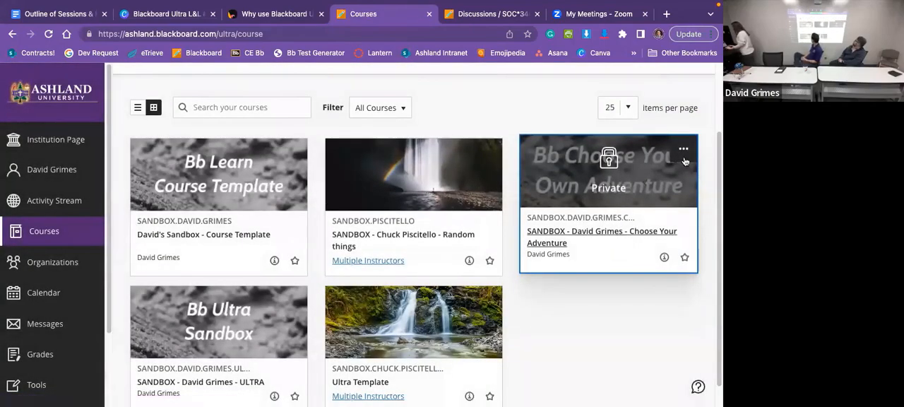
pyautogui.click(683, 149)
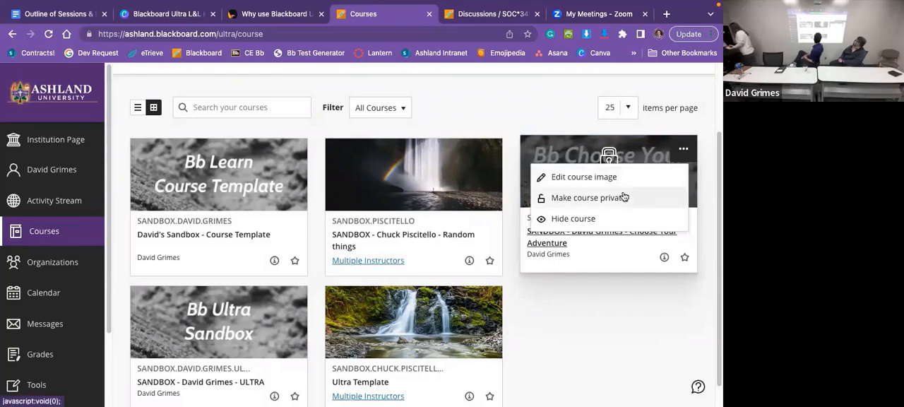
pyautogui.moveTo(616, 200)
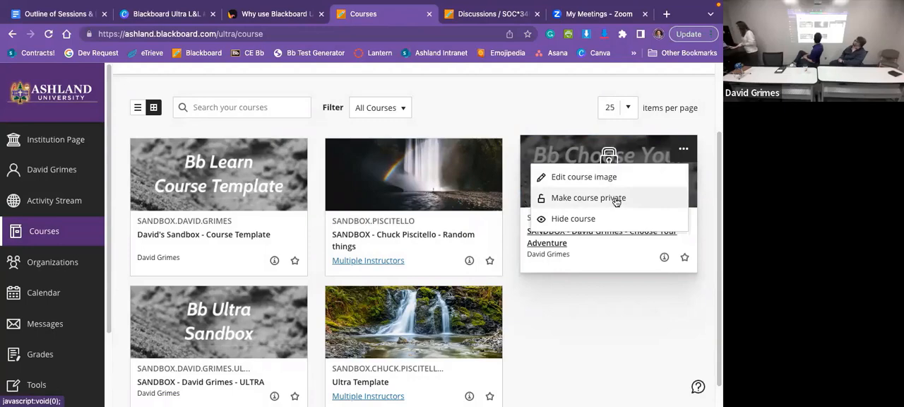
pyautogui.click(588, 197)
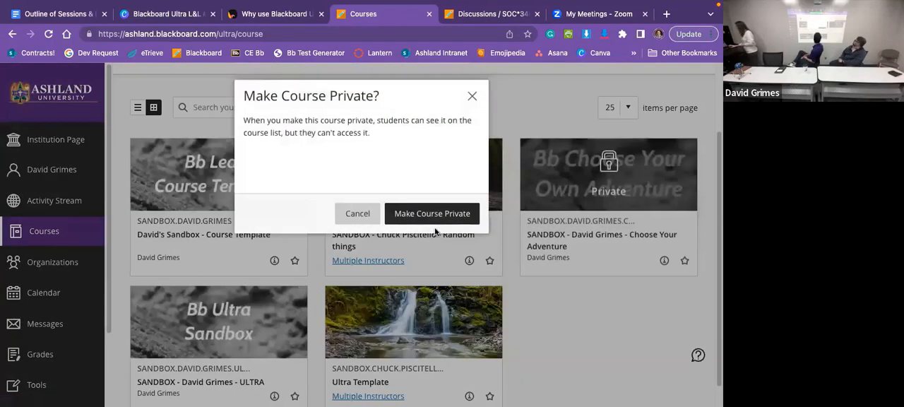
pyautogui.click(358, 214)
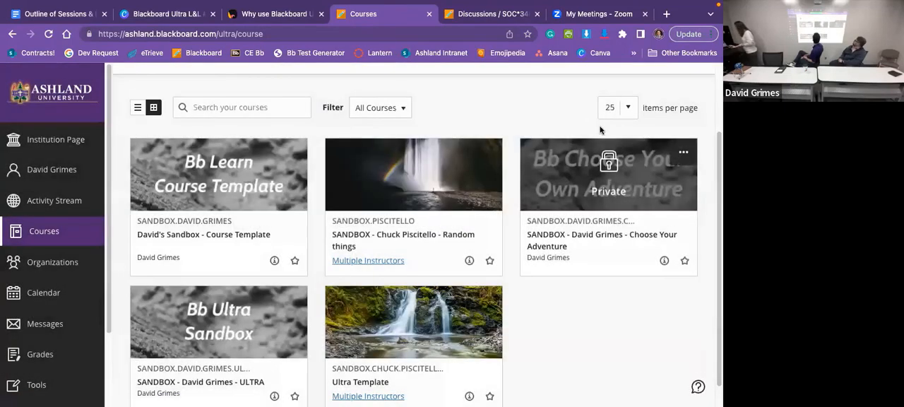
# Inside the course, enable Experience the new Learn and start converting it to the Ultra Course View
pyautogui.click(602, 237)
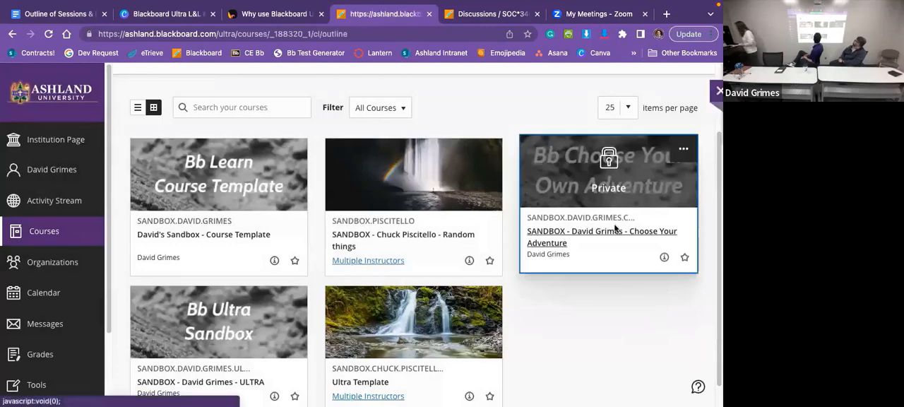
pyautogui.click(602, 237)
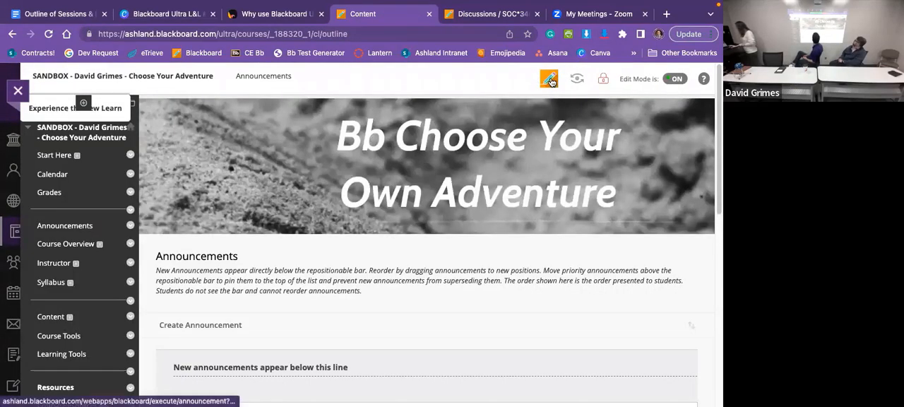
pyautogui.moveTo(548, 79)
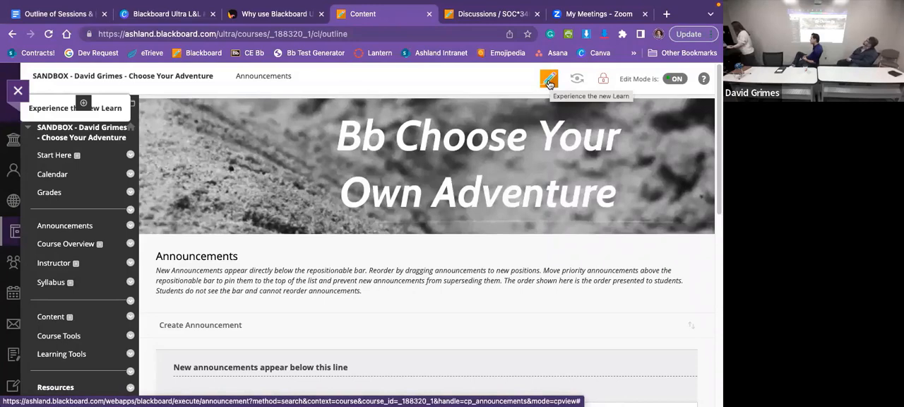
pyautogui.click(550, 79)
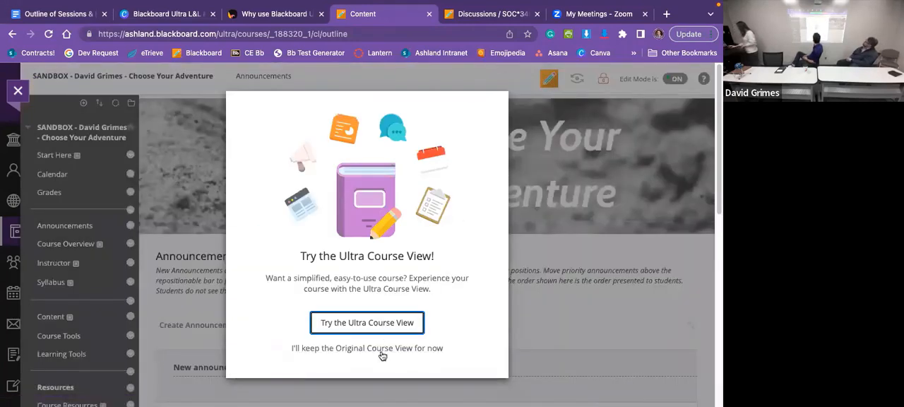
pyautogui.click(367, 348)
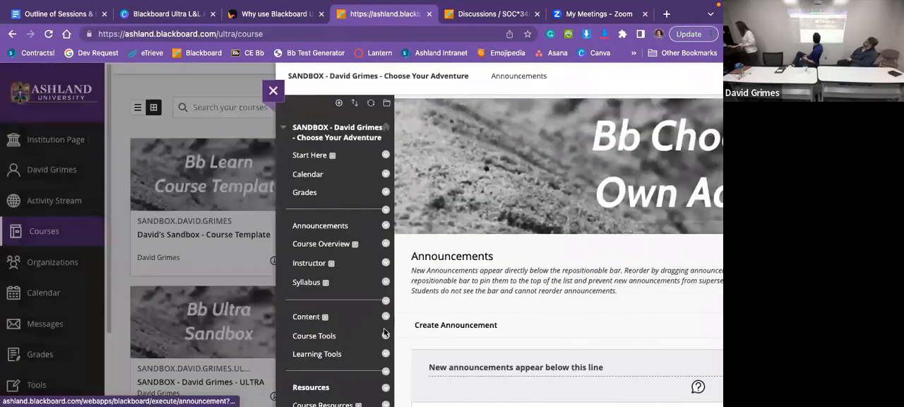
pyautogui.click(273, 90)
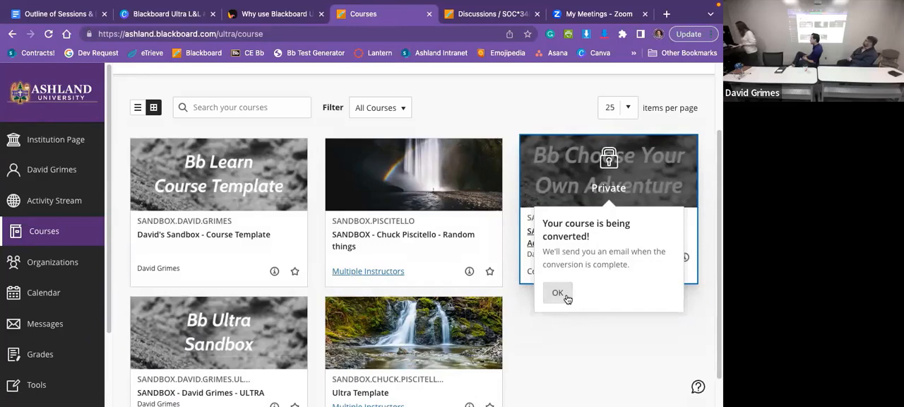
# Acknowledge the conversion notice and wait while the course card shows Converting
pyautogui.click(558, 292)
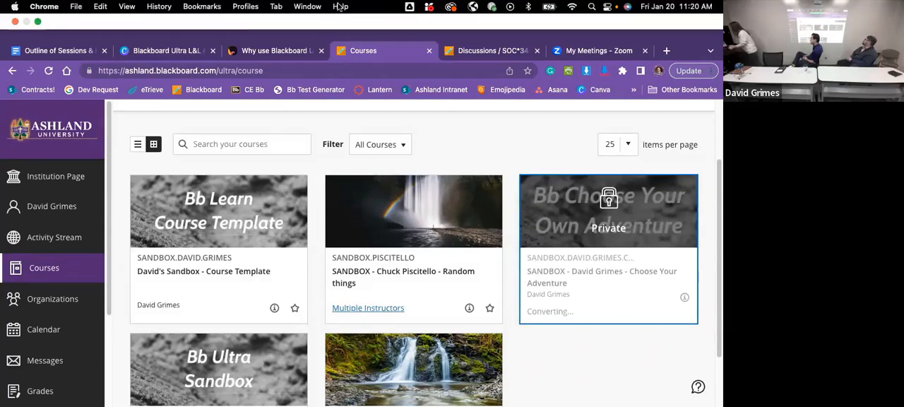
pyautogui.scroll(-3)
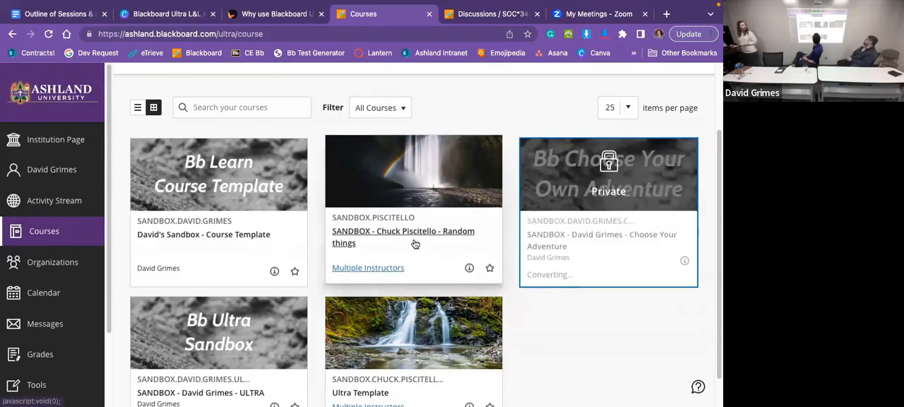
pyautogui.moveTo(435, 207)
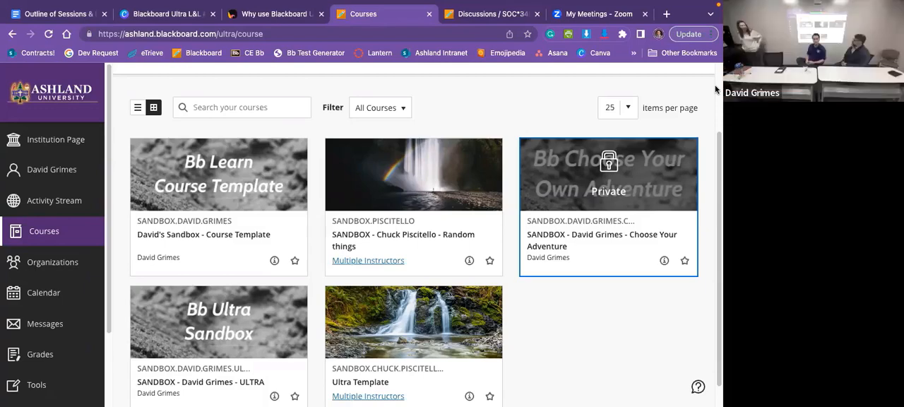
pyautogui.moveTo(607, 205)
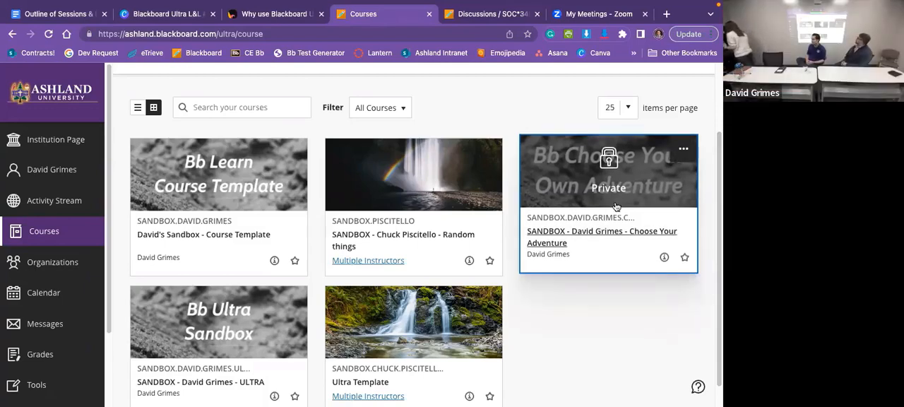
pyautogui.moveTo(624, 253)
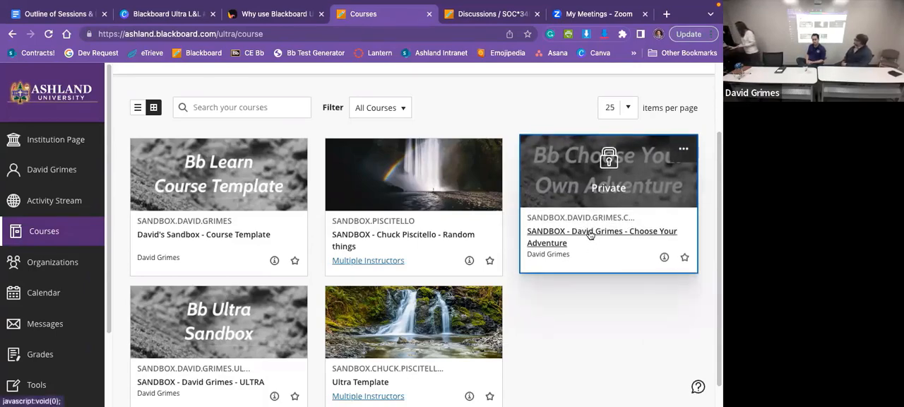
# Enter the converted course in Ultra Course Preview and look through its Course Content folders such as Course Tools and Learning Tools
pyautogui.click(601, 238)
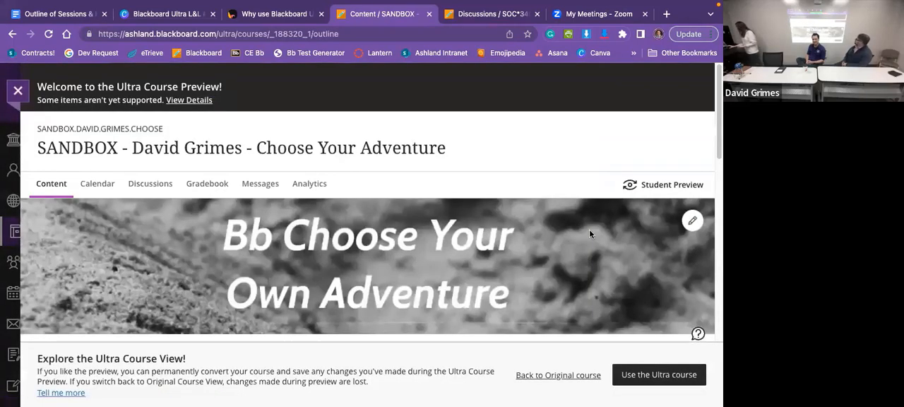
pyautogui.scroll(-3)
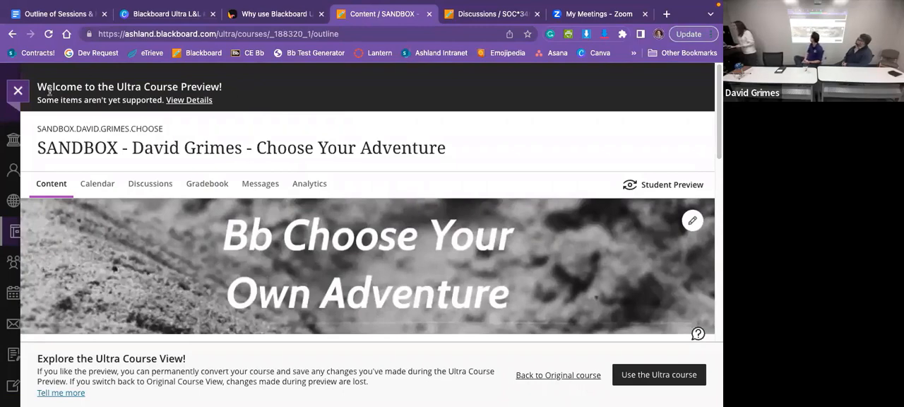
pyautogui.moveTo(358, 359)
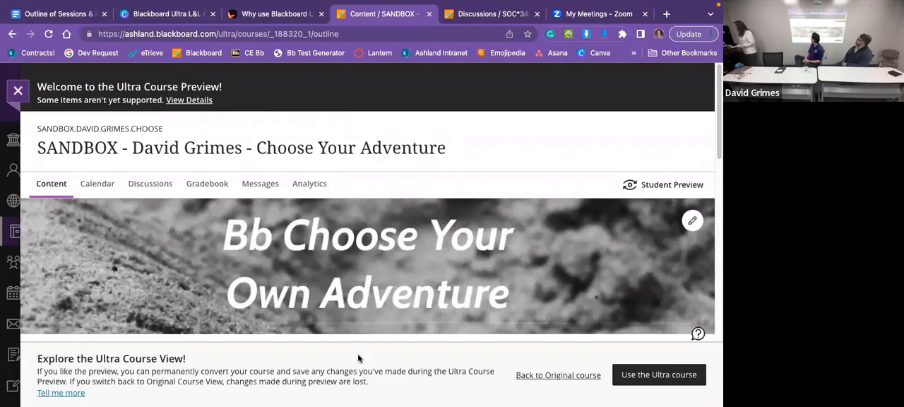
pyautogui.moveTo(558, 376)
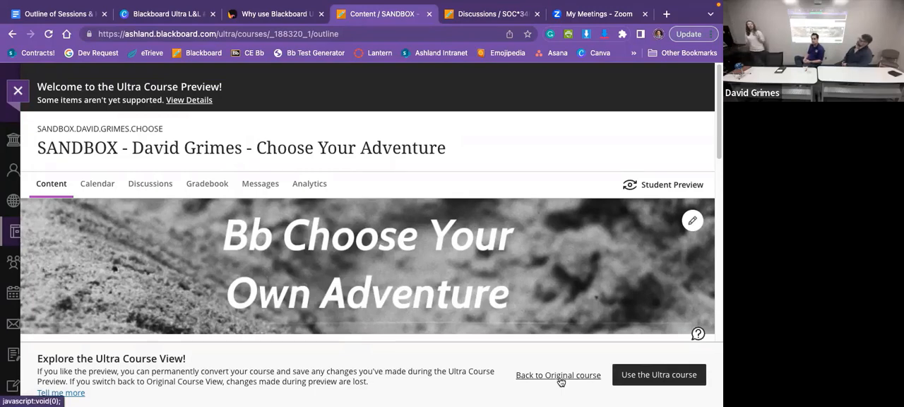
pyautogui.moveTo(421, 312)
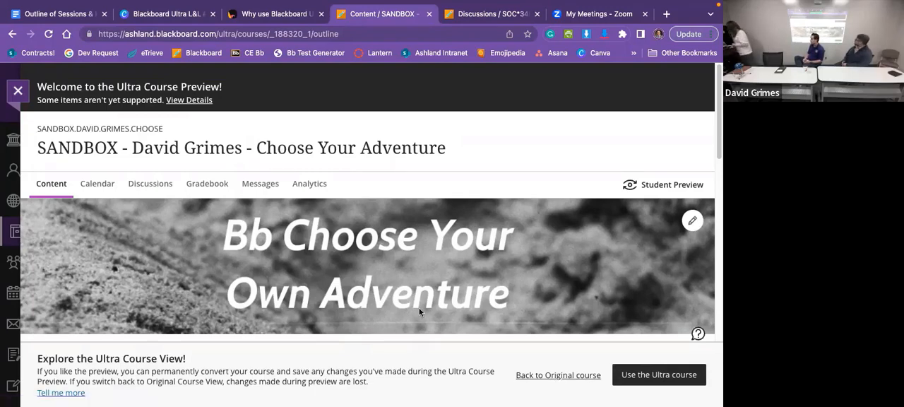
pyautogui.scroll(-3)
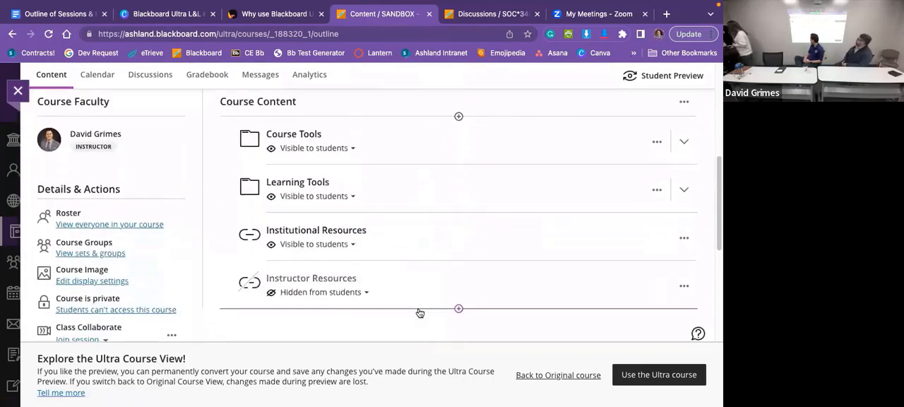
pyautogui.moveTo(387, 154)
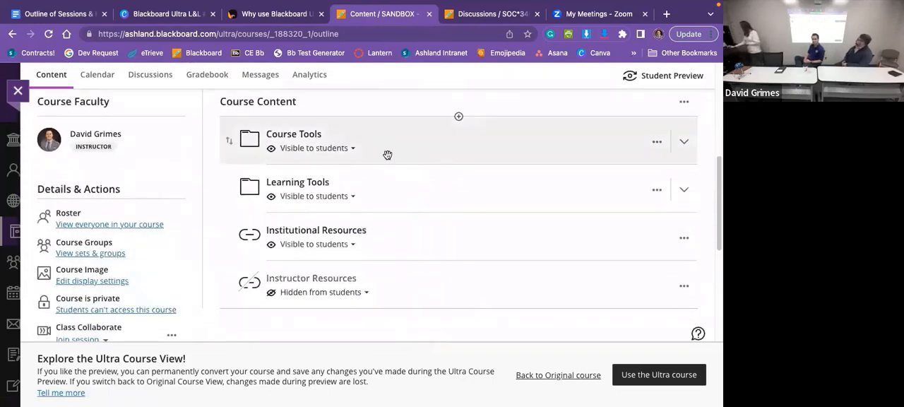
pyautogui.moveTo(458, 119)
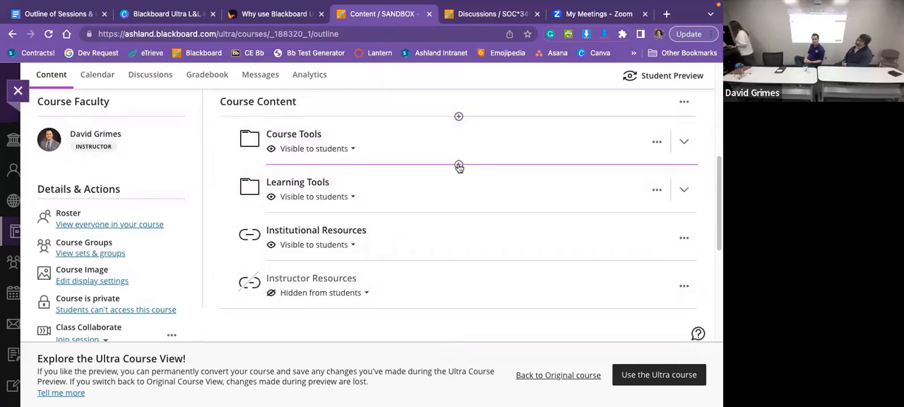
pyautogui.click(459, 164)
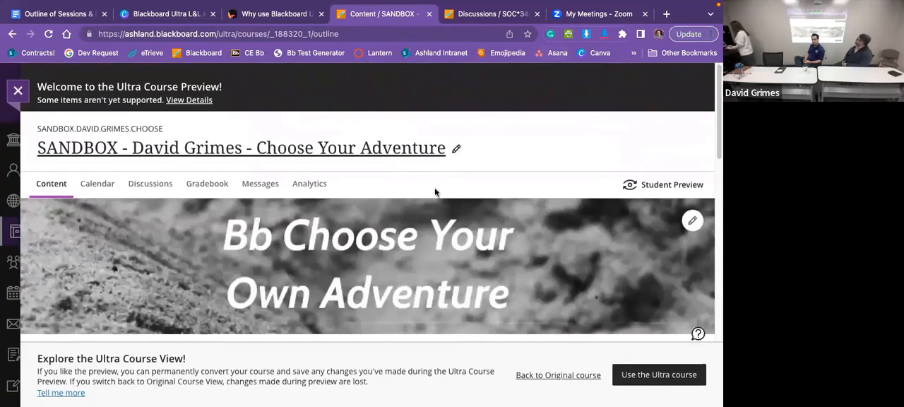
pyautogui.moveTo(471, 186)
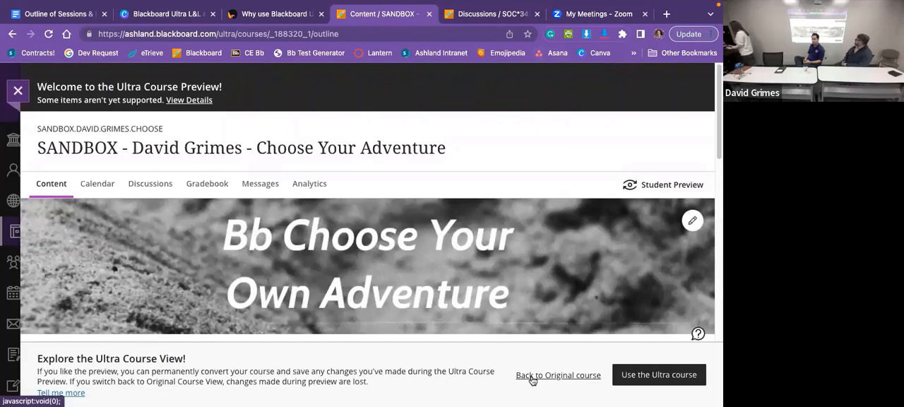
# Go back to the Original course view and dismiss the Show me my content! conversion popup
pyautogui.click(658, 374)
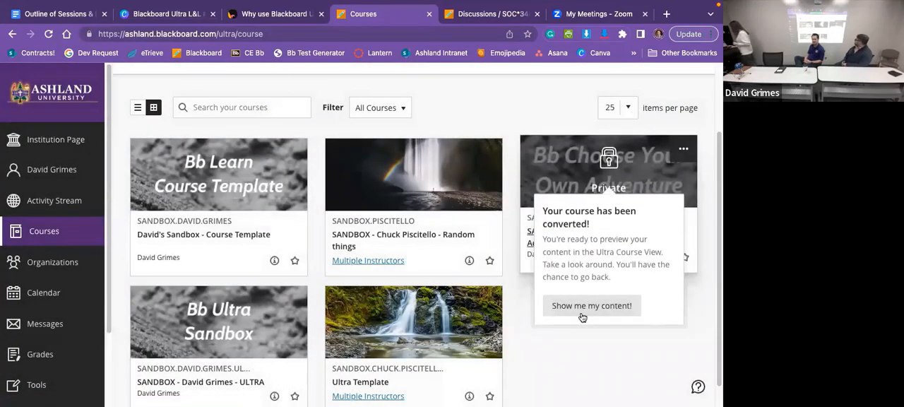
pyautogui.click(590, 305)
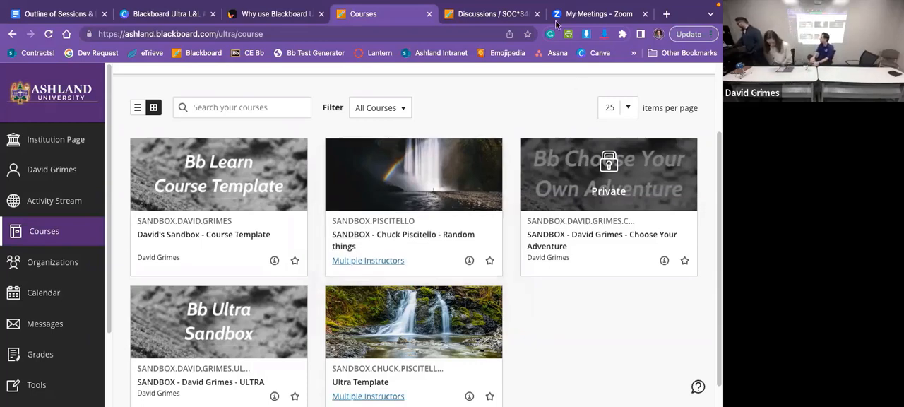
pyautogui.moveTo(534, 90)
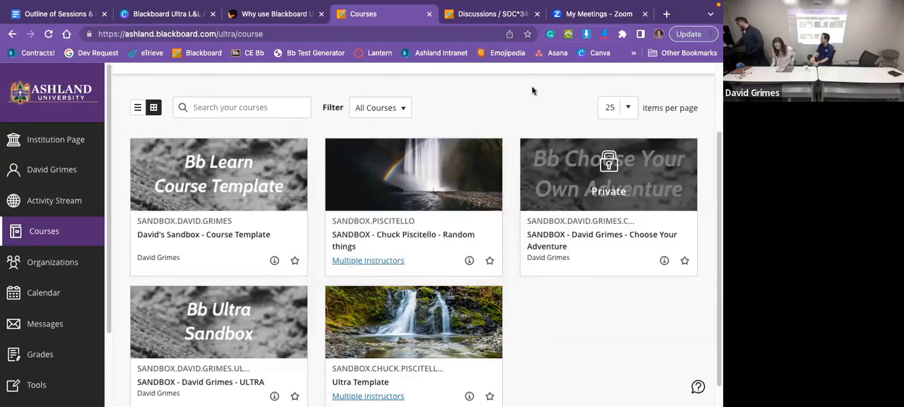
# Switch the SOC*340*Ultra course from its discussions to the Course Content outline
pyautogui.click(492, 15)
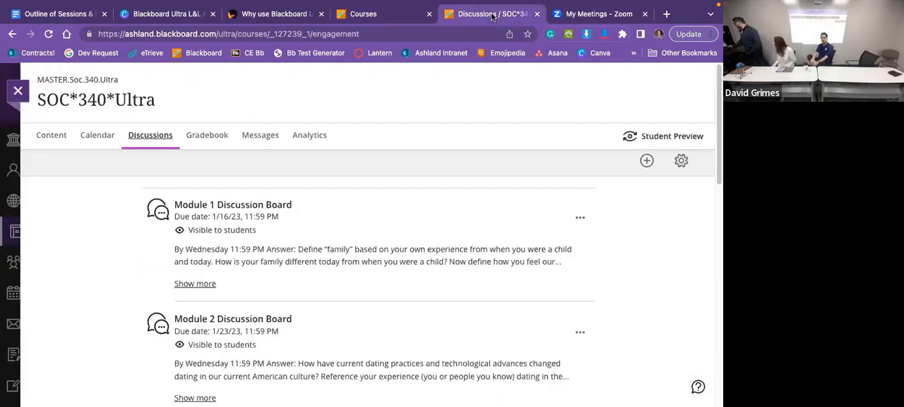
pyautogui.moveTo(614, 99)
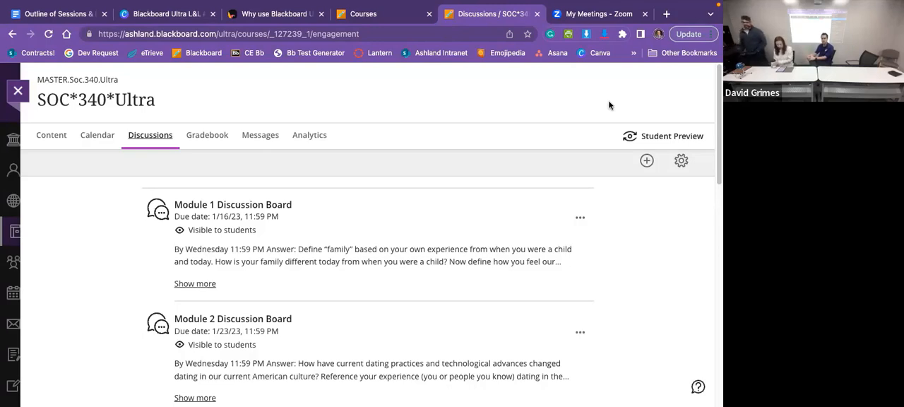
pyautogui.moveTo(622, 152)
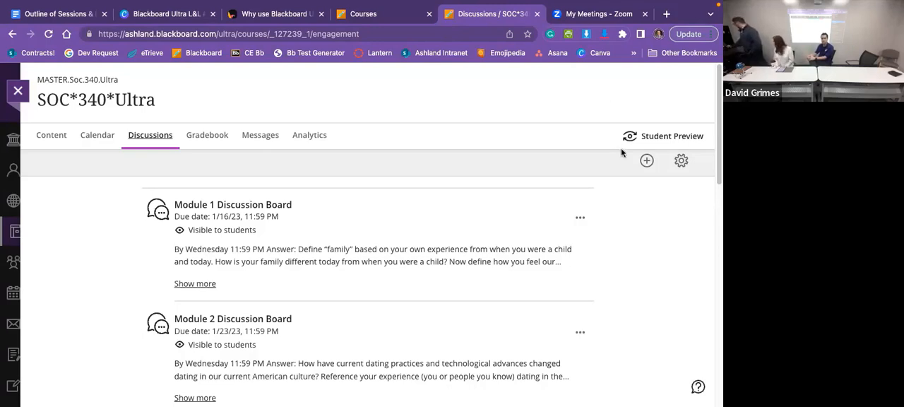
pyautogui.moveTo(632, 204)
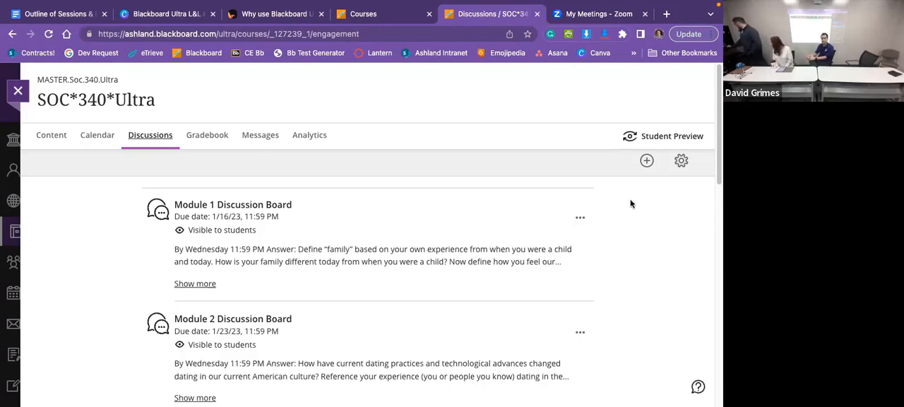
pyautogui.moveTo(647, 290)
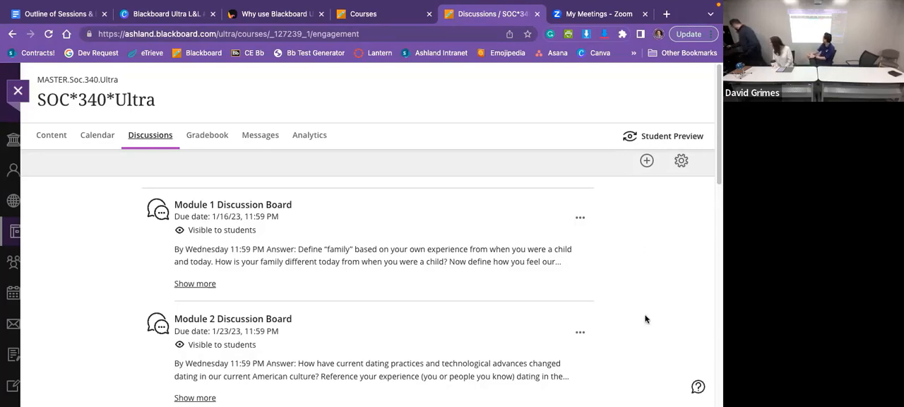
pyautogui.moveTo(178, 108)
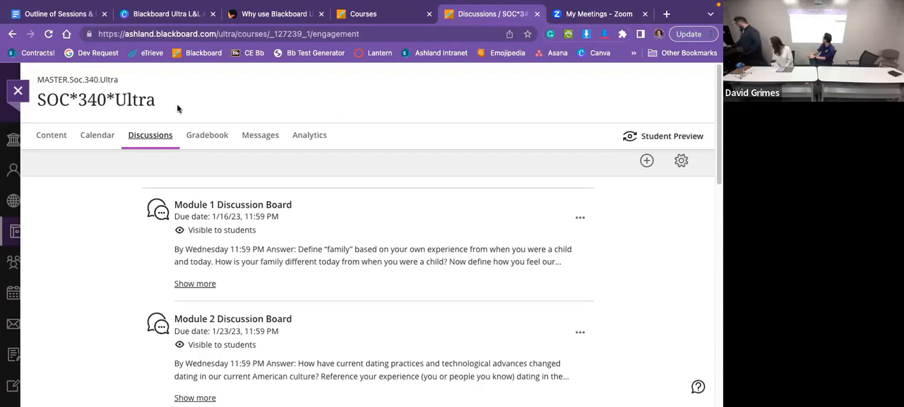
pyautogui.click(51, 136)
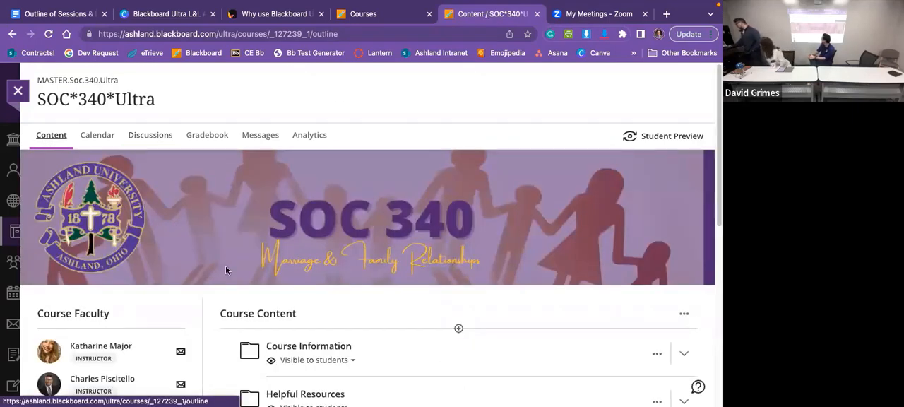
pyautogui.scroll(-3)
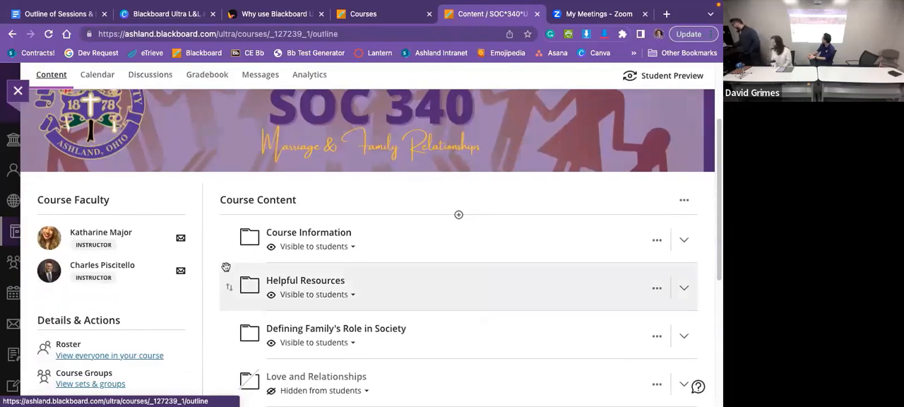
pyautogui.scroll(3)
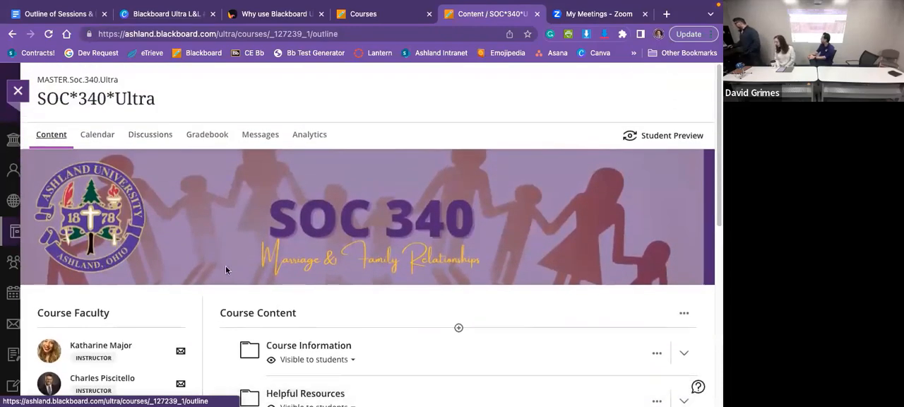
pyautogui.scroll(-3)
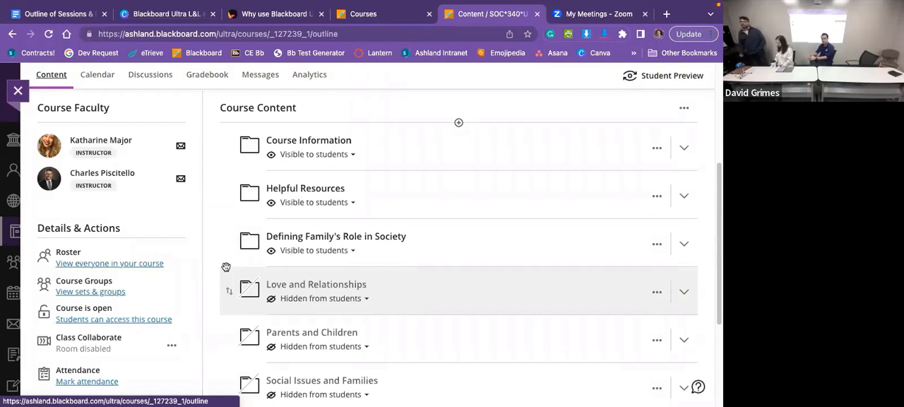
pyautogui.moveTo(153, 288)
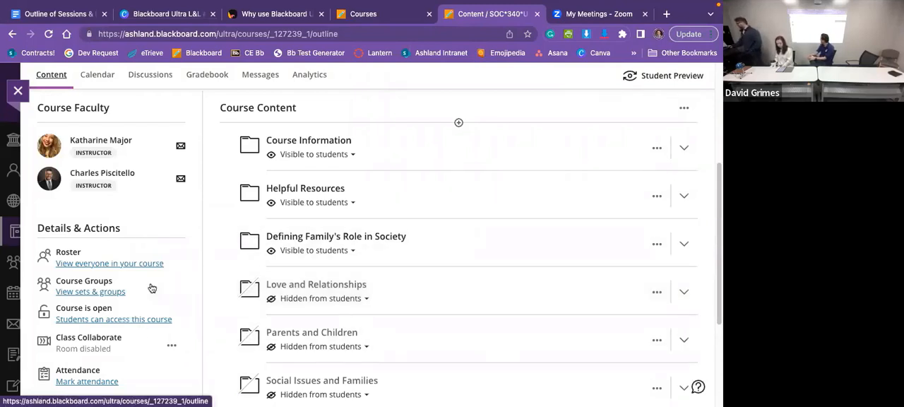
pyautogui.scroll(-3)
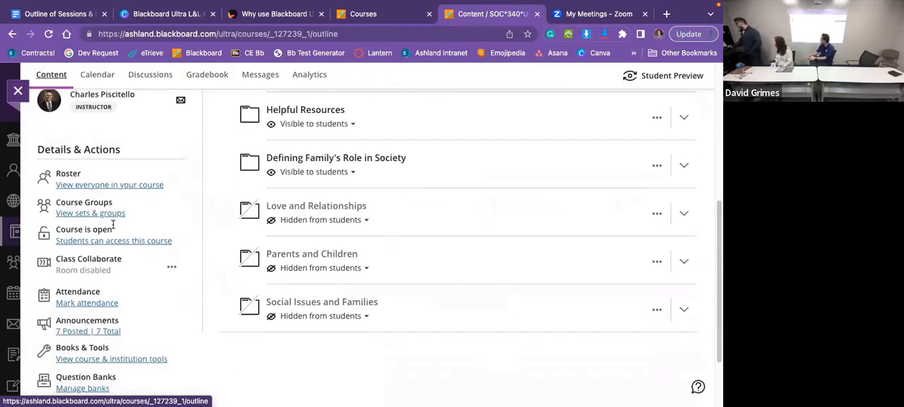
# Scroll through the module folders down to the Love and Relationships unit and its materials
pyautogui.scroll(-3)
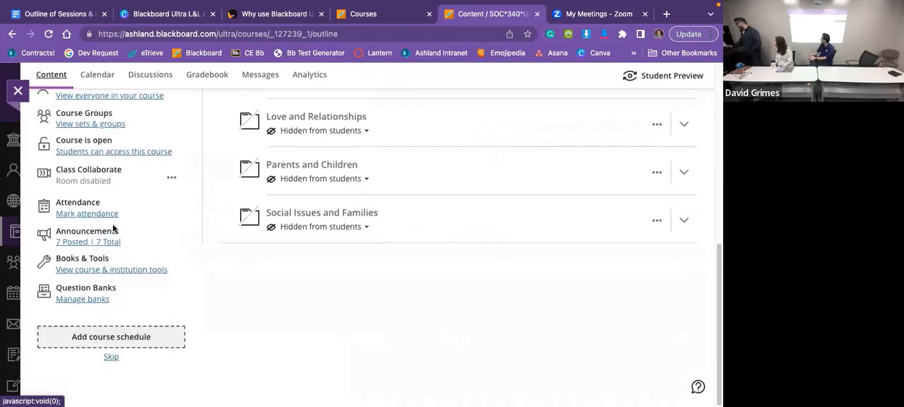
pyautogui.scroll(3)
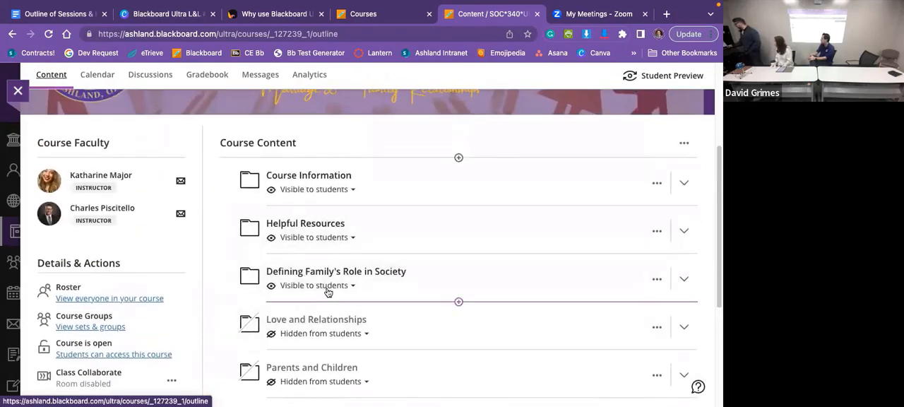
pyautogui.moveTo(344, 308)
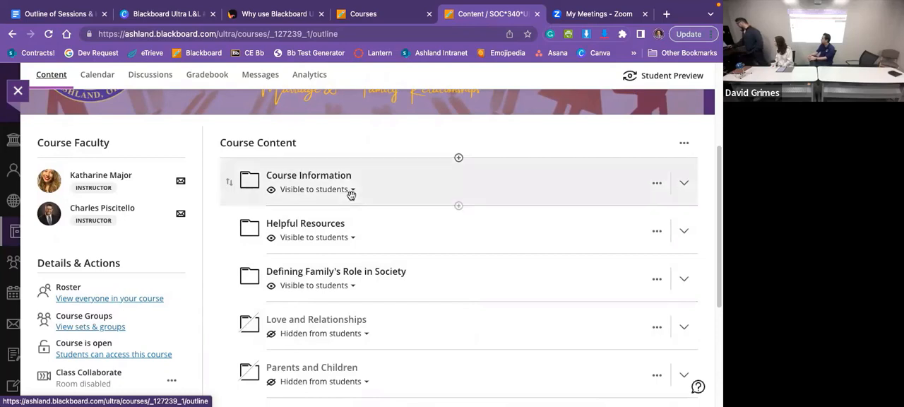
pyautogui.scroll(-3)
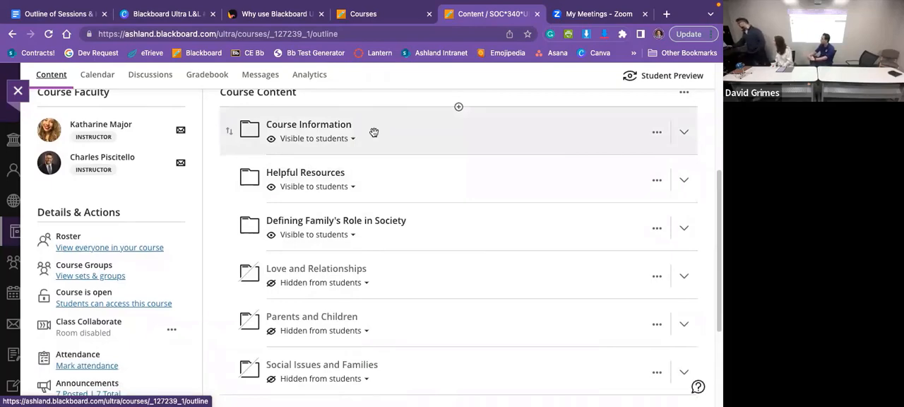
pyautogui.scroll(-3)
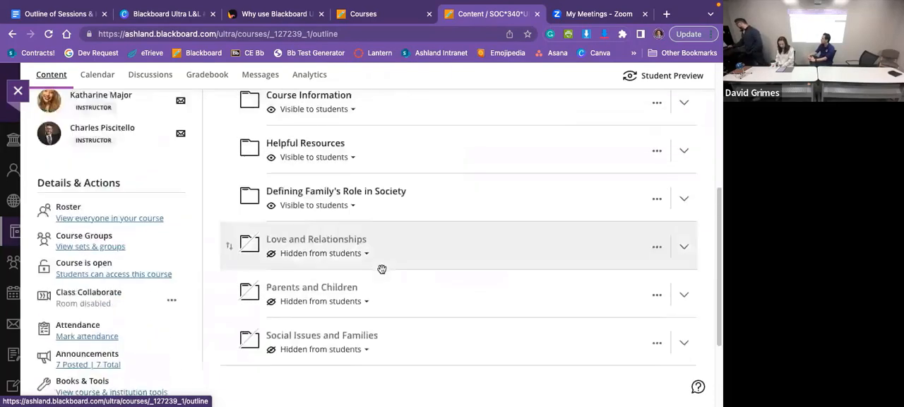
pyautogui.scroll(3)
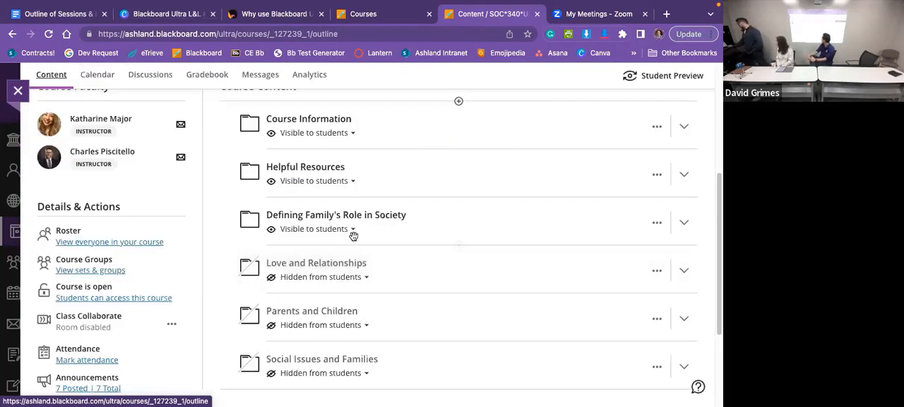
pyautogui.scroll(-3)
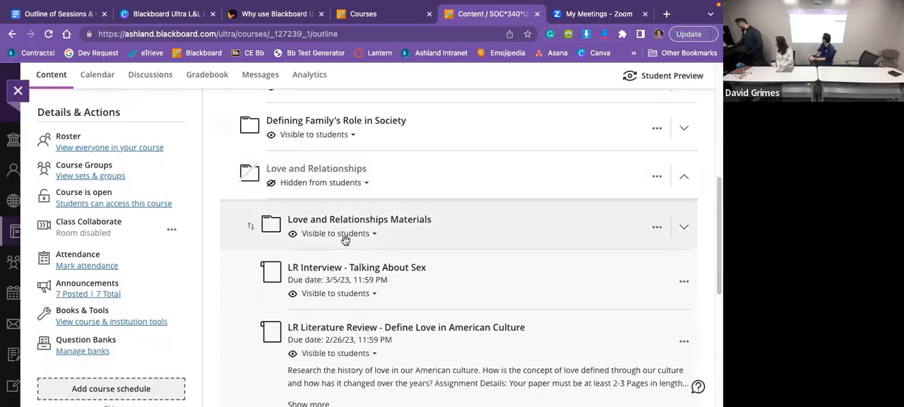
# Peek inside the Love and Relationships Materials subfolder, collapse it, and select the LR Interview - Talking About Sex assignment
pyautogui.scroll(3)
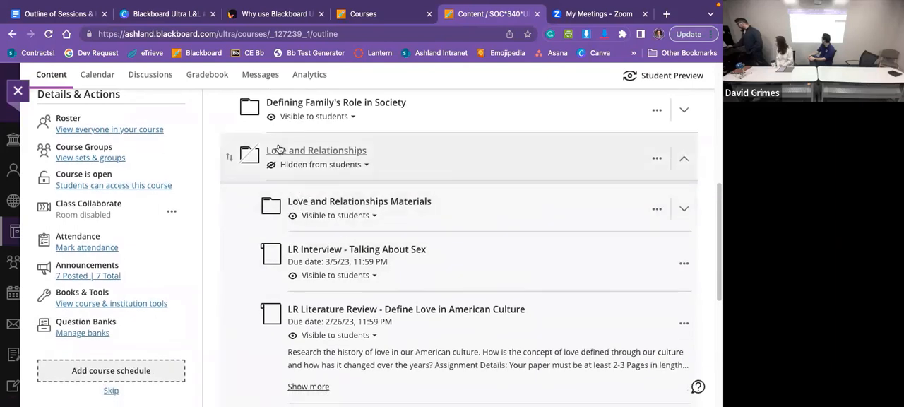
pyautogui.click(683, 209)
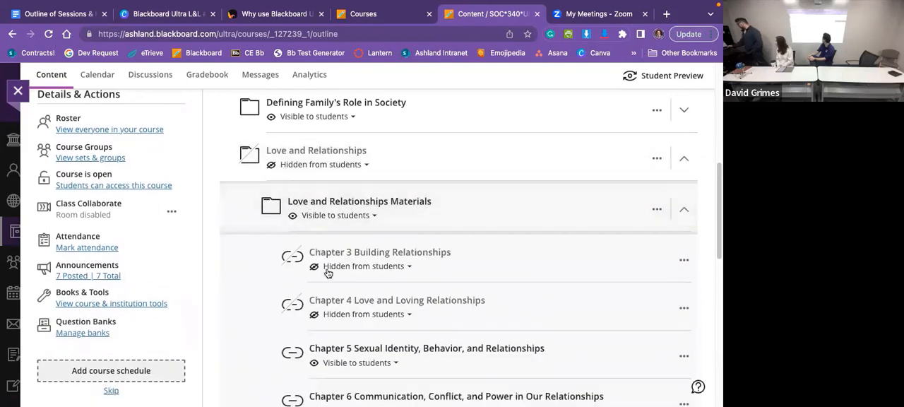
pyautogui.scroll(-3)
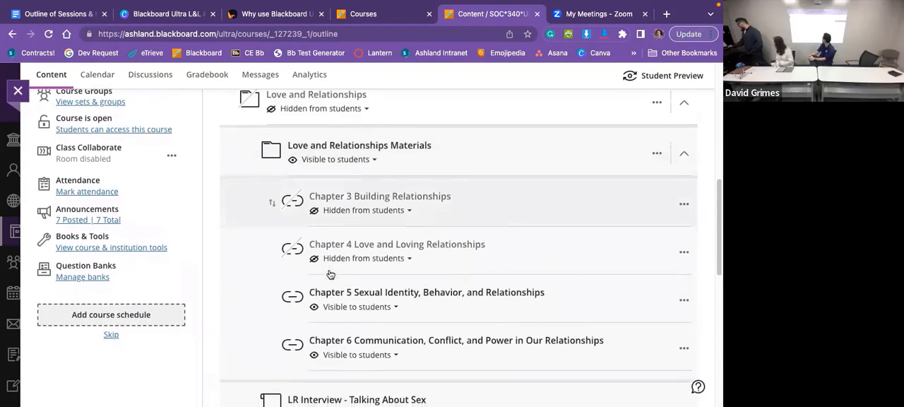
pyautogui.click(684, 153)
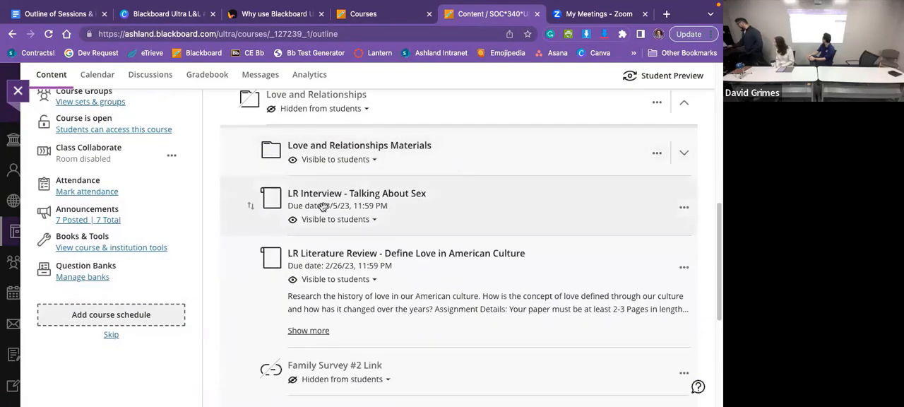
pyautogui.click(356, 192)
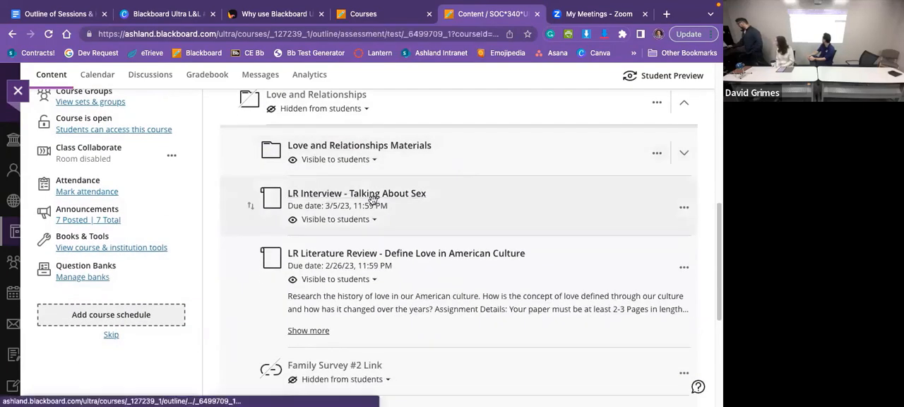
# Review the LR Interview assignment's instructions and close it back to the outline
pyautogui.click(356, 193)
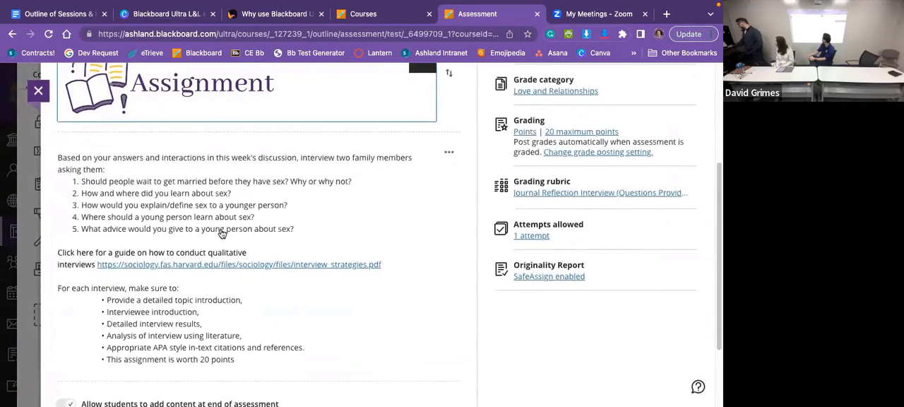
pyautogui.scroll(-3)
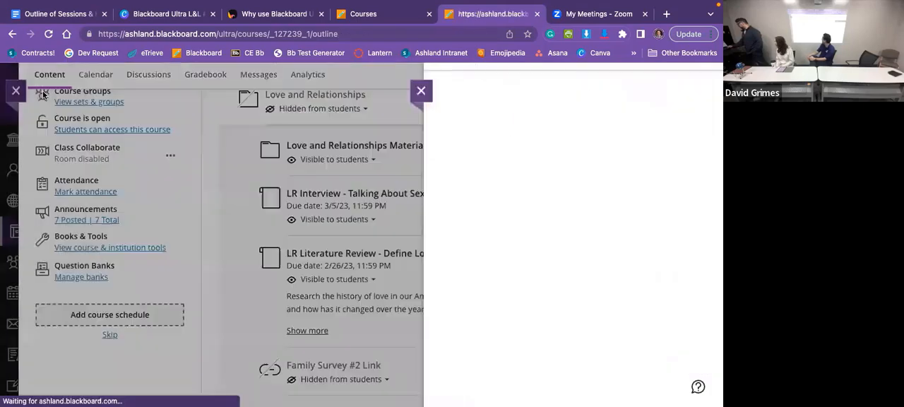
pyautogui.click(421, 90)
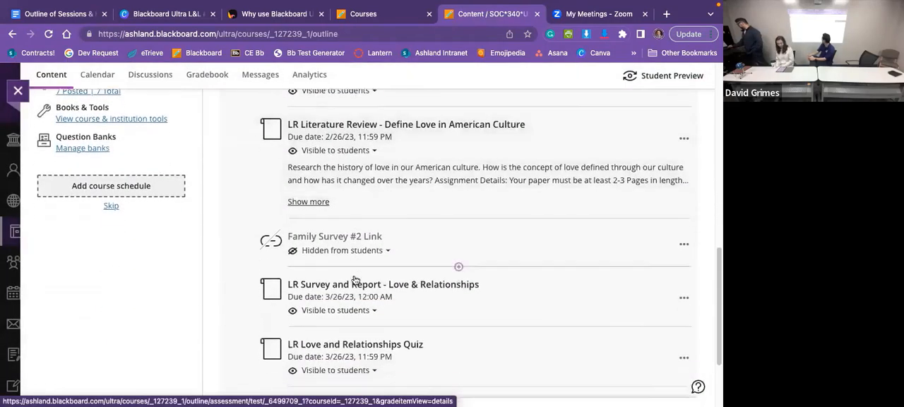
# Review the LR Love and Relationships Quiz settings (50 of 116 pool questions, two attempts) and close them
pyautogui.click(356, 345)
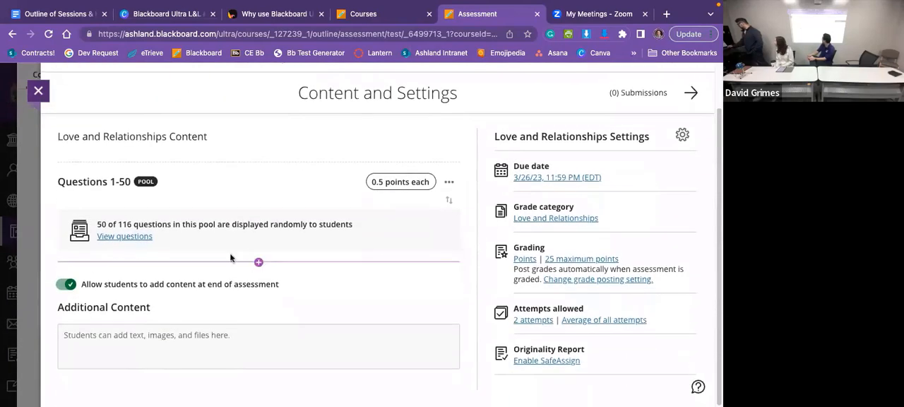
pyautogui.moveTo(189, 299)
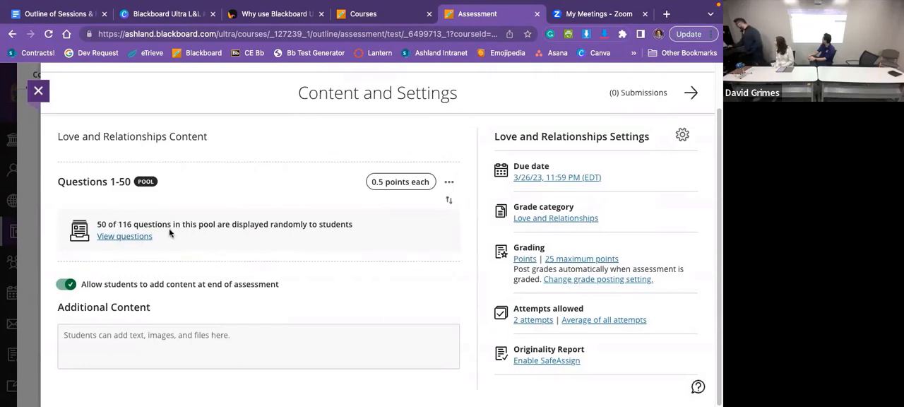
pyautogui.moveTo(393, 198)
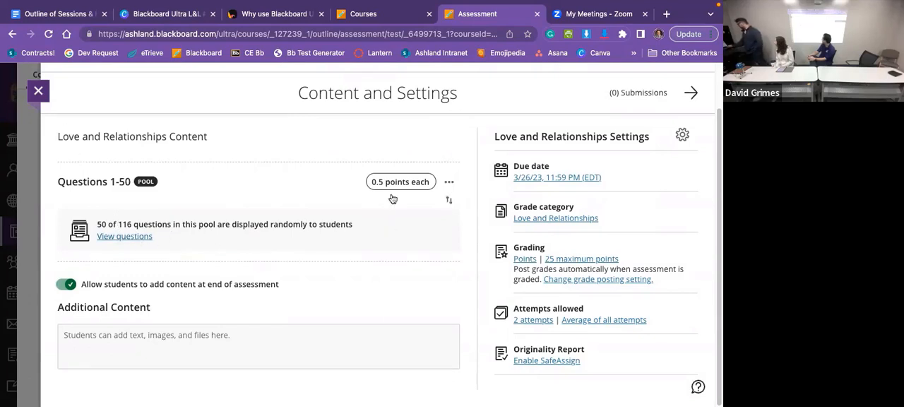
pyautogui.moveTo(305, 291)
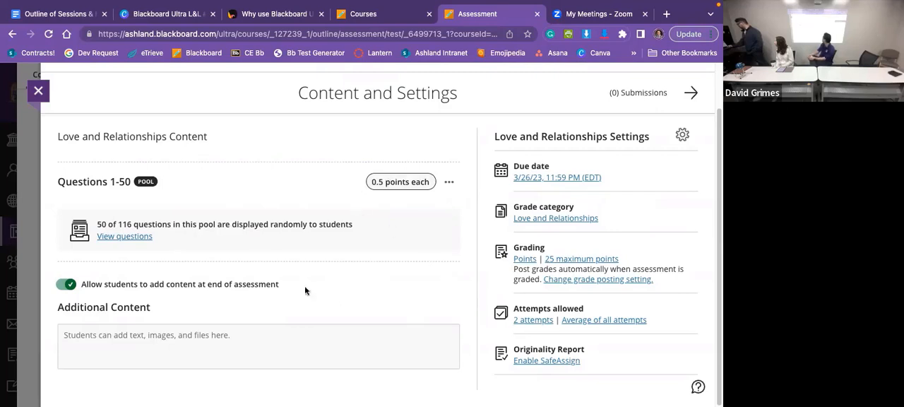
pyautogui.moveTo(500, 198)
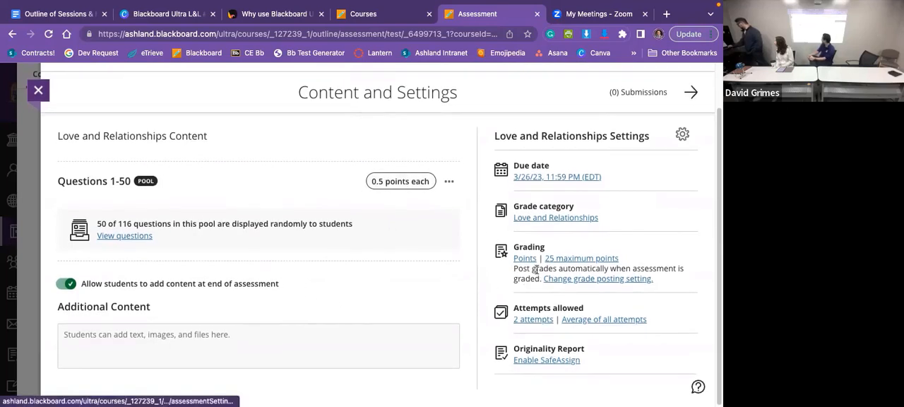
pyautogui.click(38, 91)
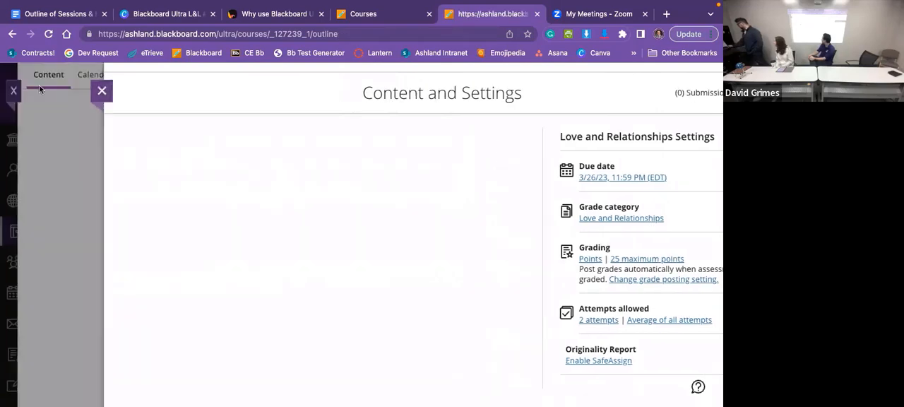
pyautogui.click(102, 91)
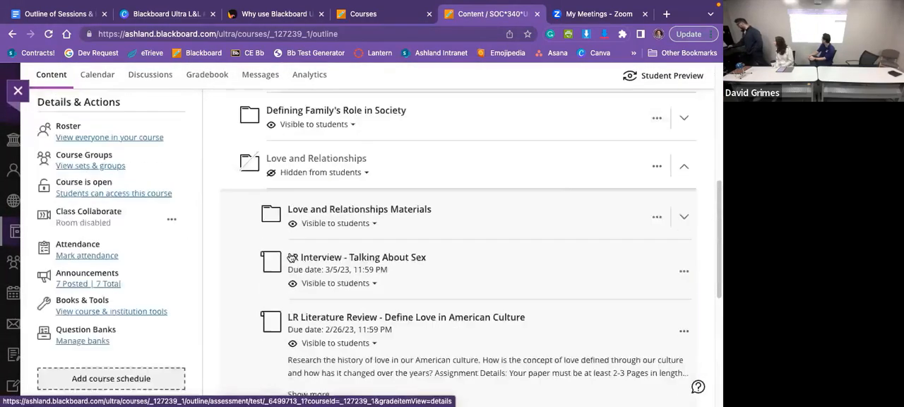
pyautogui.scroll(3)
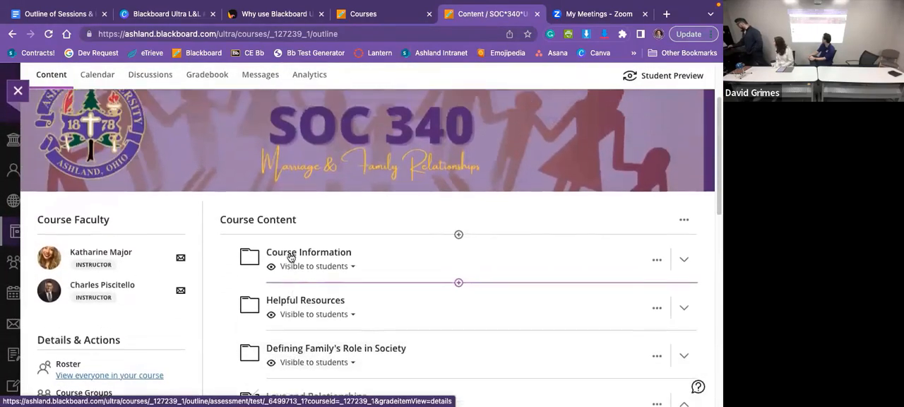
pyautogui.scroll(3)
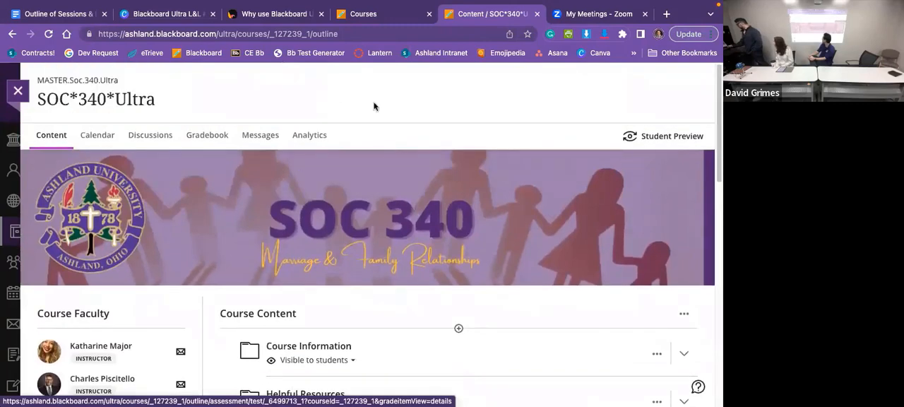
pyautogui.scroll(-3)
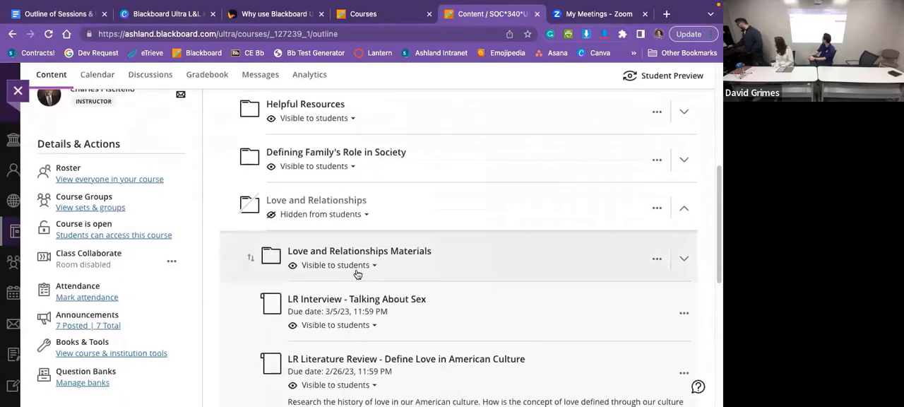
pyautogui.scroll(-3)
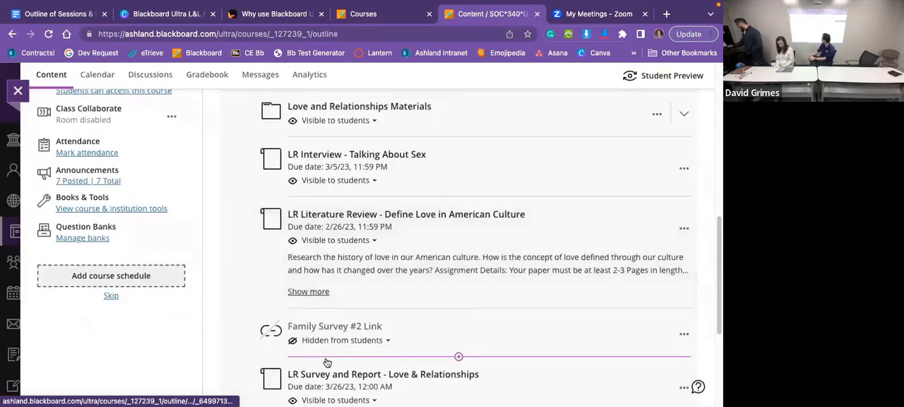
pyautogui.scroll(-3)
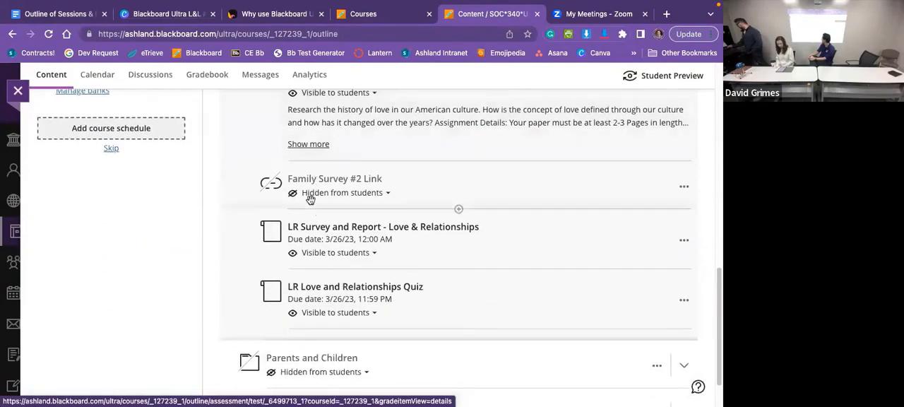
pyautogui.scroll(3)
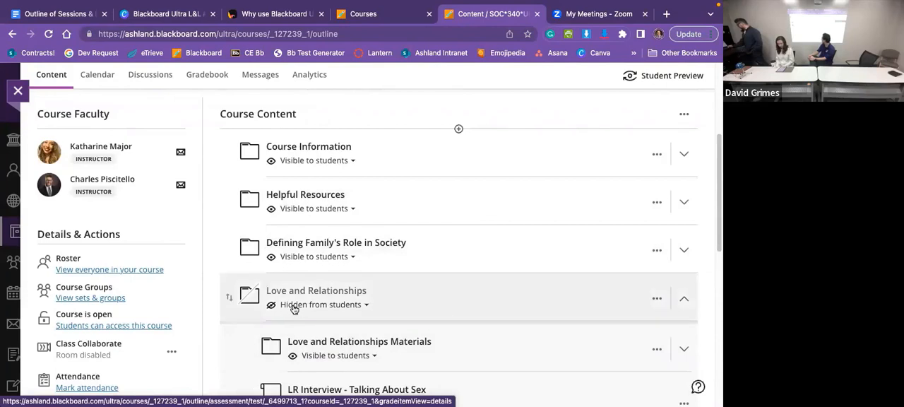
pyautogui.click(323, 306)
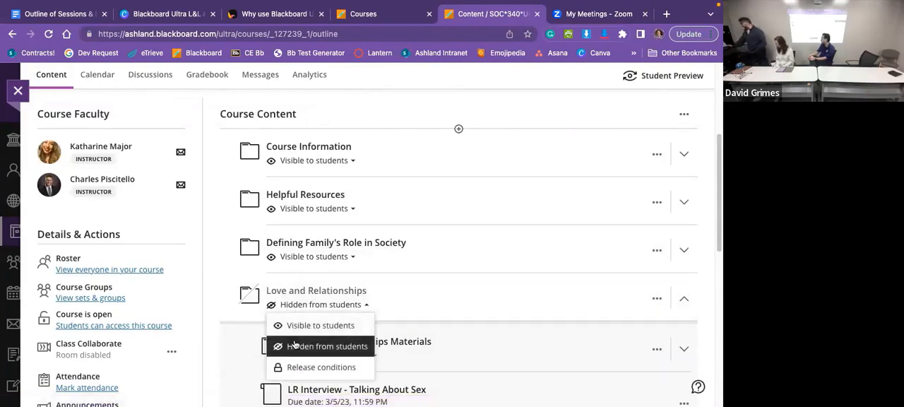
# Set the Love and Relationships folder's visibility to Release conditions, bringing up its Release Conditions panel
pyautogui.click(322, 368)
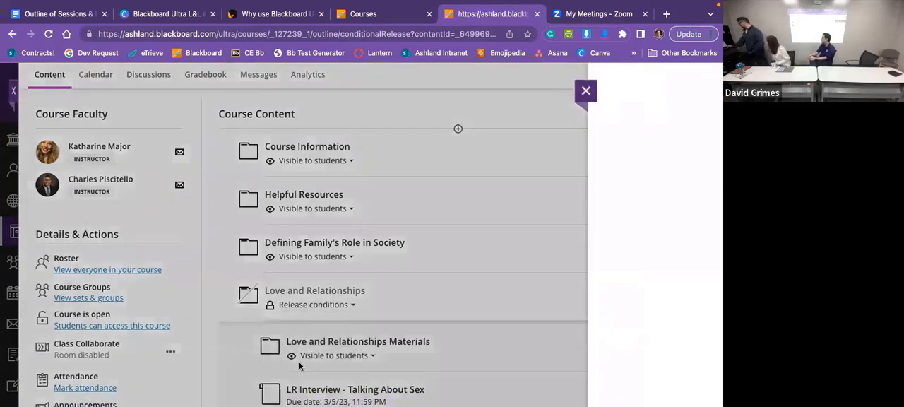
pyautogui.click(311, 305)
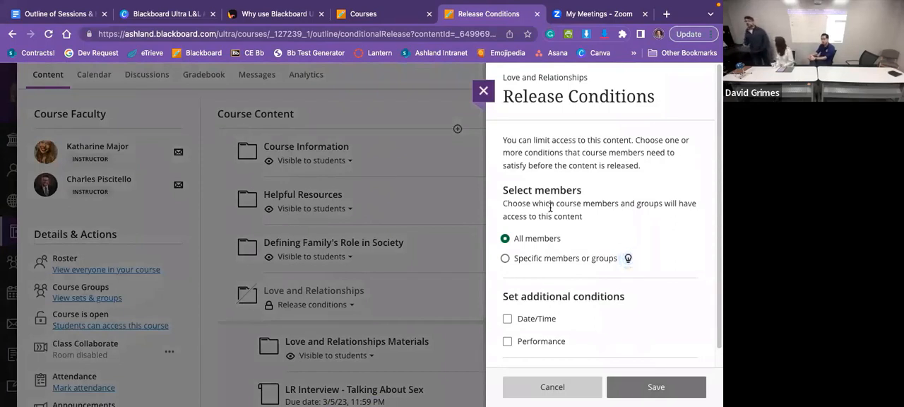
pyautogui.moveTo(540, 258)
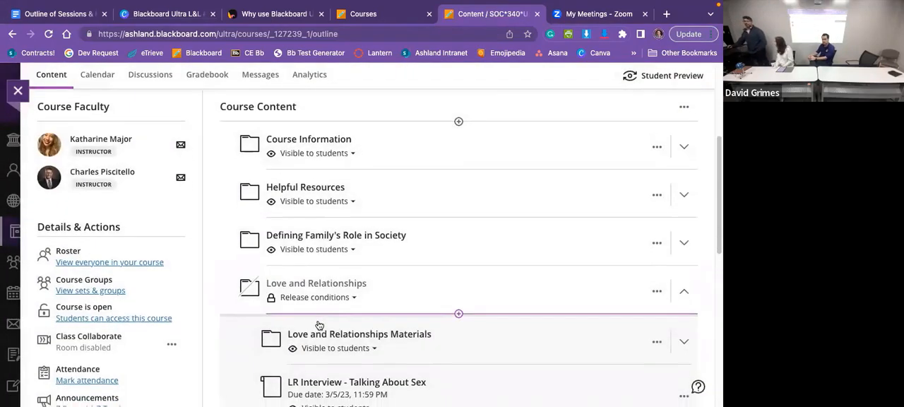
# Bring up the add-content options at the plus divider above Course Information
pyautogui.scroll(-3)
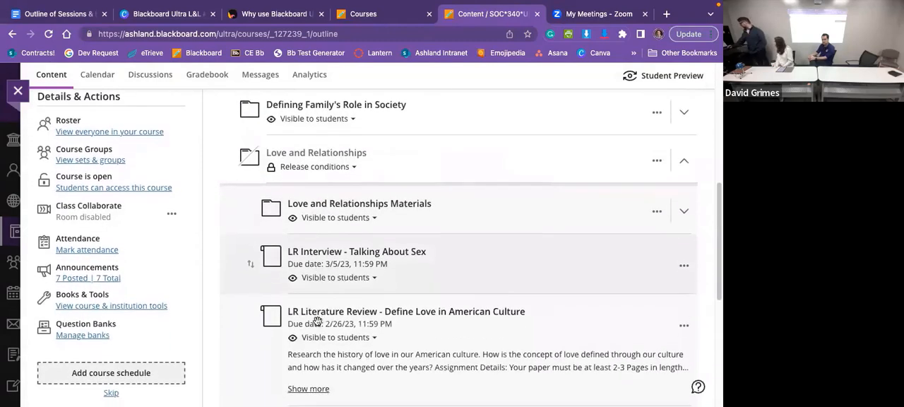
pyautogui.scroll(3)
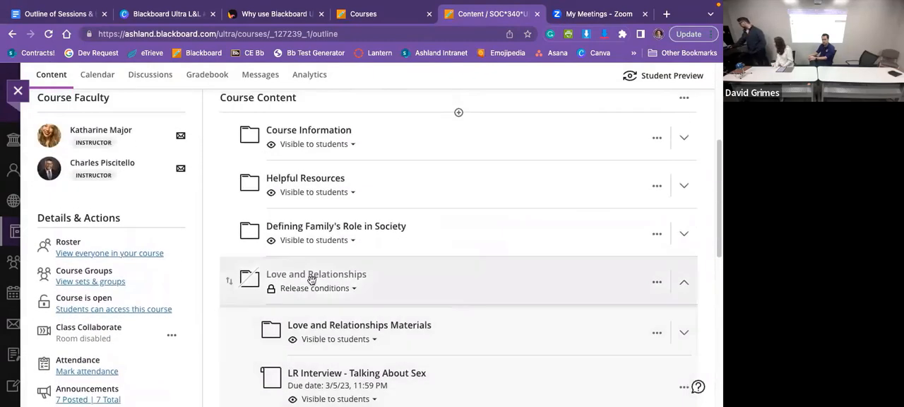
pyautogui.scroll(3)
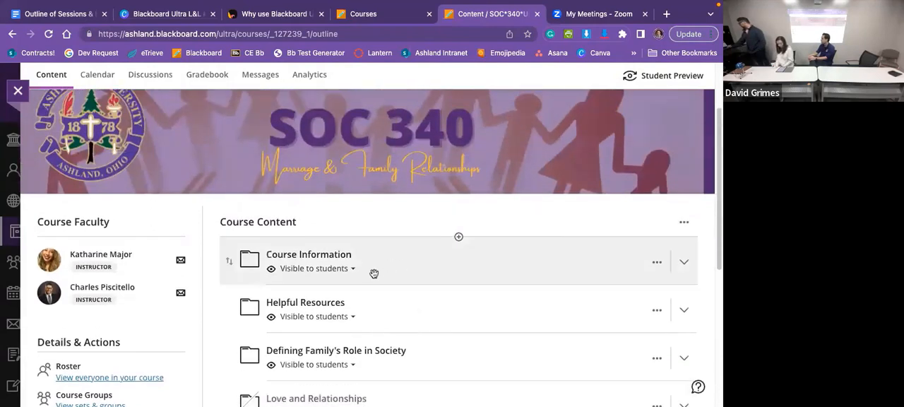
pyautogui.scroll(-3)
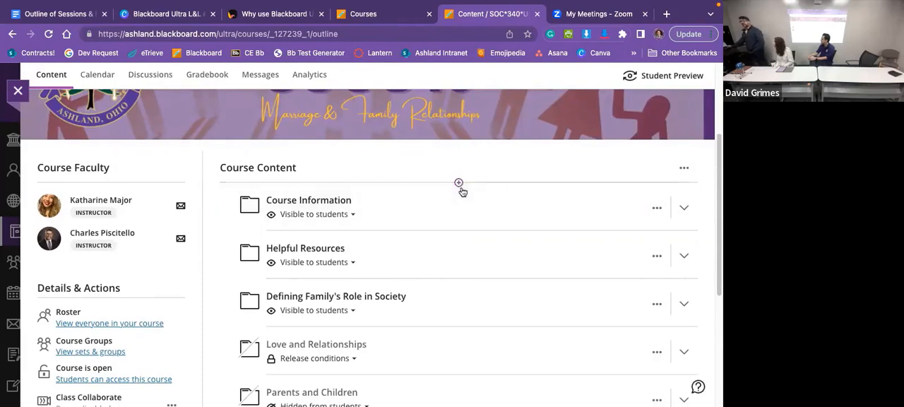
pyautogui.click(457, 184)
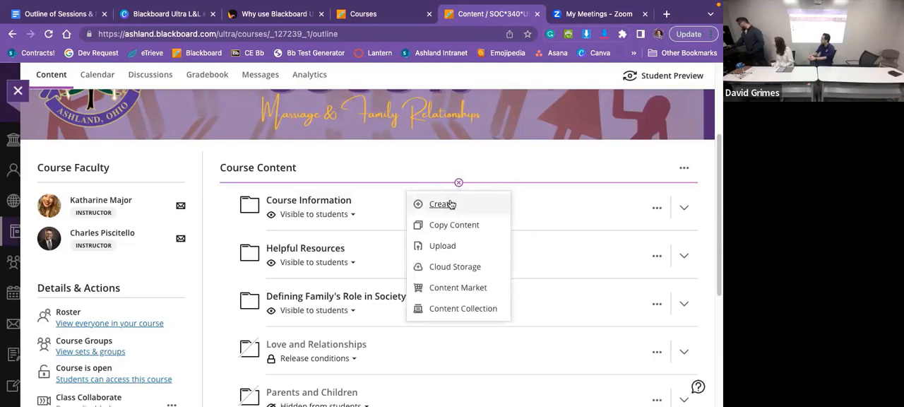
pyautogui.click(442, 204)
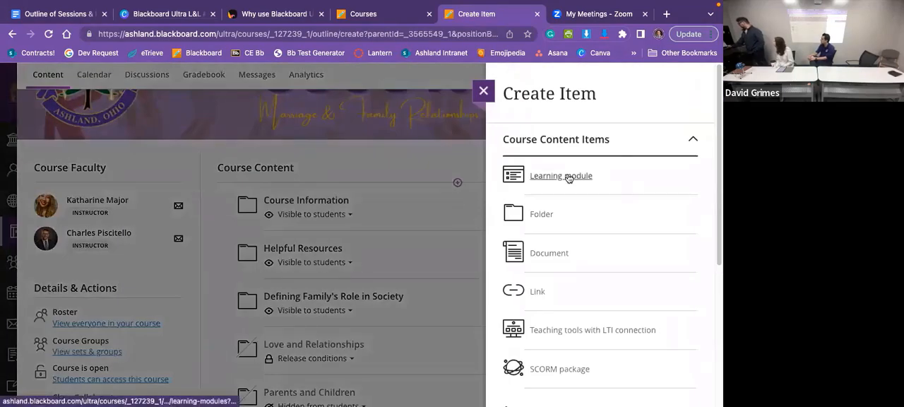
pyautogui.moveTo(542, 214)
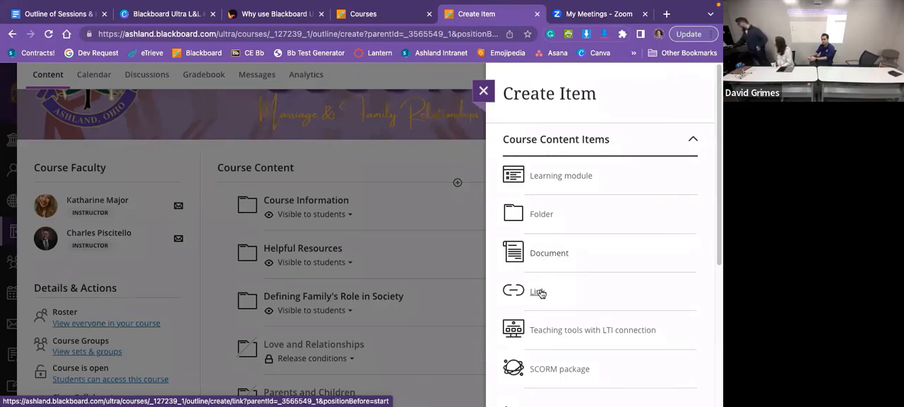
pyautogui.scroll(-3)
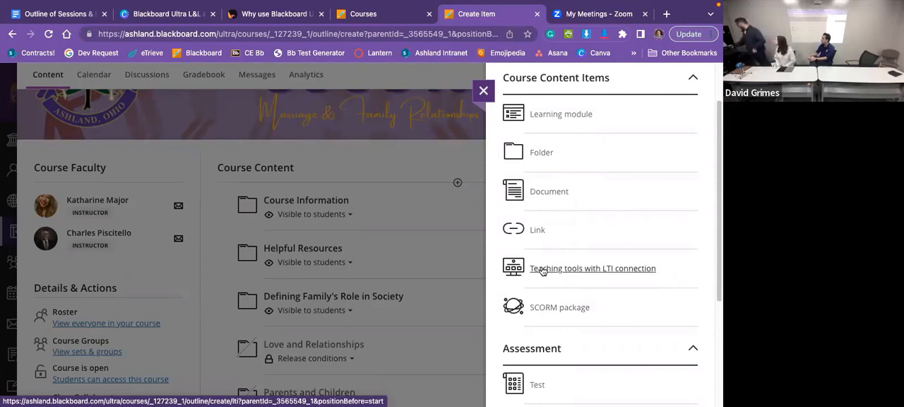
pyautogui.click(592, 269)
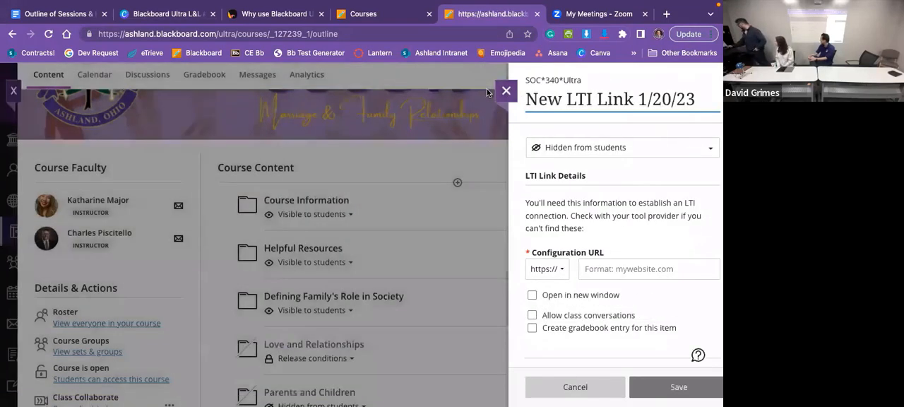
pyautogui.click(575, 387)
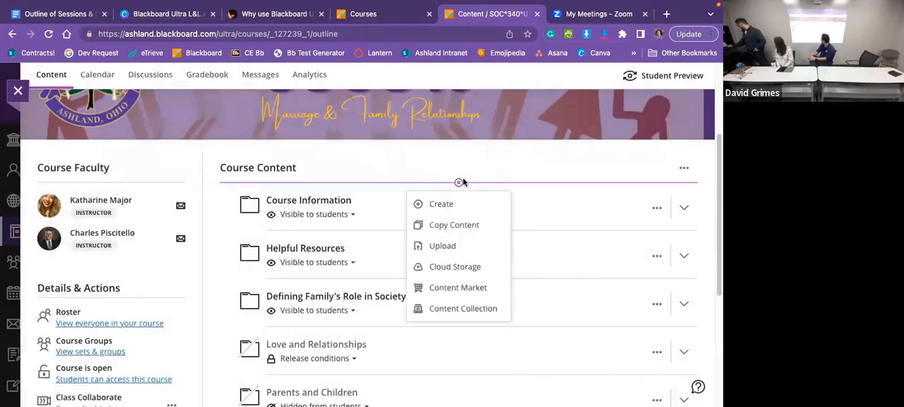
# Create a new Document item and reach the Content Market from its insert-content list
pyautogui.click(441, 203)
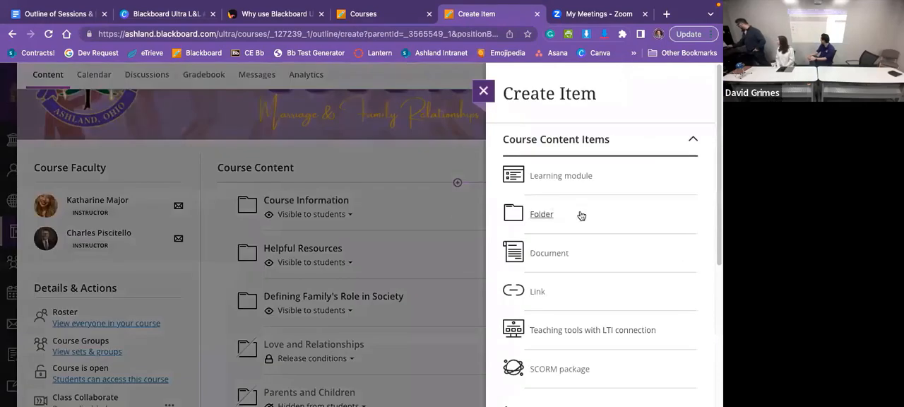
pyautogui.click(560, 176)
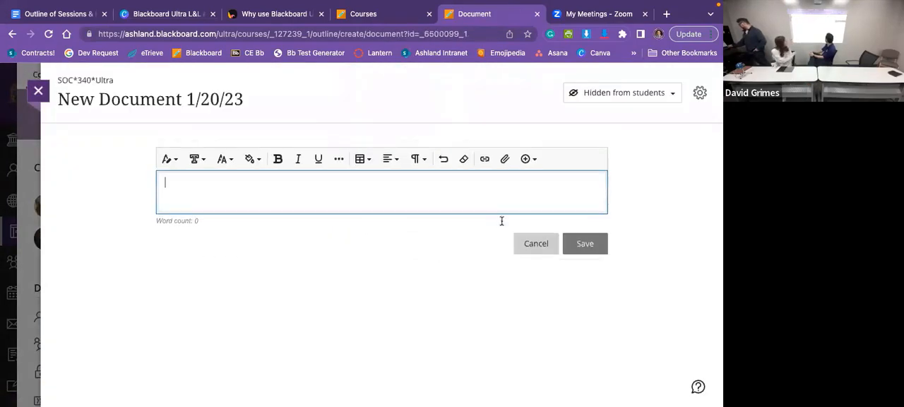
pyautogui.click(525, 158)
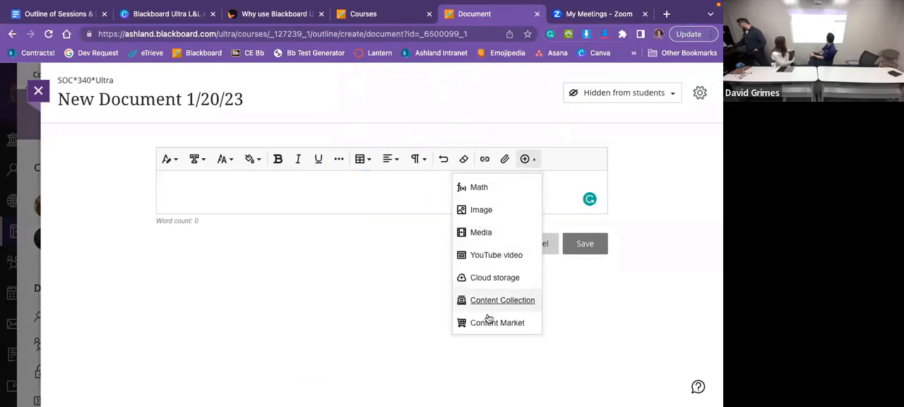
pyautogui.moveTo(489, 305)
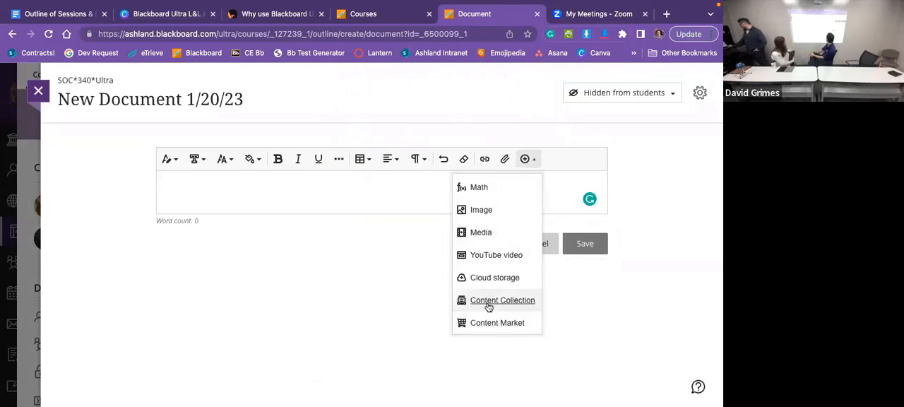
pyautogui.click(497, 322)
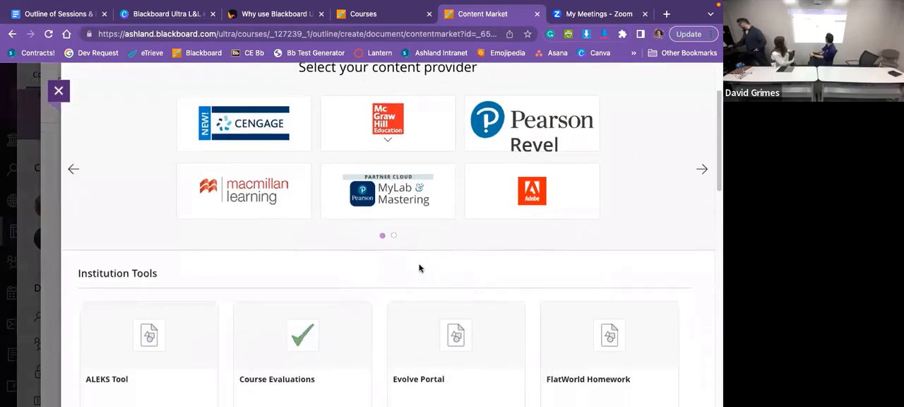
# Browse the Content Market's publisher and institution tools, then close it without adding anything
pyautogui.scroll(-3)
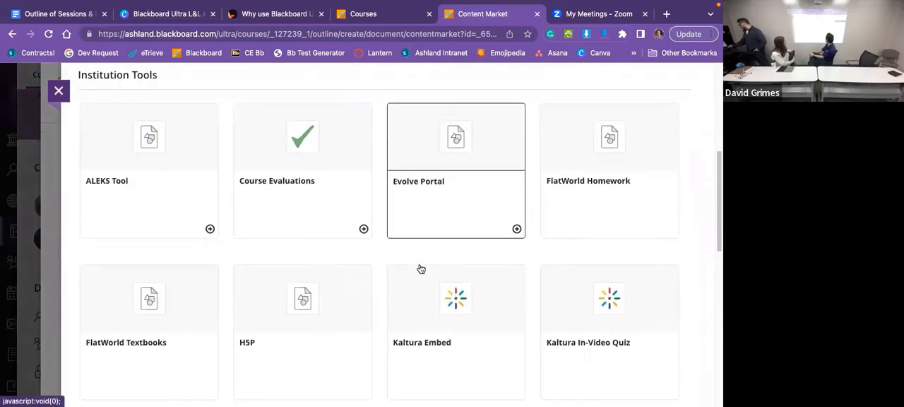
pyautogui.scroll(-3)
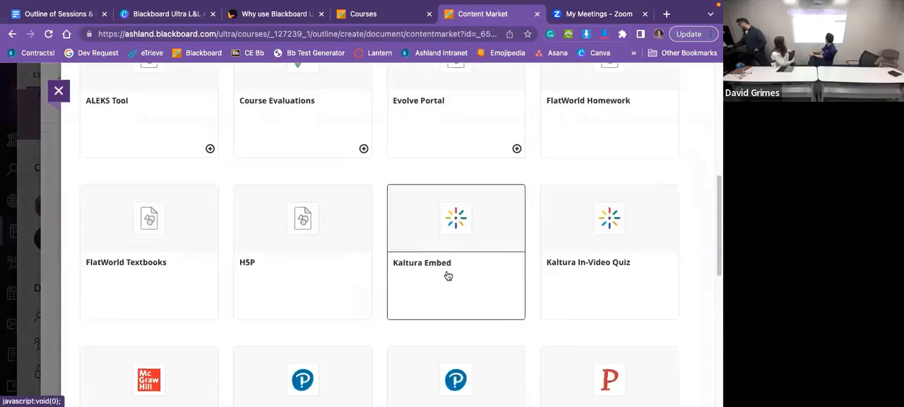
pyautogui.scroll(-3)
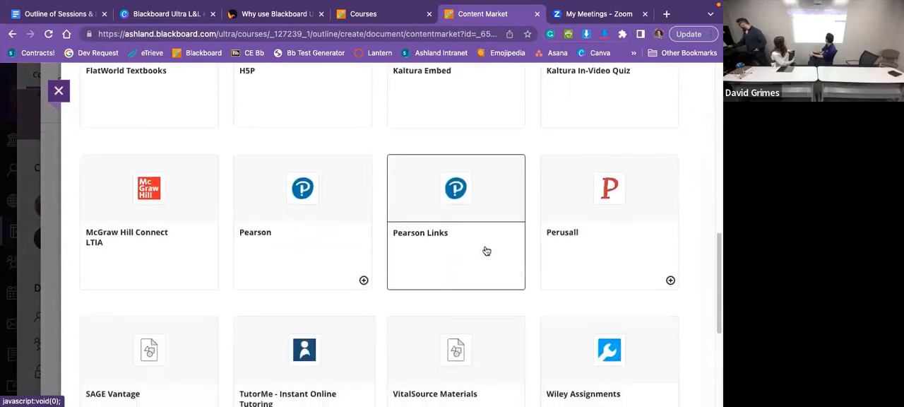
pyautogui.scroll(-3)
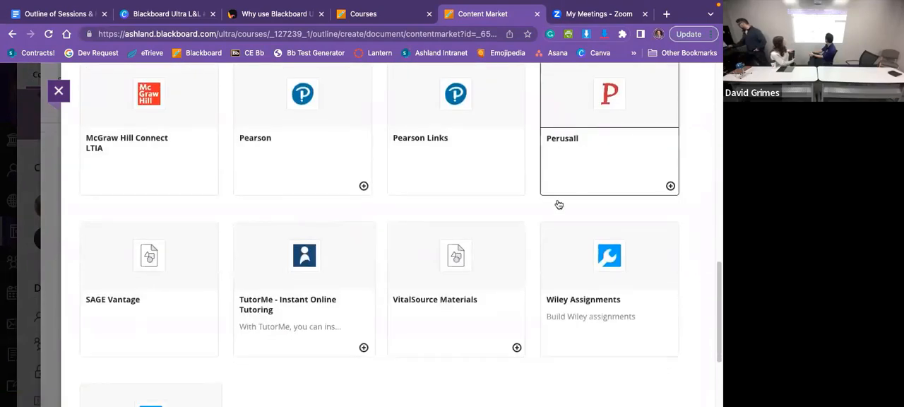
pyautogui.scroll(3)
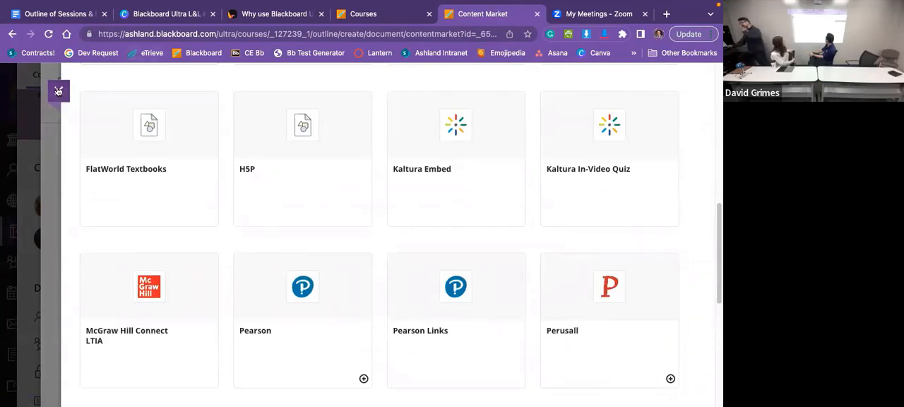
pyautogui.click(59, 90)
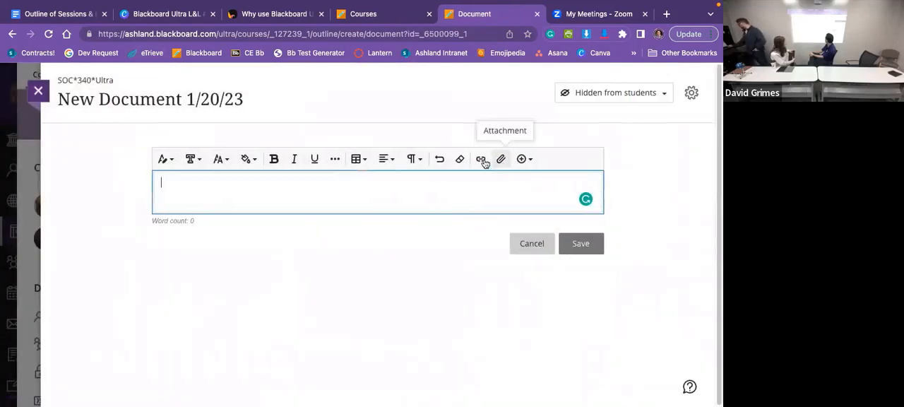
# Attach HS498-BlackboardTile.jpg from Downloads as the banner image, keeping the default file options
pyautogui.click(500, 158)
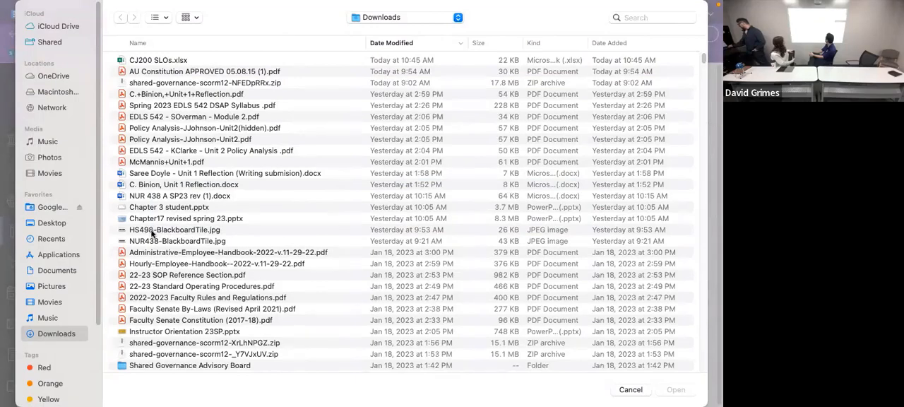
pyautogui.click(176, 229)
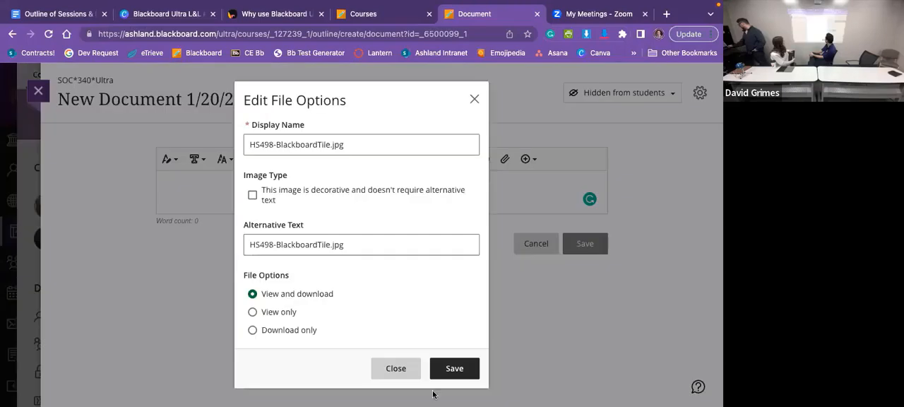
pyautogui.click(454, 367)
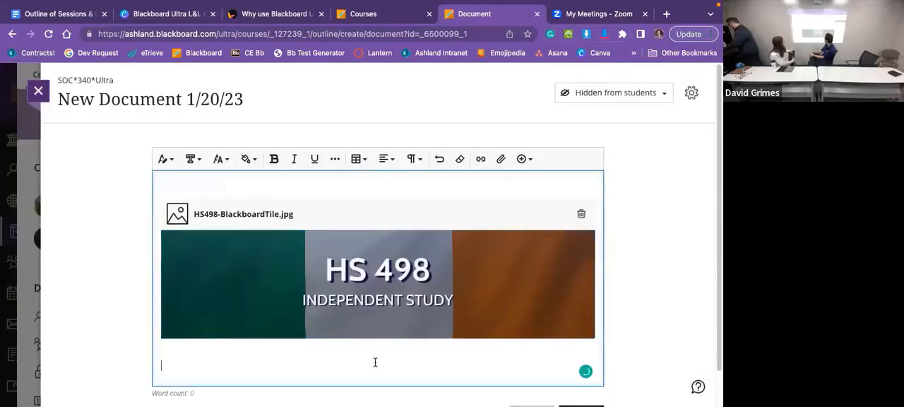
# Caption the banner 'This is the banner for a class david is building'
pyautogui.write('This is the')
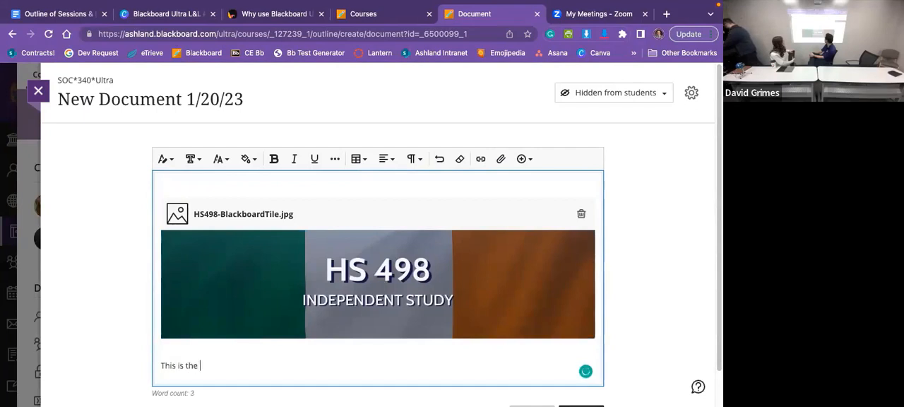
pyautogui.write('banner for a')
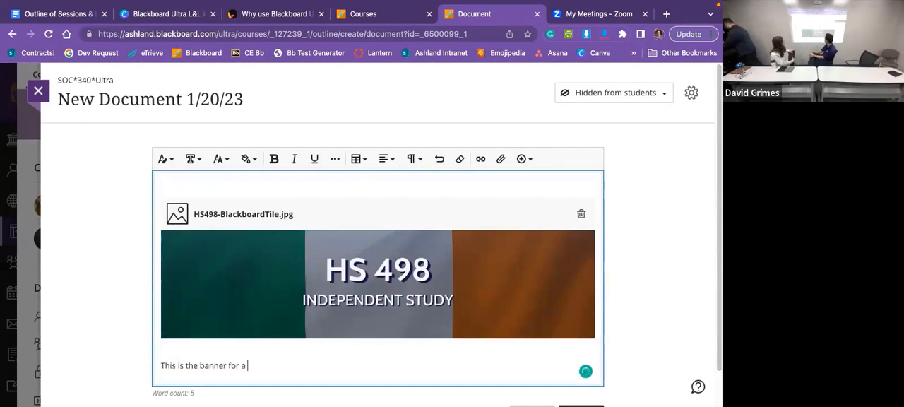
pyautogui.write('class david is')
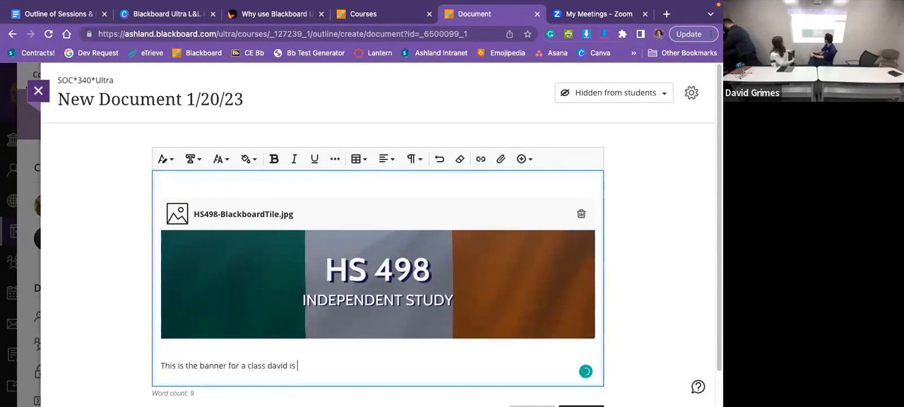
pyautogui.write('building')
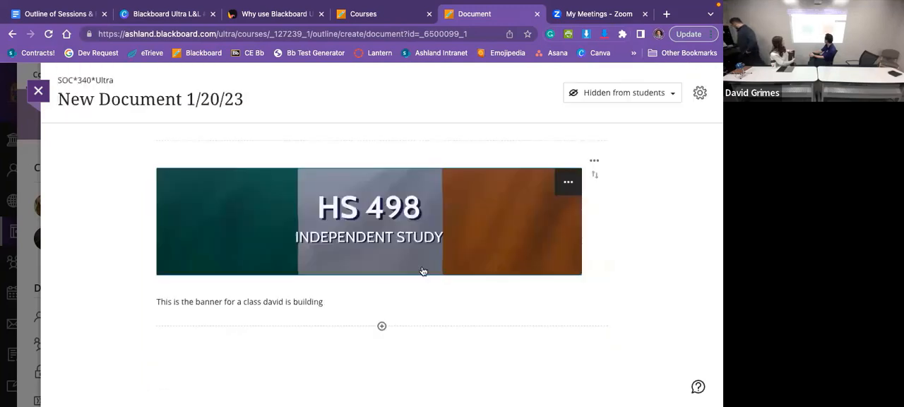
pyautogui.moveTo(377, 339)
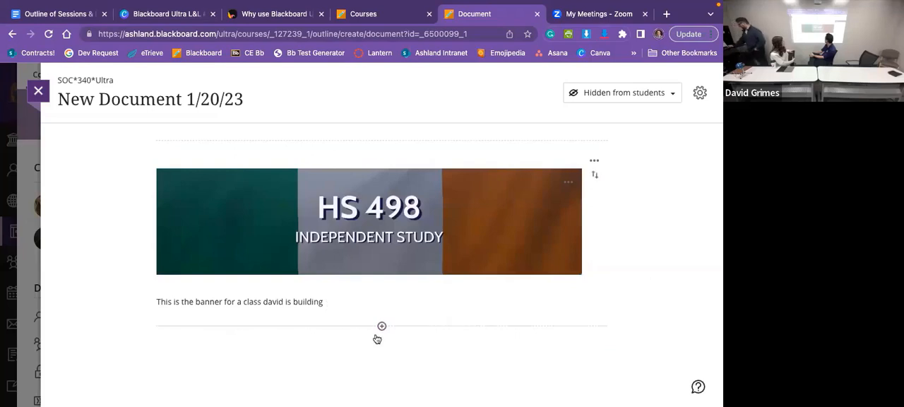
pyautogui.moveTo(308, 207)
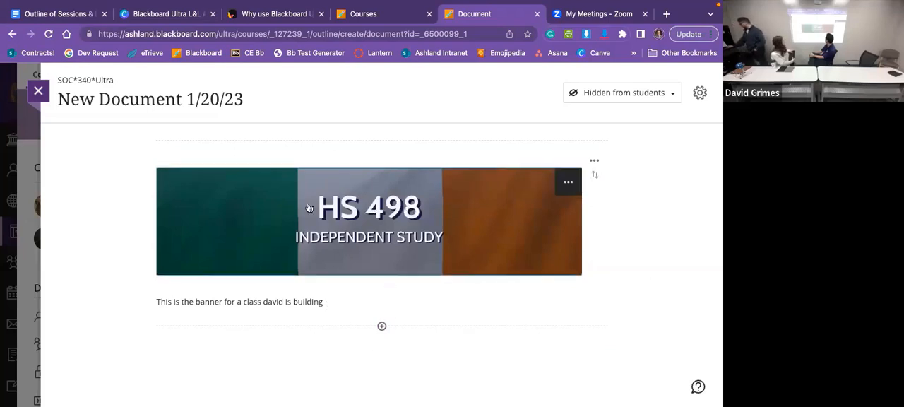
# Add a content block below the banner and reach the Content Market from its insert list
pyautogui.click(381, 325)
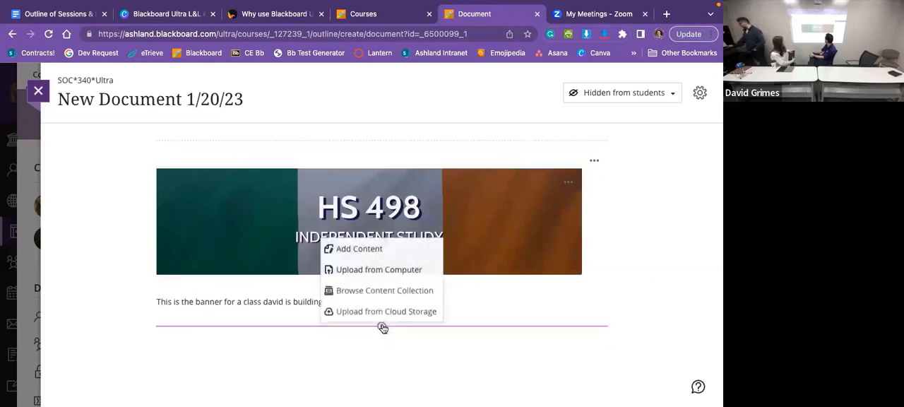
pyautogui.moveTo(359, 248)
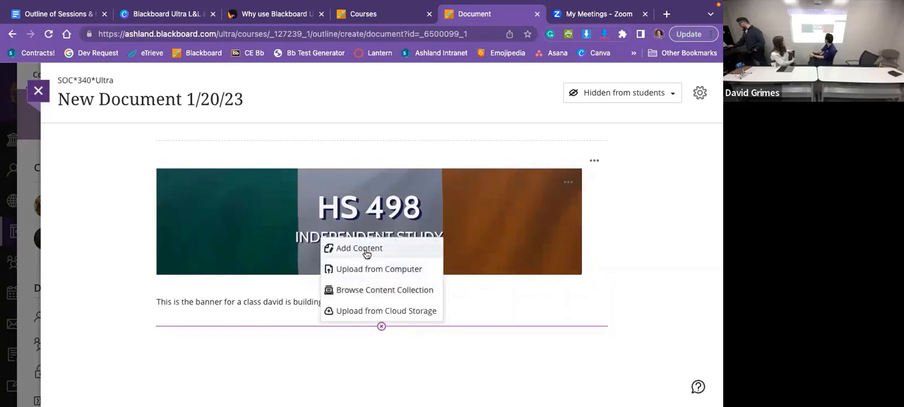
pyautogui.moveTo(379, 272)
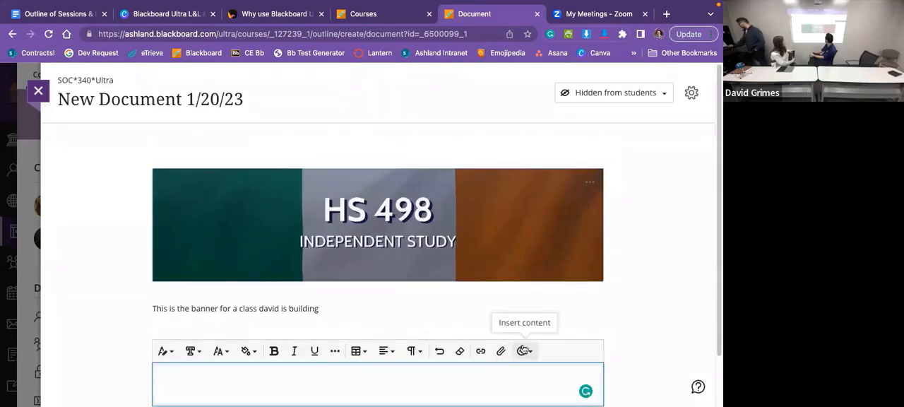
pyautogui.click(523, 350)
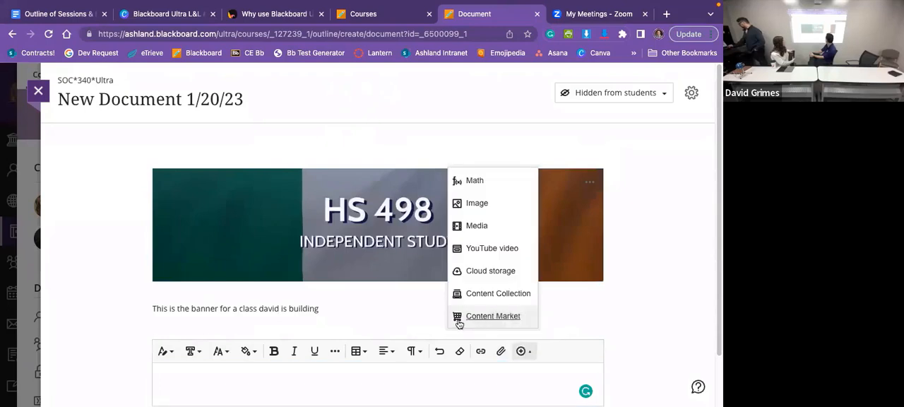
pyautogui.moveTo(491, 316)
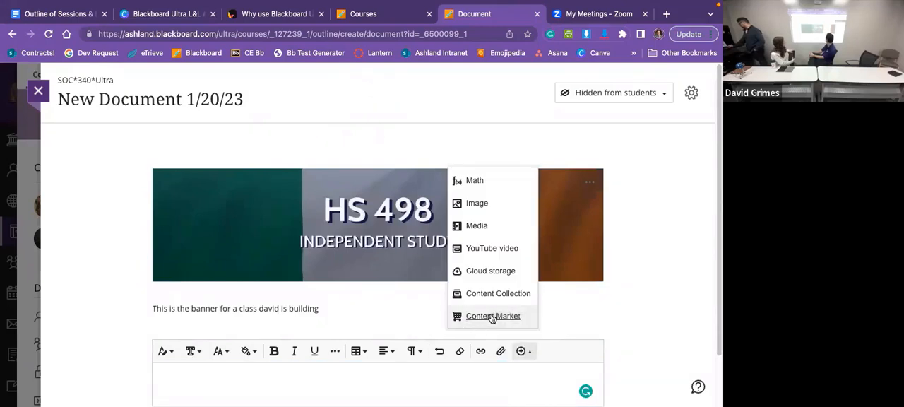
pyautogui.click(492, 316)
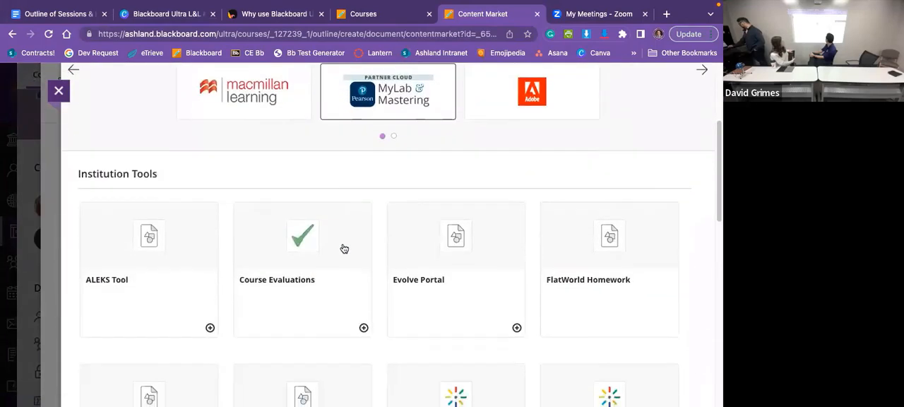
pyautogui.scroll(-3)
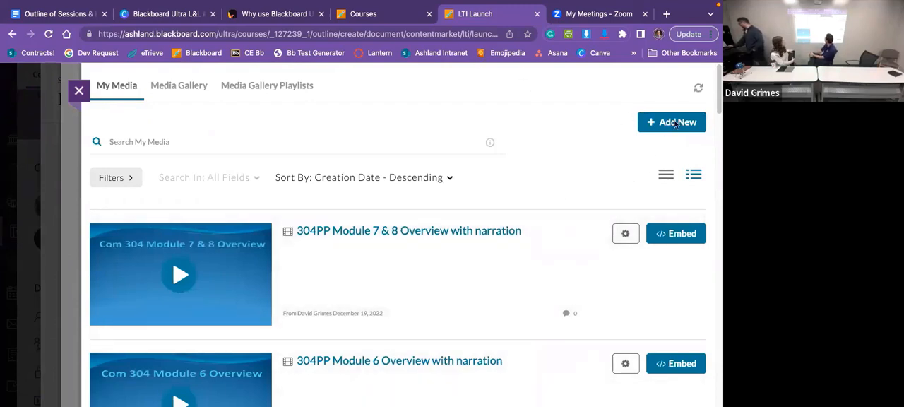
# Embed the 304PP Module 6 Overview narrated video from Kaltura My Media into the document
pyautogui.click(671, 122)
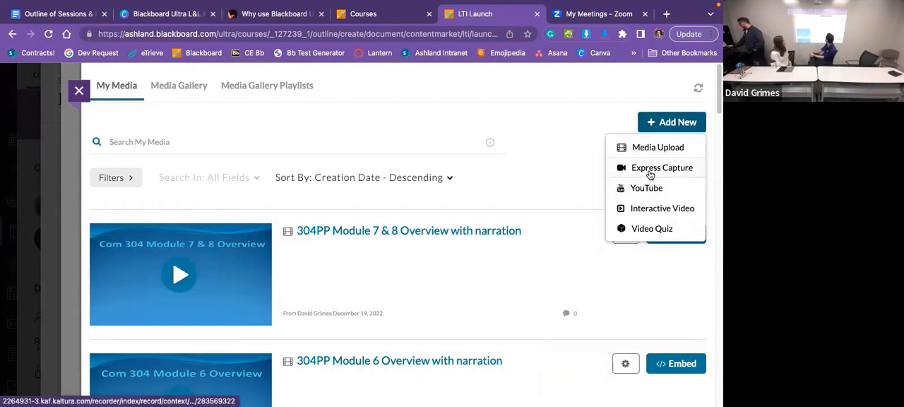
pyautogui.moveTo(663, 363)
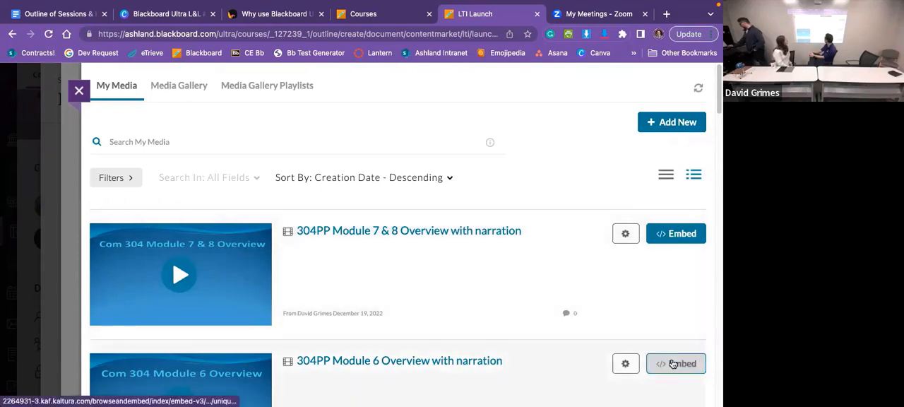
pyautogui.click(676, 363)
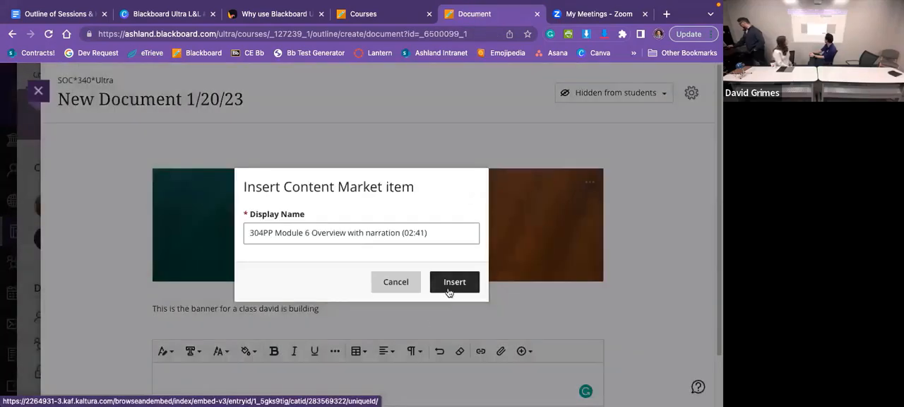
pyautogui.click(455, 283)
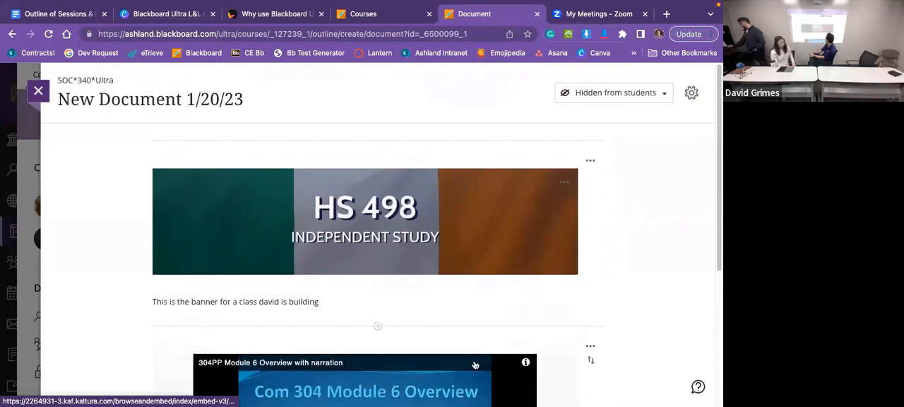
pyautogui.moveTo(587, 372)
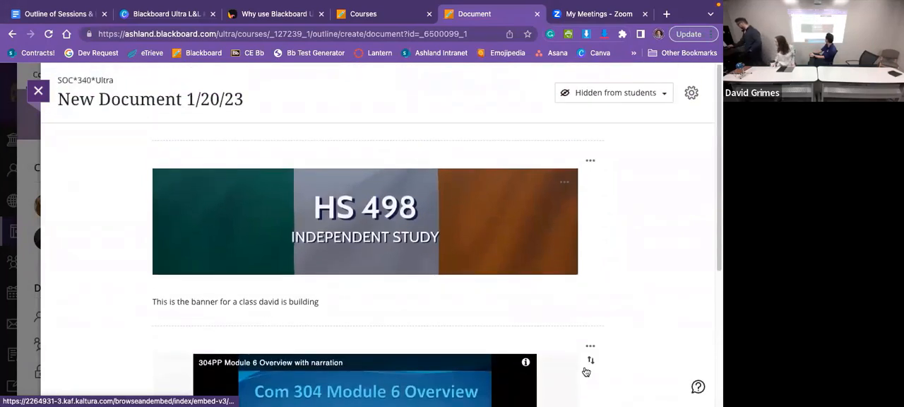
pyautogui.moveTo(605, 385)
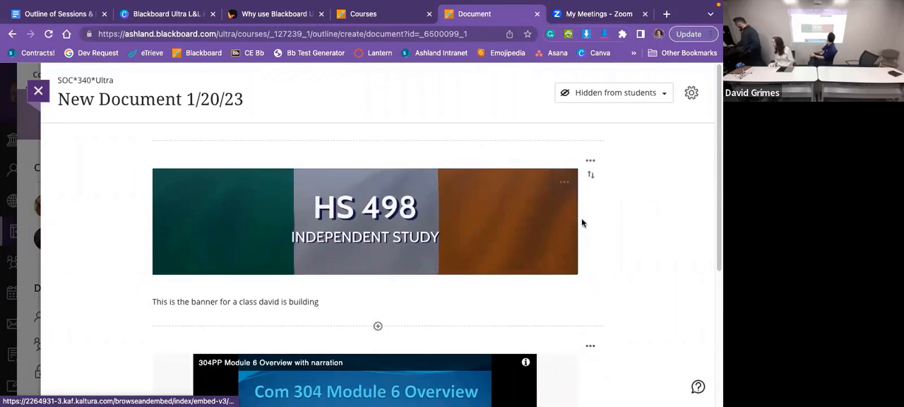
pyautogui.moveTo(592, 362)
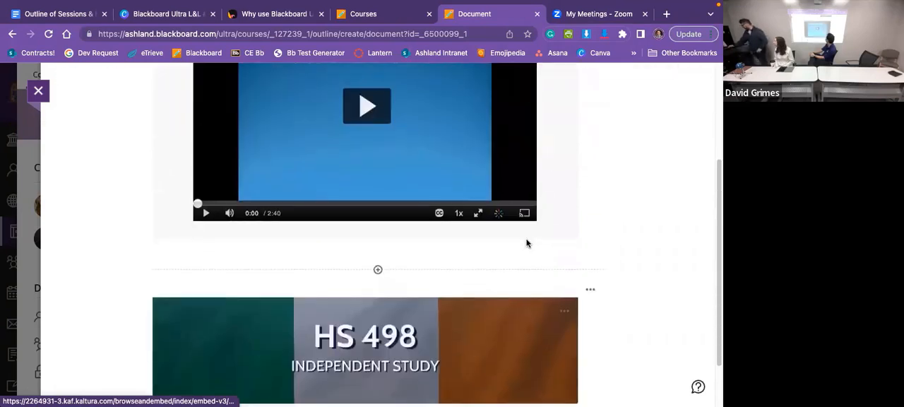
# Close the document editor so New Document 1/20/23 appears in the outline, with add-content options below it
pyautogui.scroll(3)
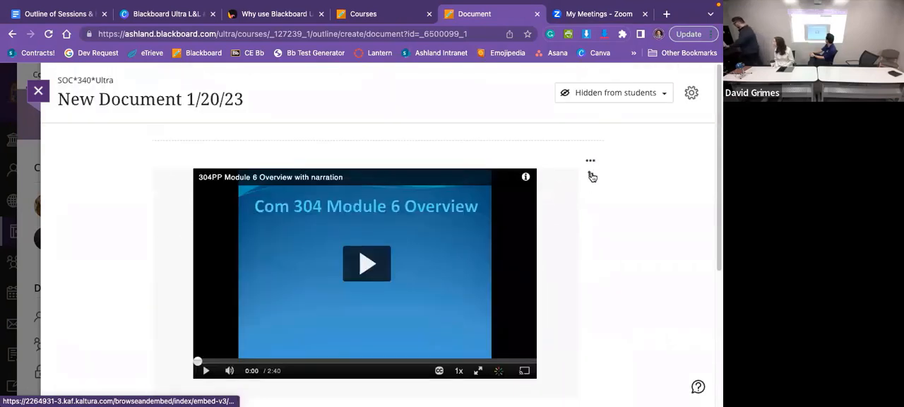
pyautogui.scroll(3)
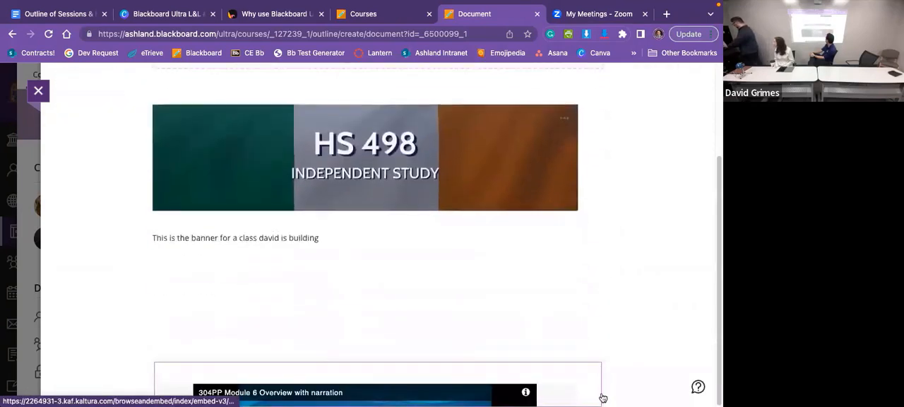
pyautogui.scroll(3)
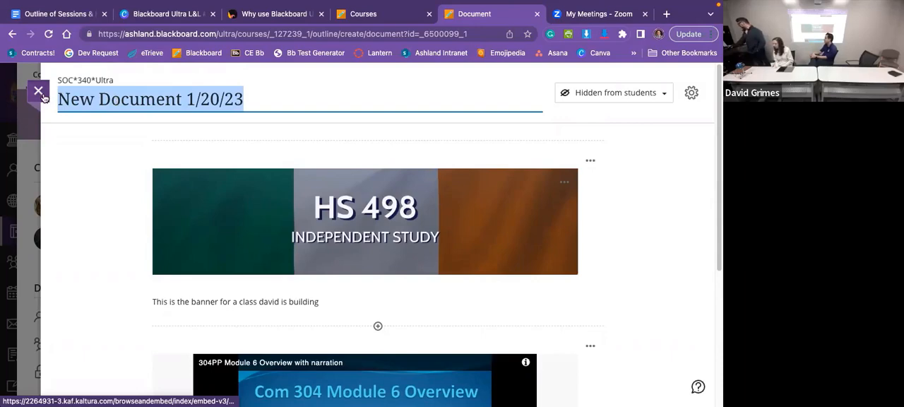
pyautogui.click(38, 90)
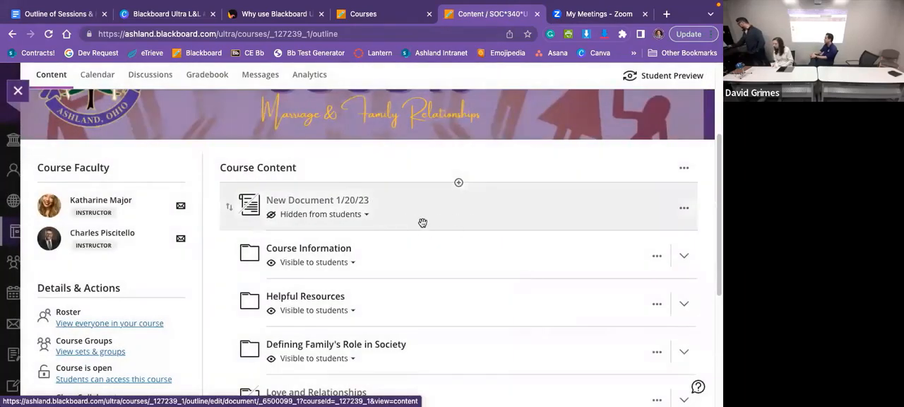
pyautogui.click(458, 231)
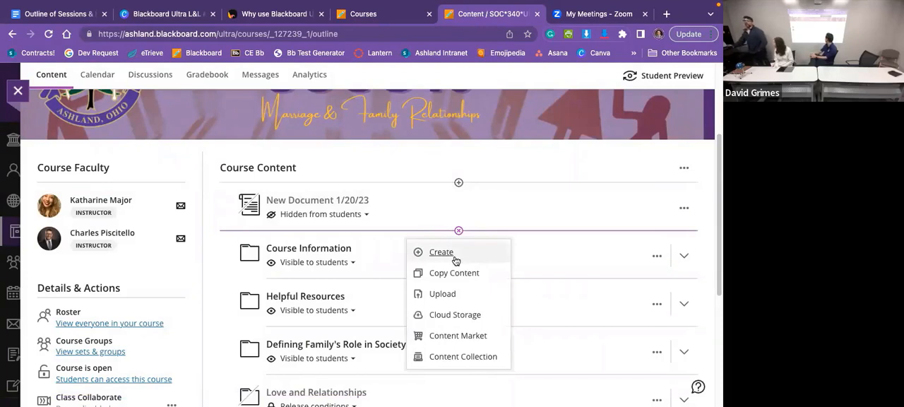
pyautogui.moveTo(450, 263)
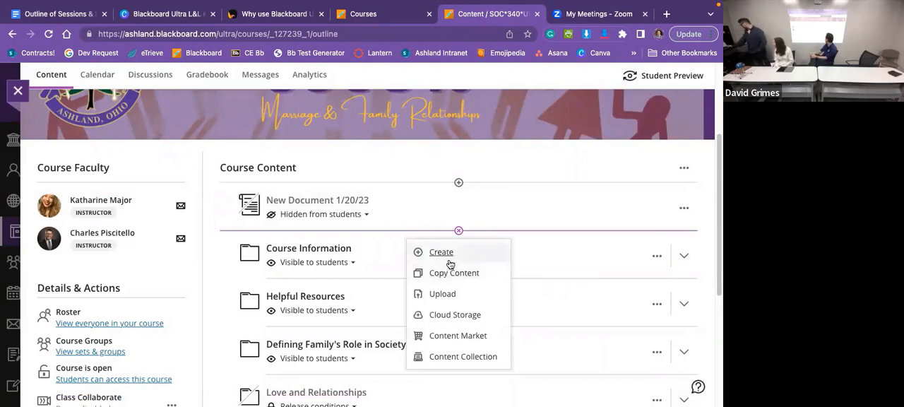
pyautogui.moveTo(454, 273)
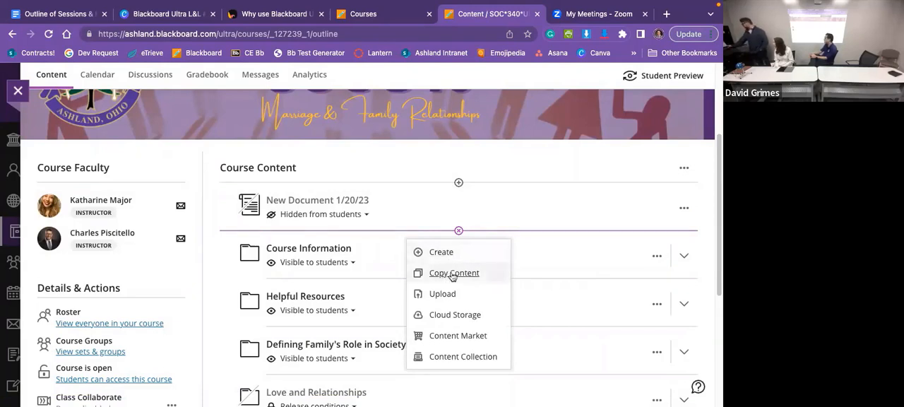
# Choose Copy Content to reach the Copy Items page listing master courses
pyautogui.click(453, 273)
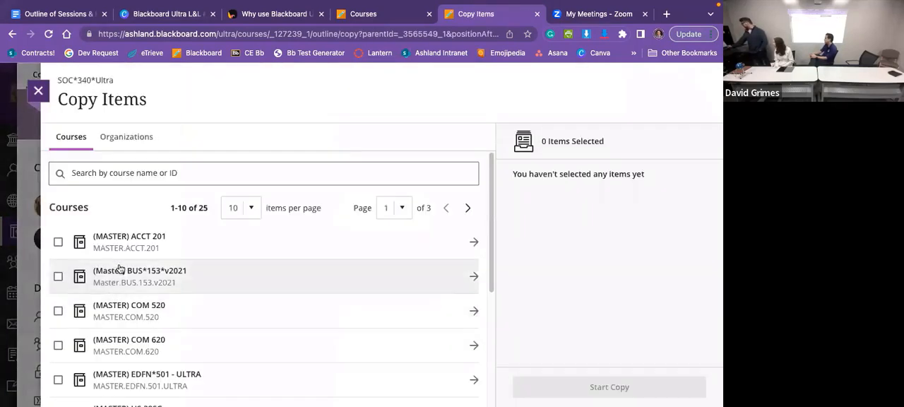
# Search Copy Items for 23/sp and browse the HS 498 Independent Study course's Module 3 folder
pyautogui.click(263, 172)
pyautogui.write('23/sp')
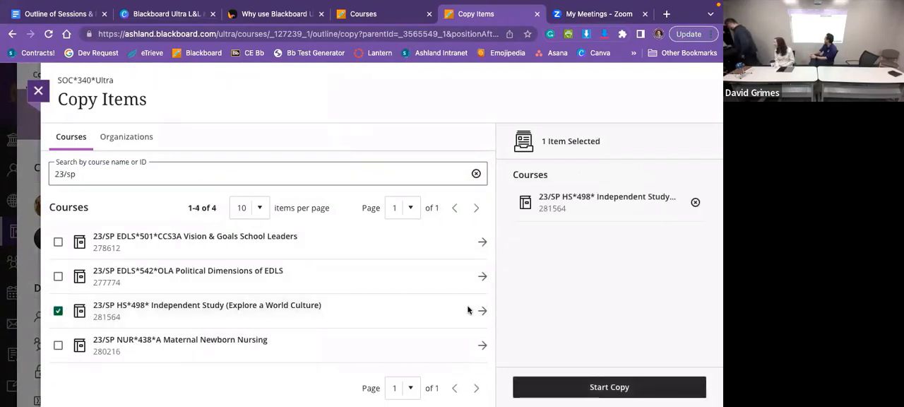
pyautogui.moveTo(62, 325)
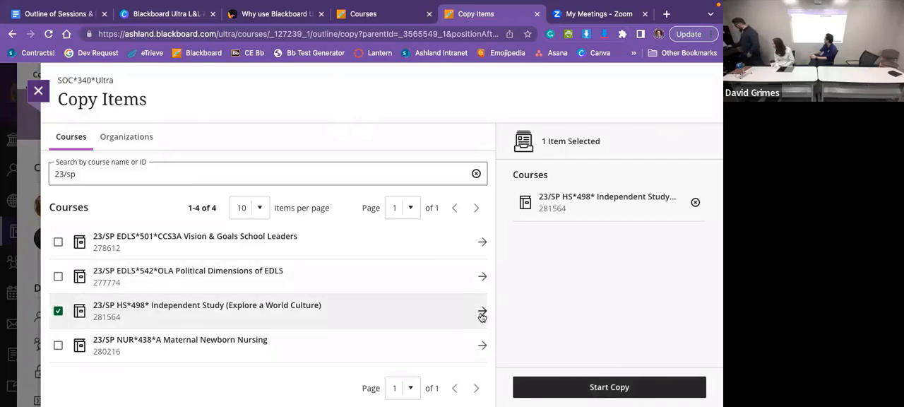
pyautogui.click(483, 314)
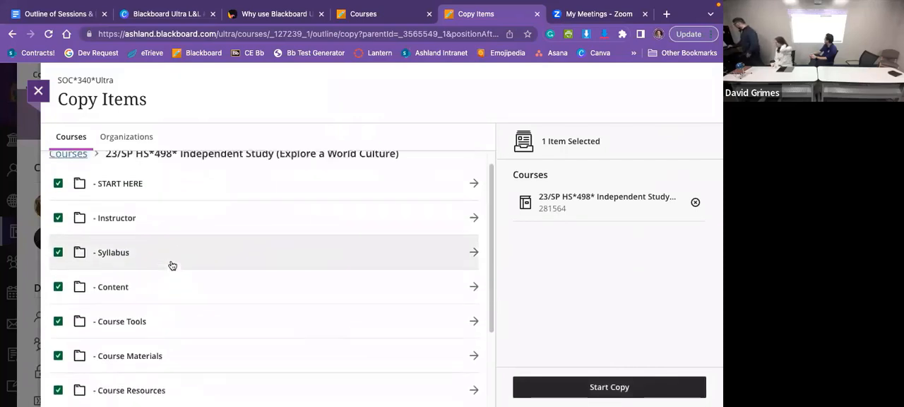
pyautogui.scroll(-3)
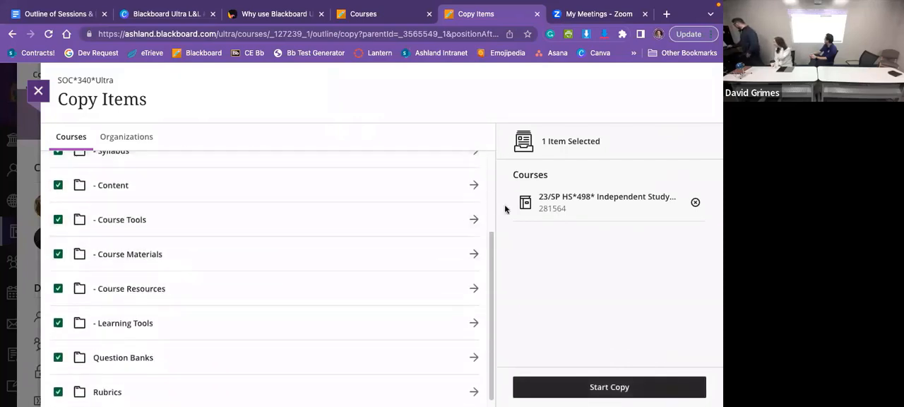
pyautogui.click(475, 183)
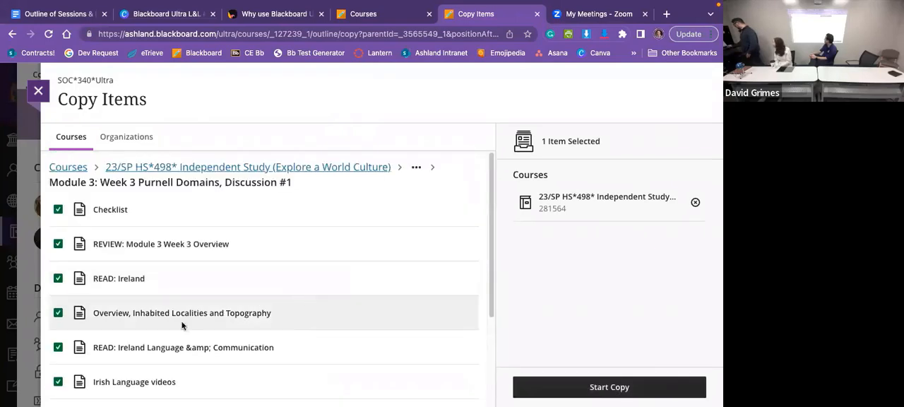
pyautogui.scroll(-3)
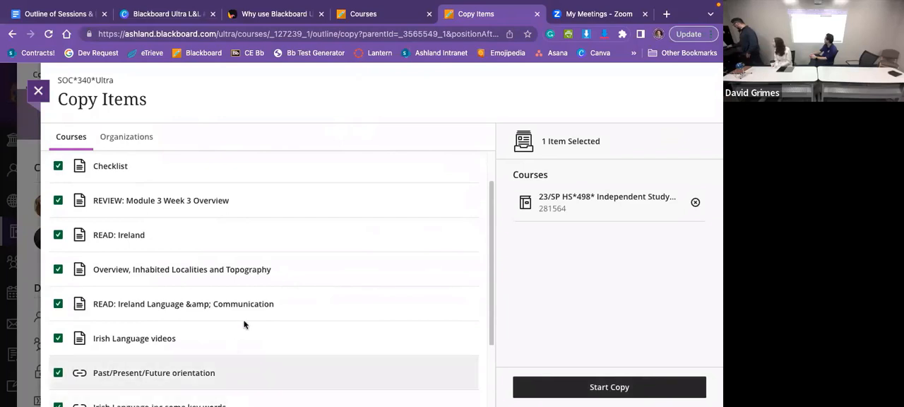
pyautogui.moveTo(173, 338)
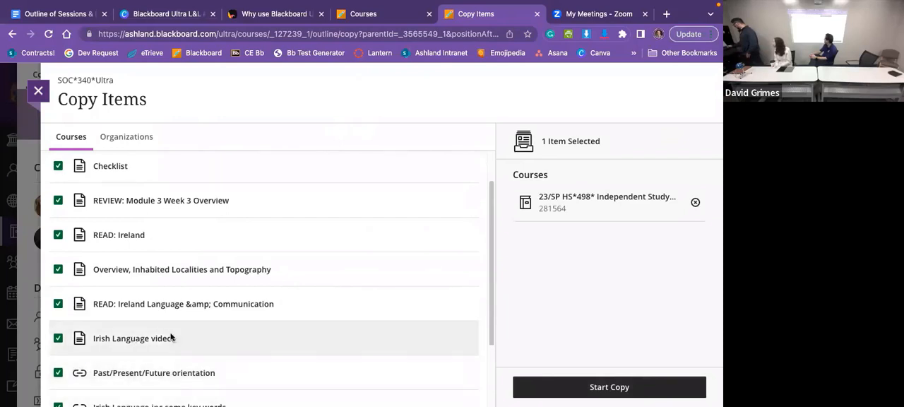
pyautogui.moveTo(118, 339)
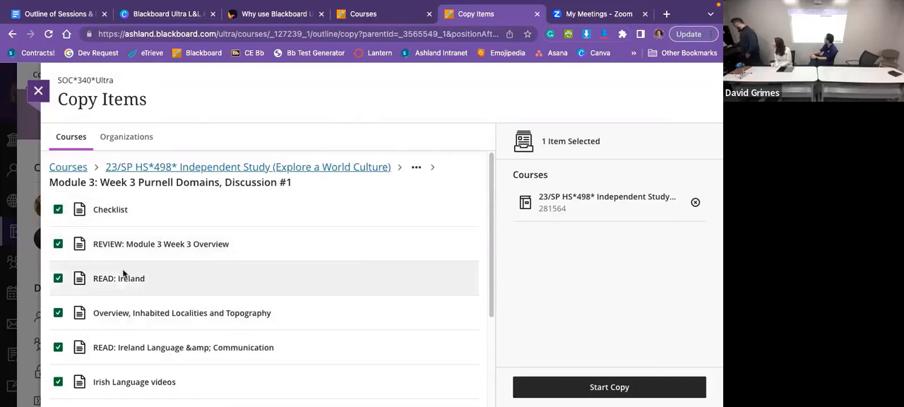
pyautogui.moveTo(185, 313)
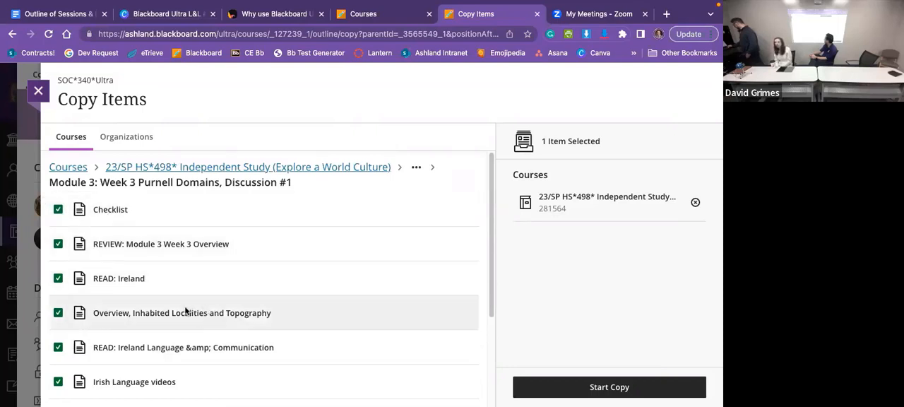
pyautogui.moveTo(609, 387)
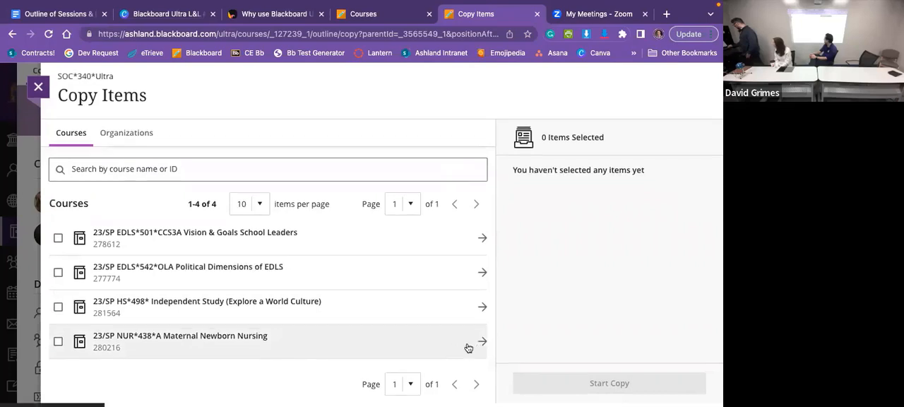
# Select Chapter 6 Rebecca Sweet in NUR 438's Week 3 and start copying it into this course
pyautogui.click(483, 342)
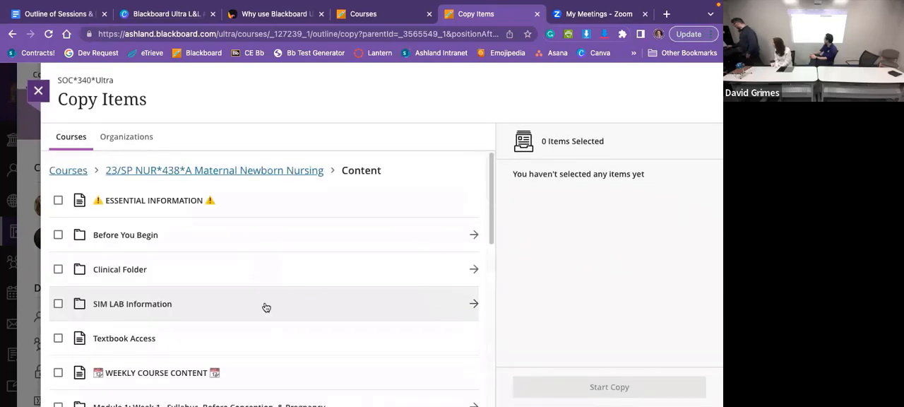
pyautogui.scroll(-3)
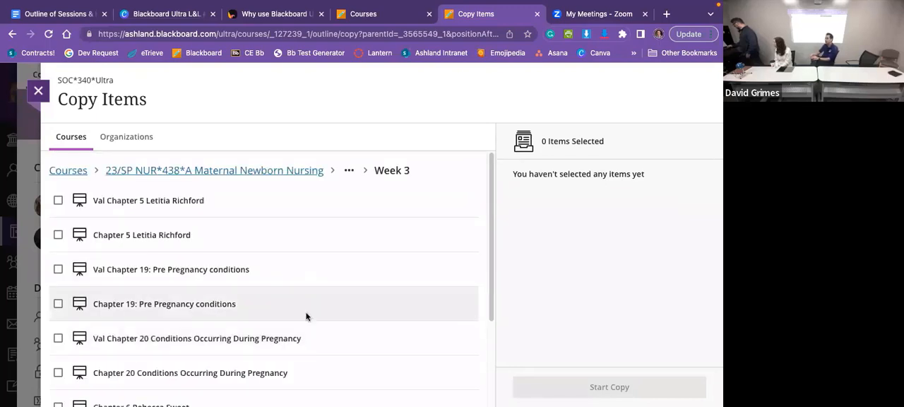
pyautogui.scroll(-3)
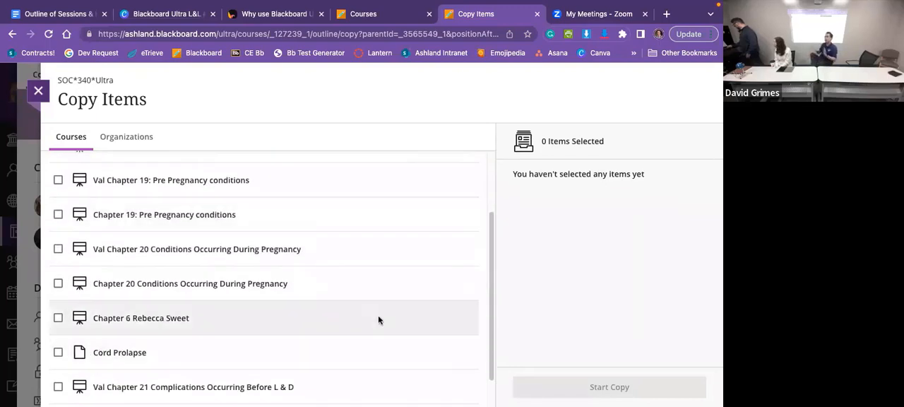
pyautogui.click(58, 316)
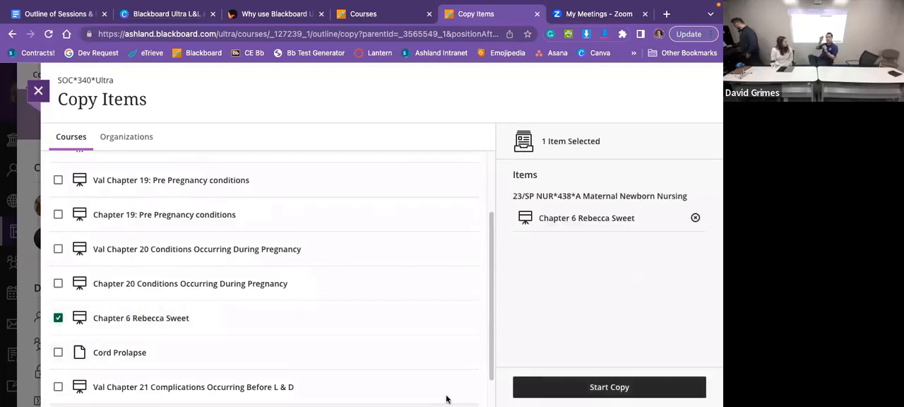
pyautogui.click(609, 387)
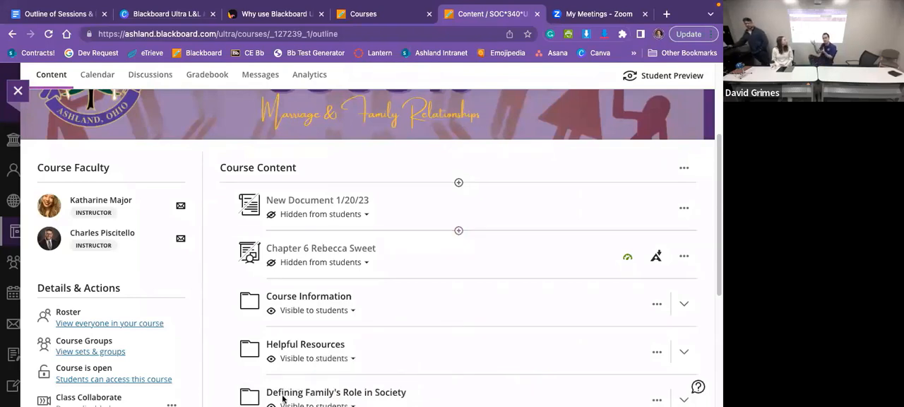
pyautogui.moveTo(327, 233)
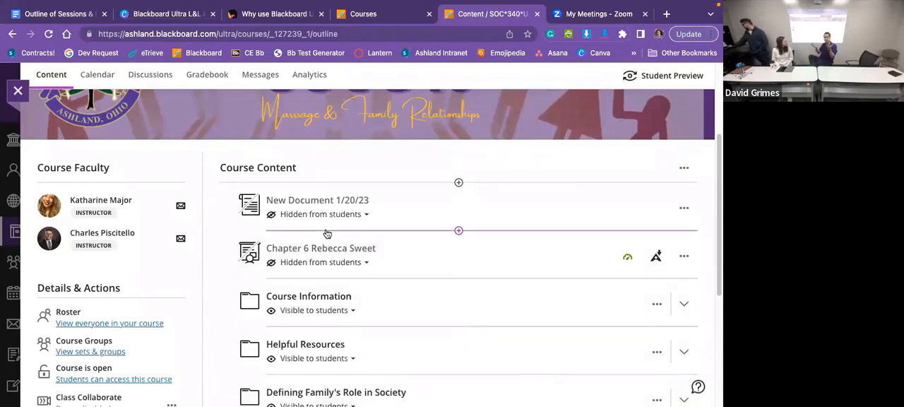
pyautogui.moveTo(413, 240)
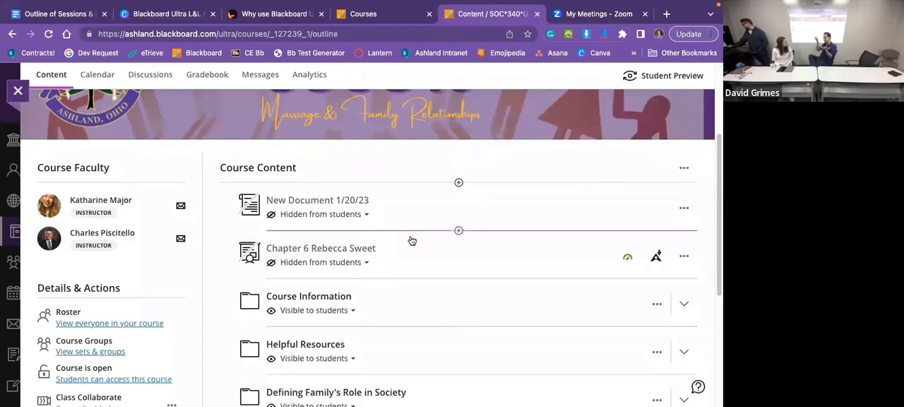
pyautogui.moveTo(416, 238)
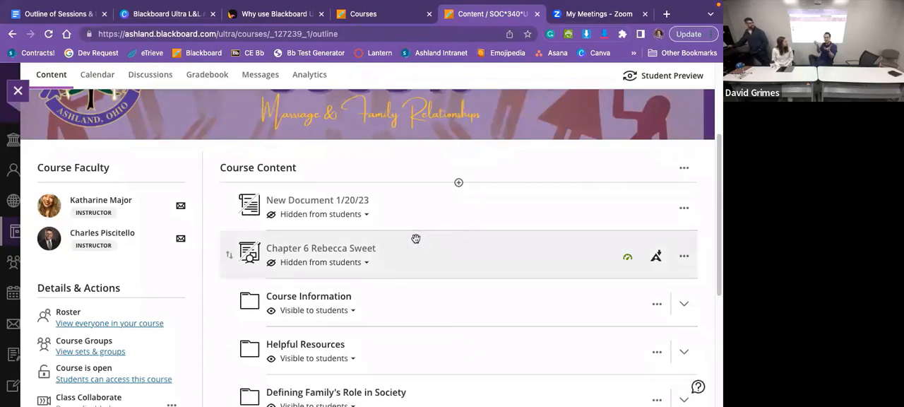
pyautogui.moveTo(390, 240)
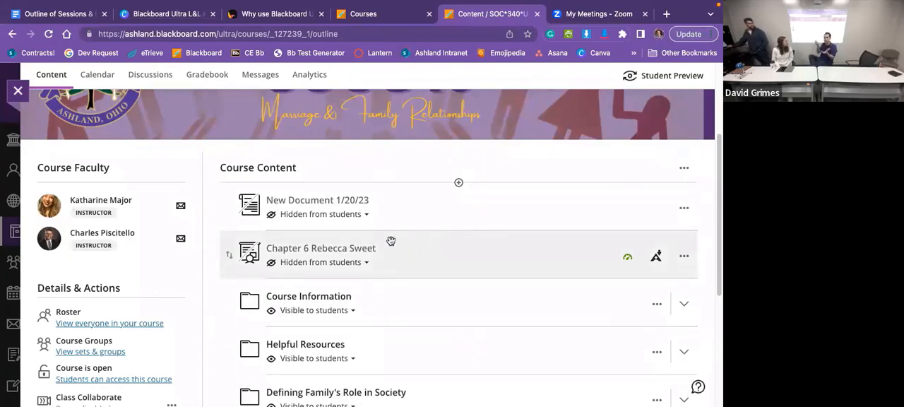
pyautogui.moveTo(558, 281)
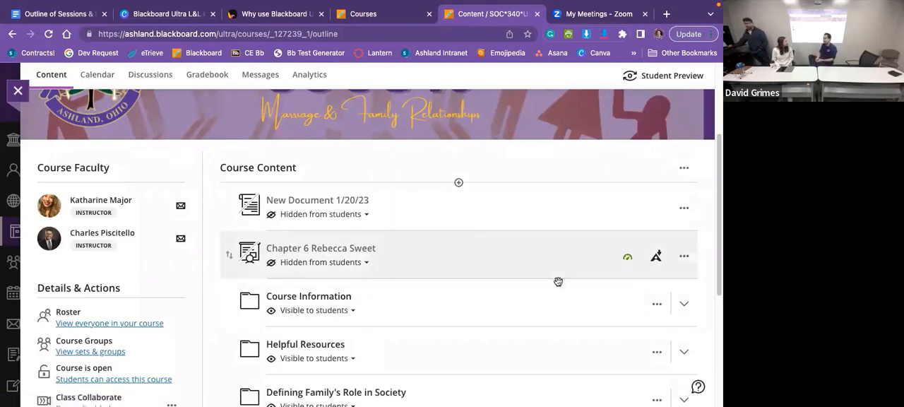
pyautogui.moveTo(320, 248)
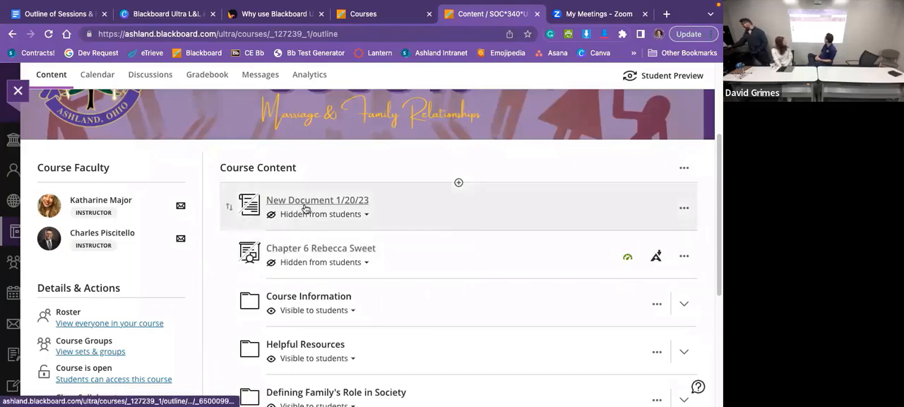
pyautogui.moveTo(489, 268)
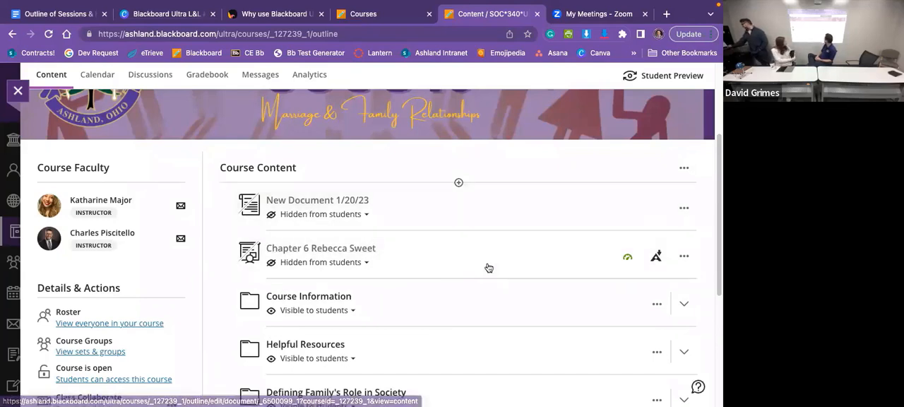
# Create a learning module named 'Sample Mod' below the copied chapter and save it
pyautogui.click(457, 183)
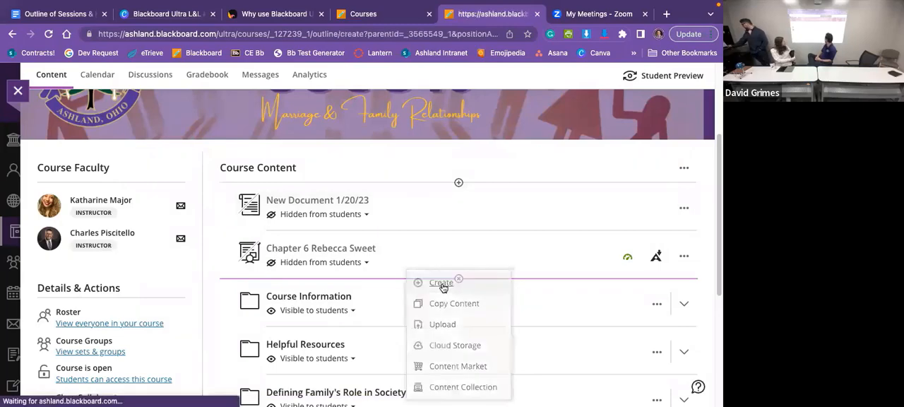
pyautogui.click(441, 283)
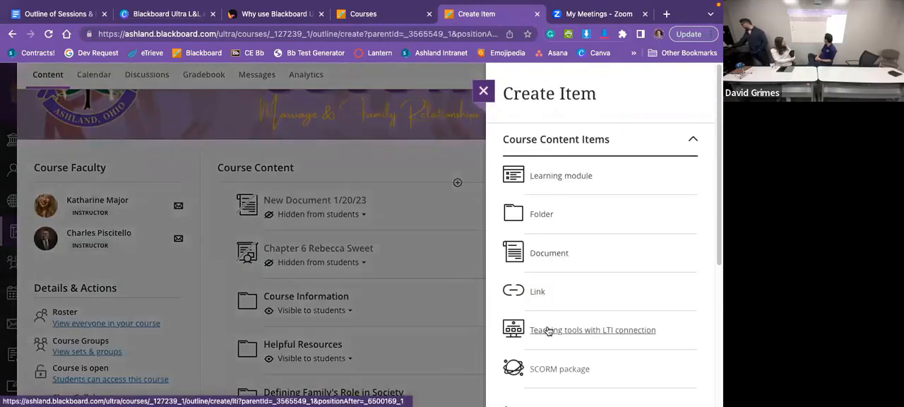
pyautogui.click(561, 175)
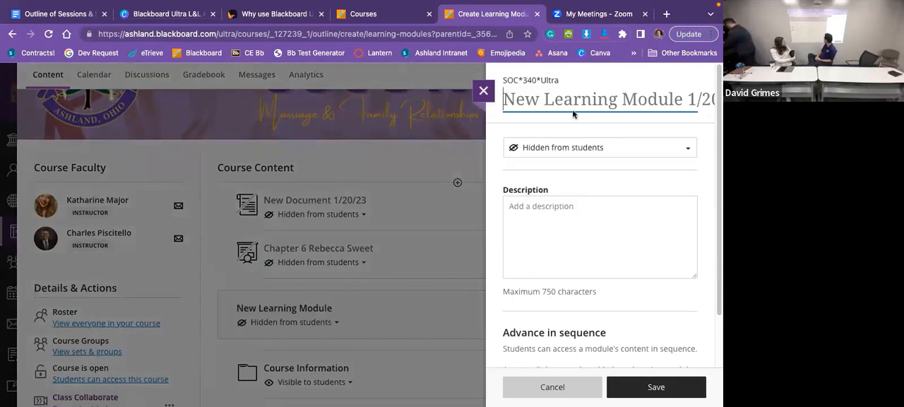
pyautogui.write('Sample Mo')
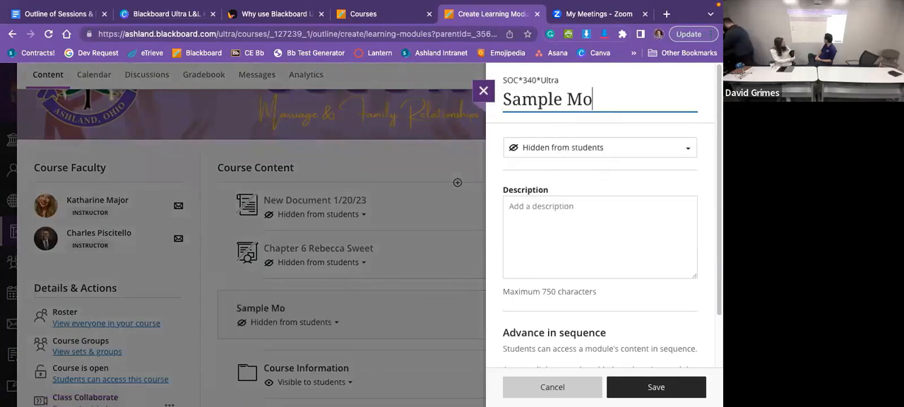
pyautogui.click(656, 387)
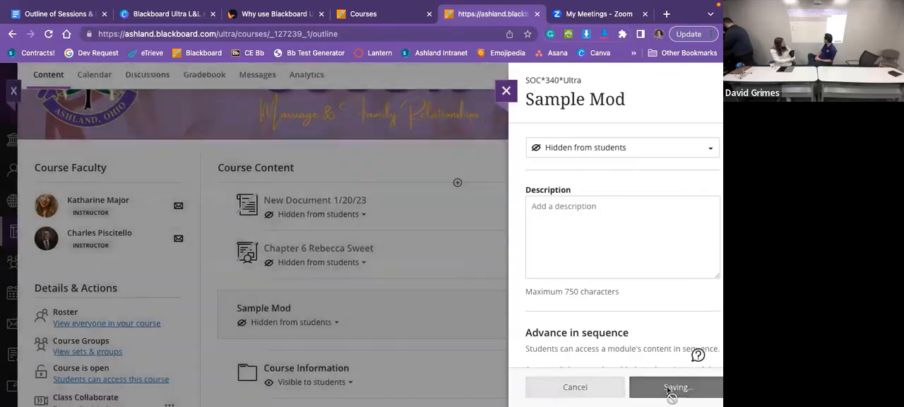
pyautogui.click(676, 387)
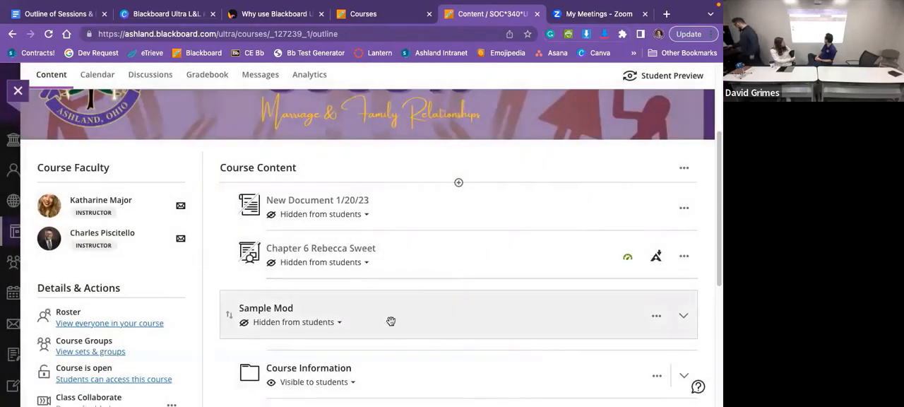
# Drag New Document and Chapter 6 Rebecca Sweet into Sample Mod and move the module to the outline's end
pyautogui.click(683, 315)
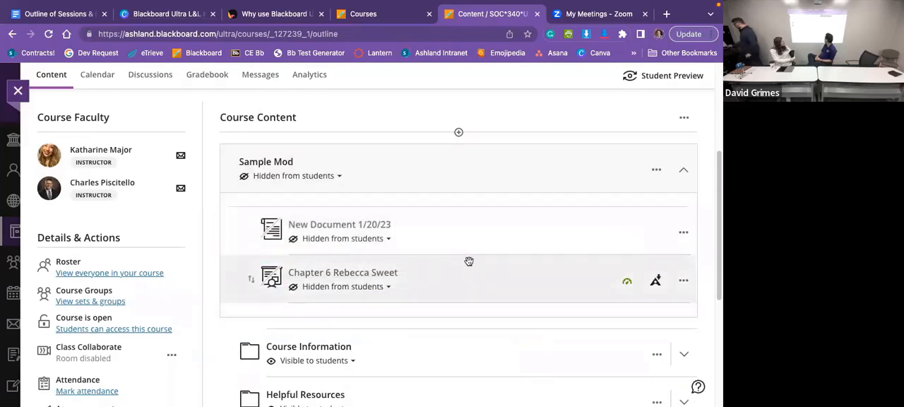
pyautogui.moveTo(376, 158)
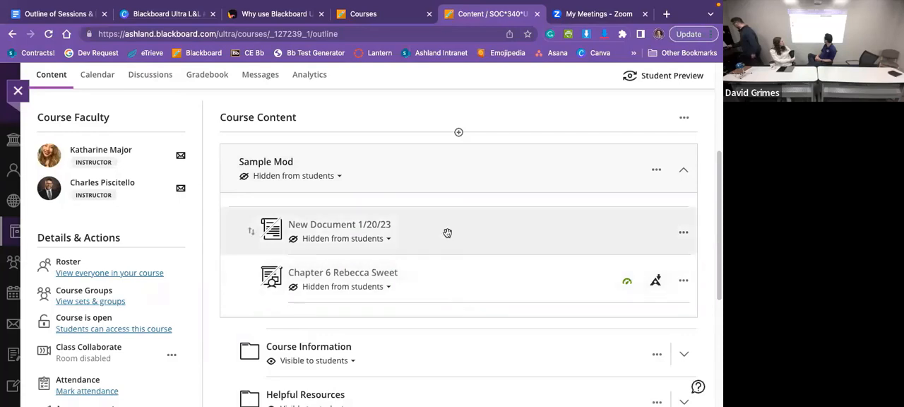
pyautogui.moveTo(229, 164)
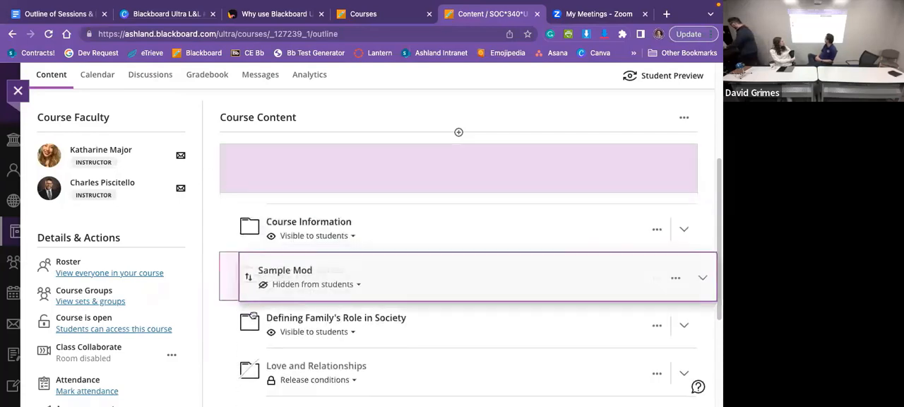
pyautogui.scroll(-3)
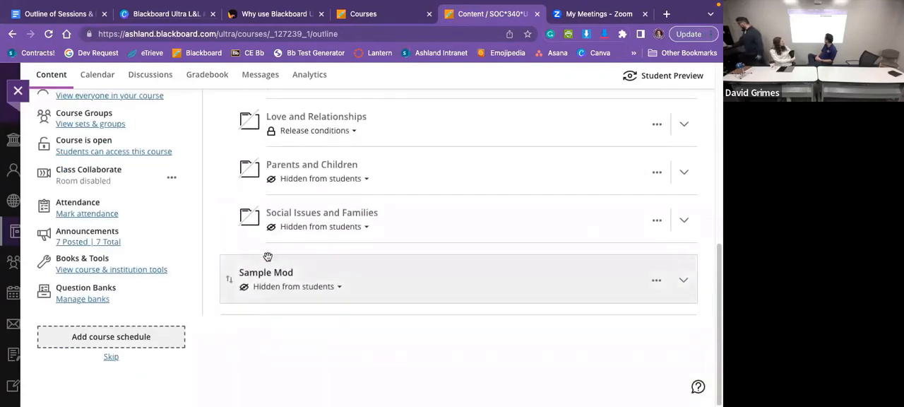
pyautogui.moveTo(215, 263)
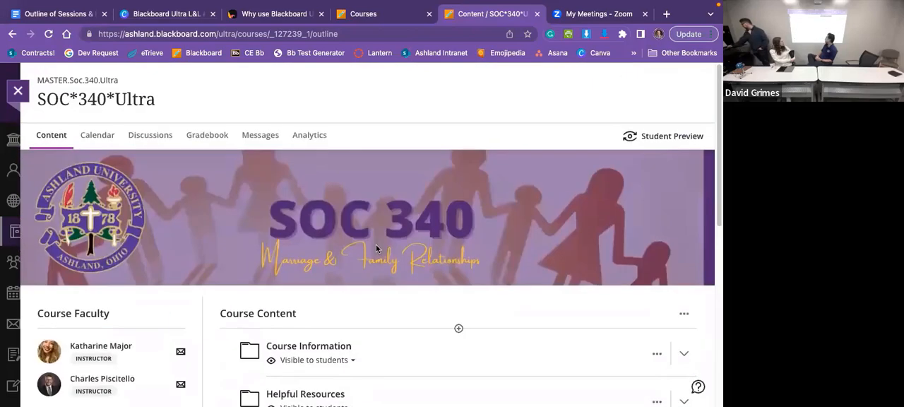
pyautogui.moveTo(403, 258)
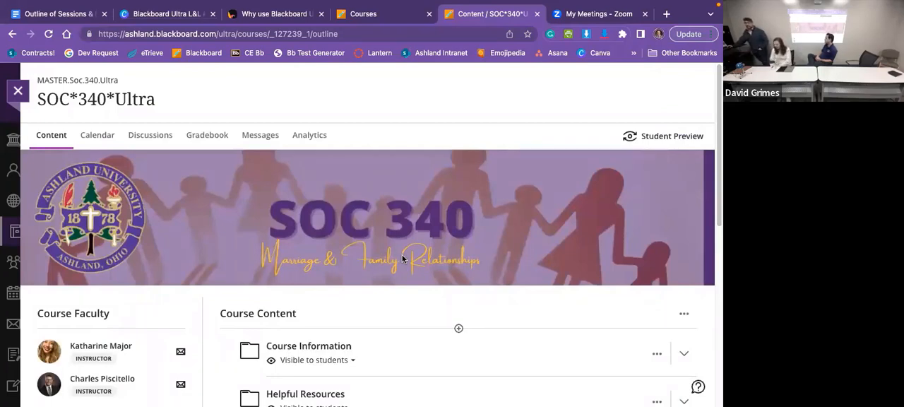
# Expand the Sample Mod module in the Course Content list to reveal its two items
pyautogui.scroll(-3)
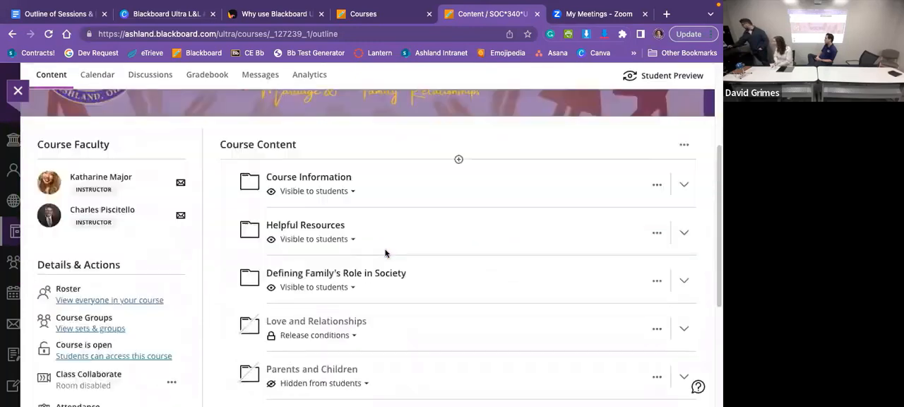
pyautogui.scroll(-3)
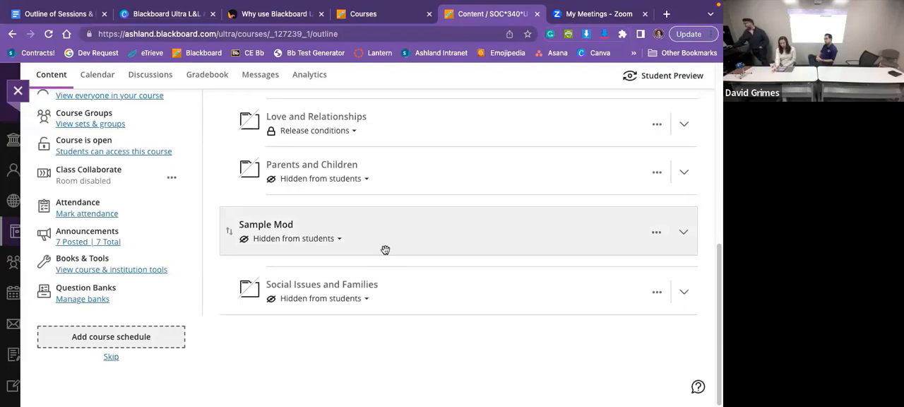
pyautogui.click(683, 232)
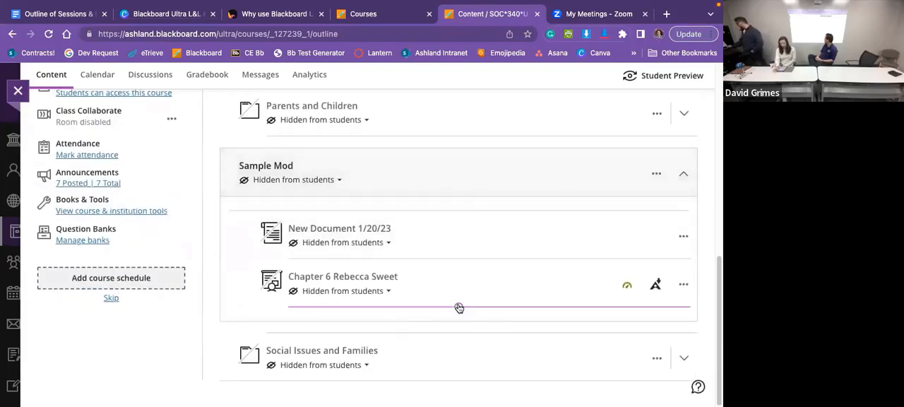
# Create a new Assignment inside Sample Mod via the + menu and dismiss the naming tip
pyautogui.click(459, 308)
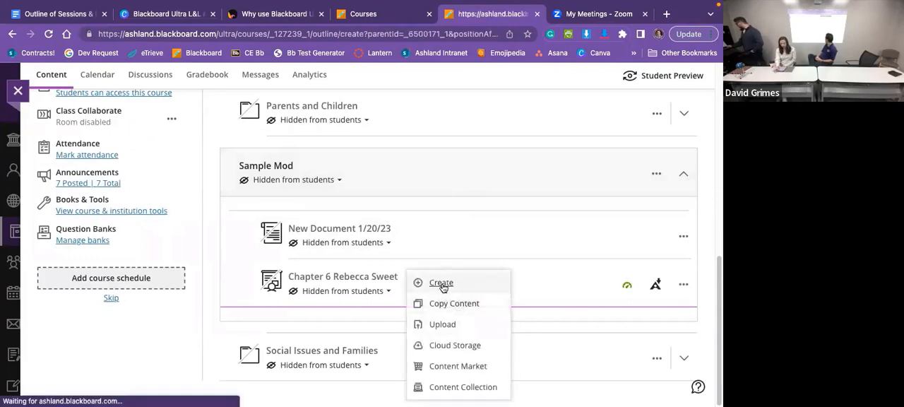
pyautogui.click(441, 283)
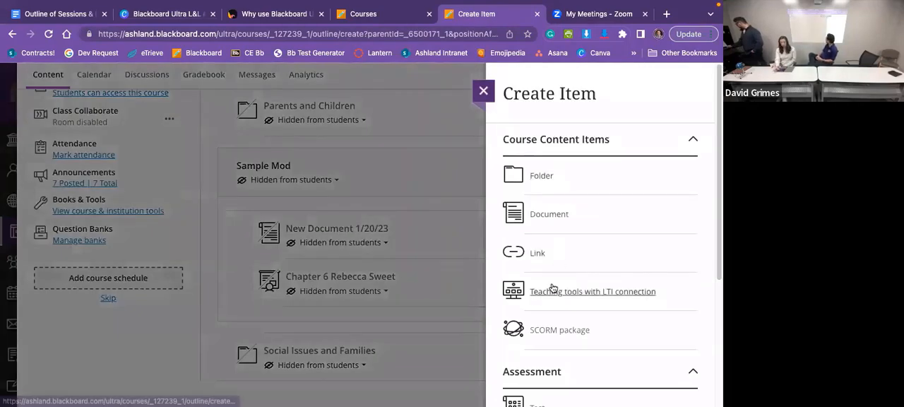
pyautogui.click(551, 313)
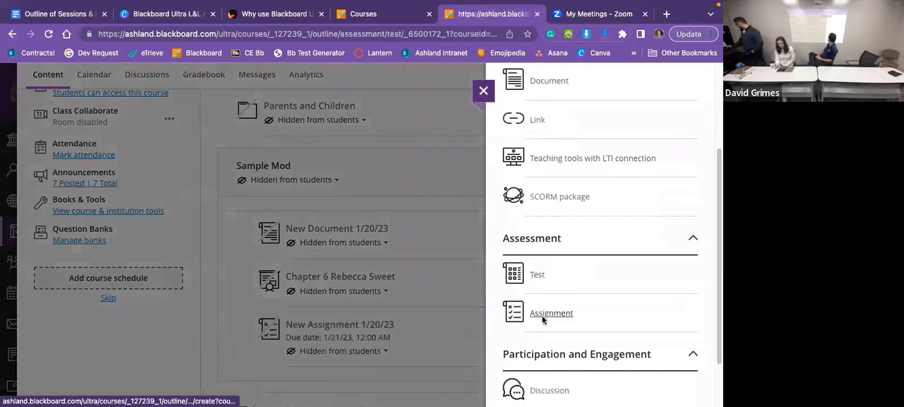
pyautogui.click(551, 313)
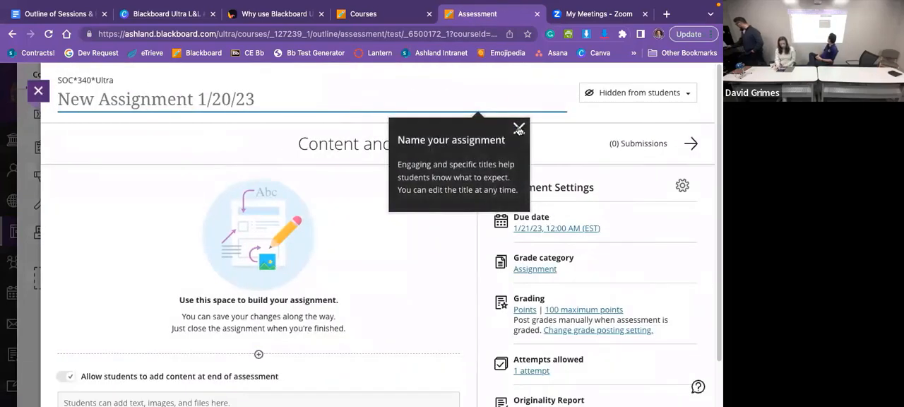
pyautogui.click(520, 130)
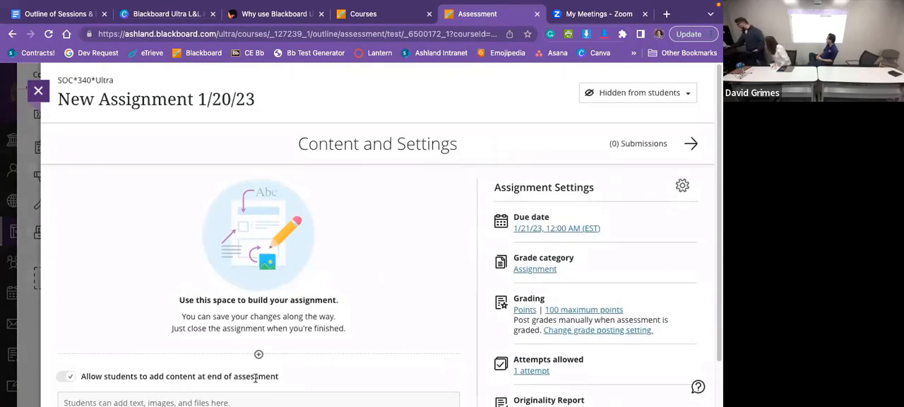
pyautogui.moveTo(135, 99)
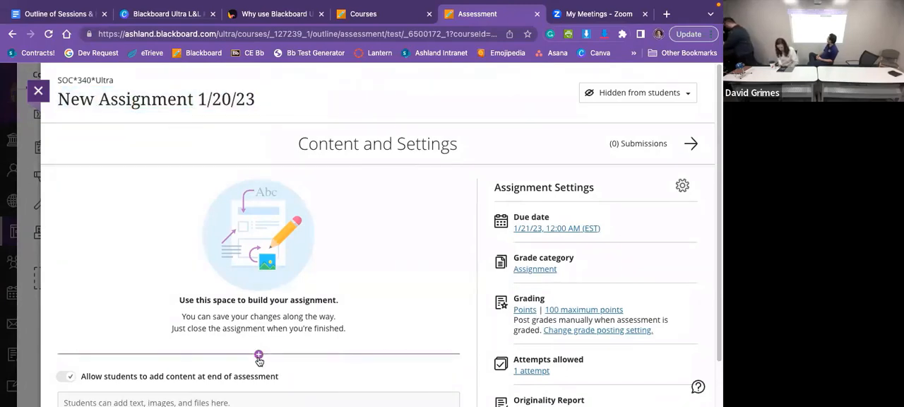
# Add an Instructions text block reading "Do this then that and the other" to the assignment
pyautogui.click(258, 355)
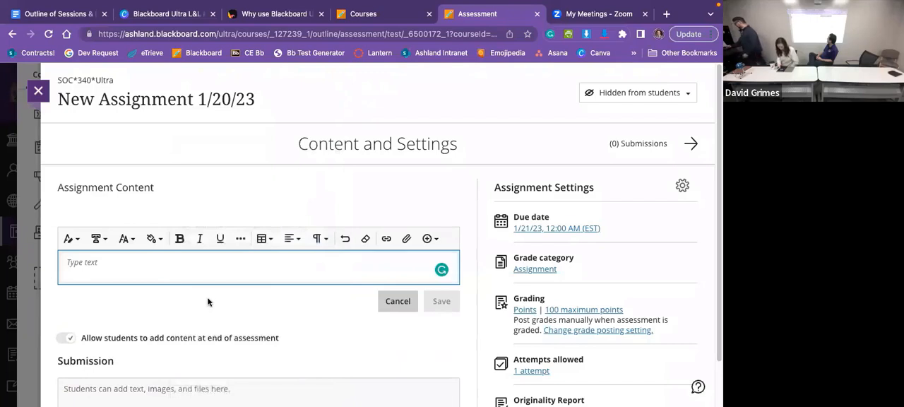
pyautogui.write('inst')
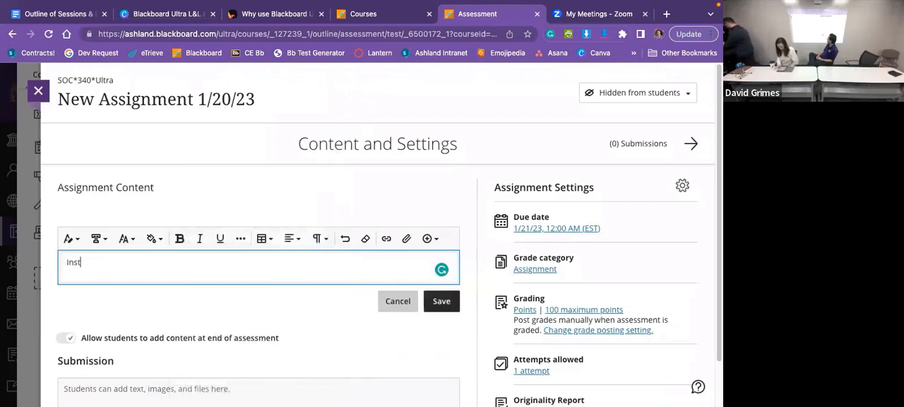
pyautogui.write('ructions')
pyautogui.write('Do this then that')
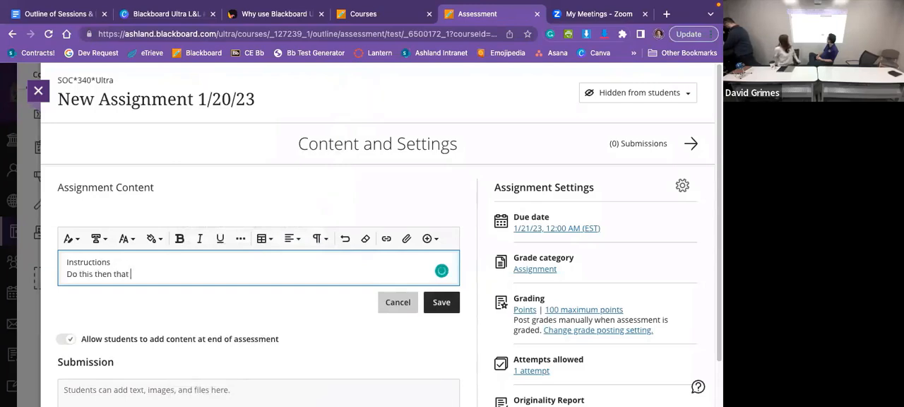
pyautogui.write('and the other')
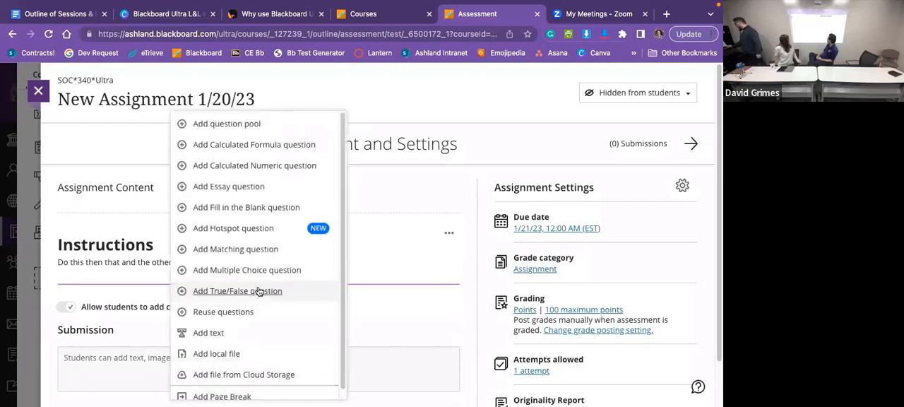
pyautogui.moveTo(229, 187)
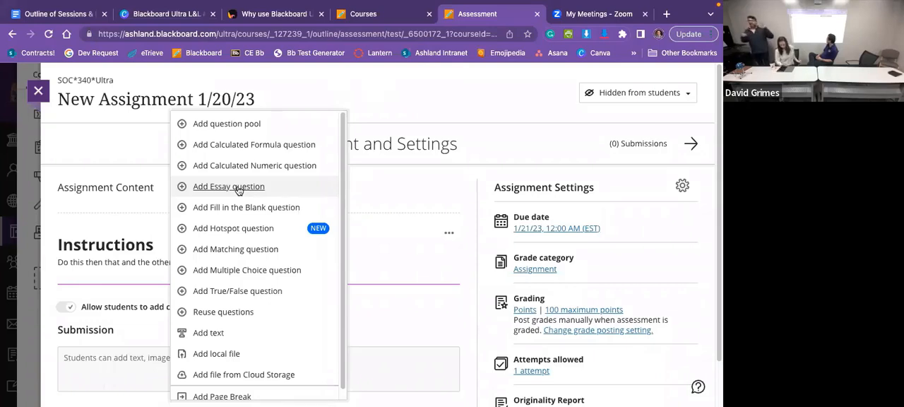
pyautogui.moveTo(121, 216)
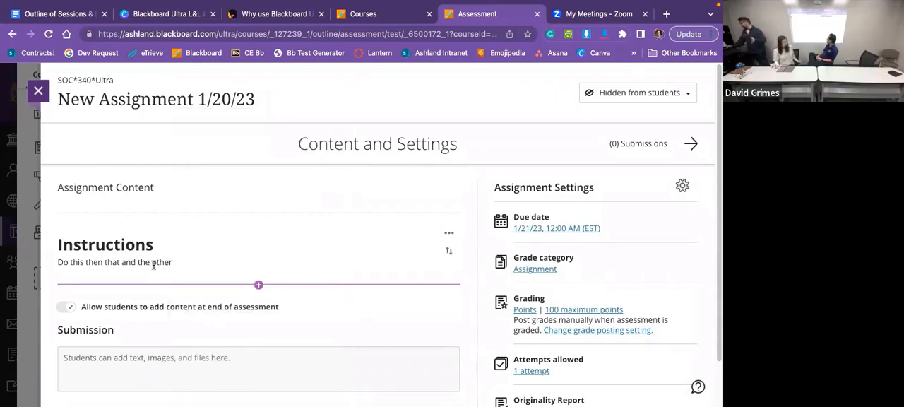
# Set New Assignment 1/20/23's visibility to Visible to students in the course outline
pyautogui.scroll(-3)
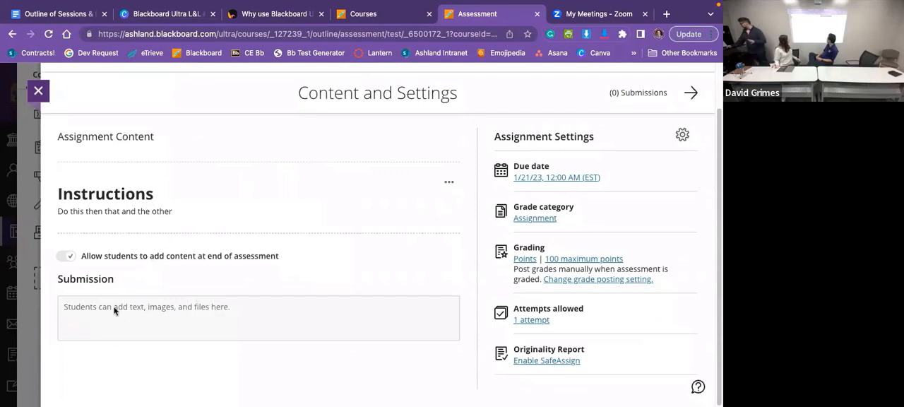
pyautogui.moveTo(141, 321)
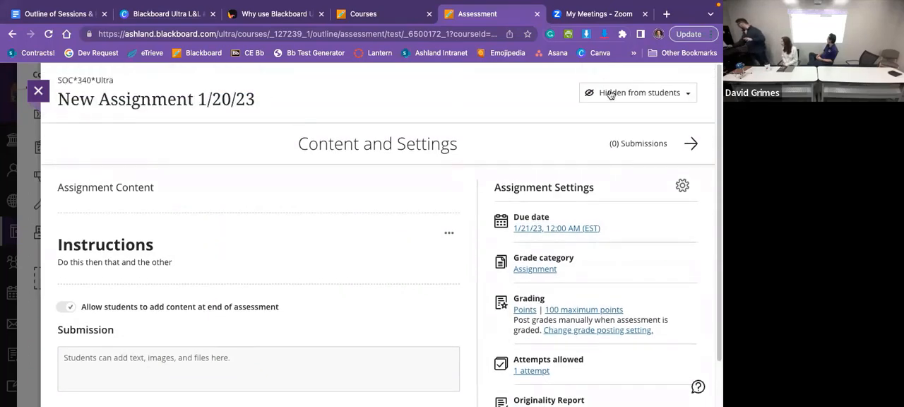
pyautogui.click(638, 94)
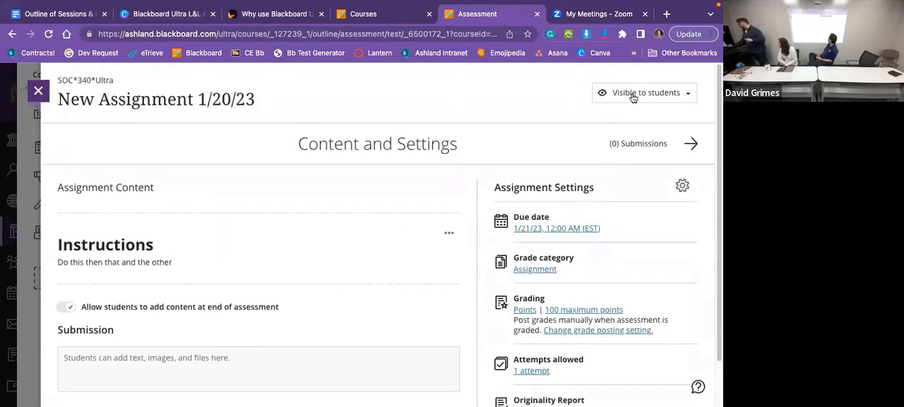
pyautogui.click(38, 91)
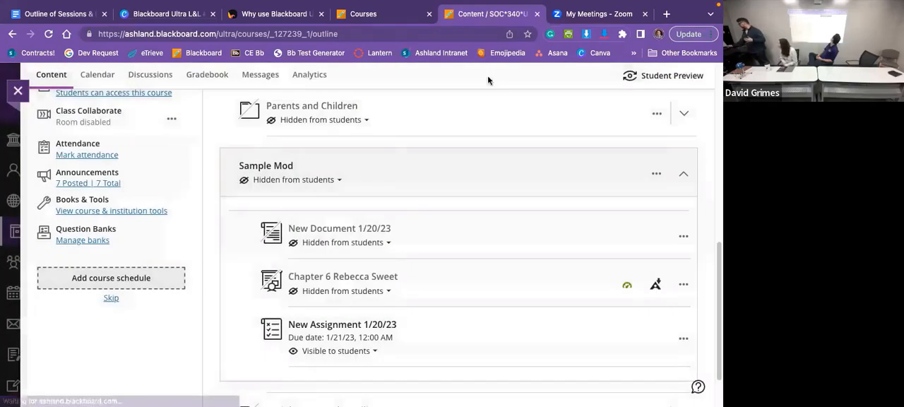
pyautogui.click(671, 77)
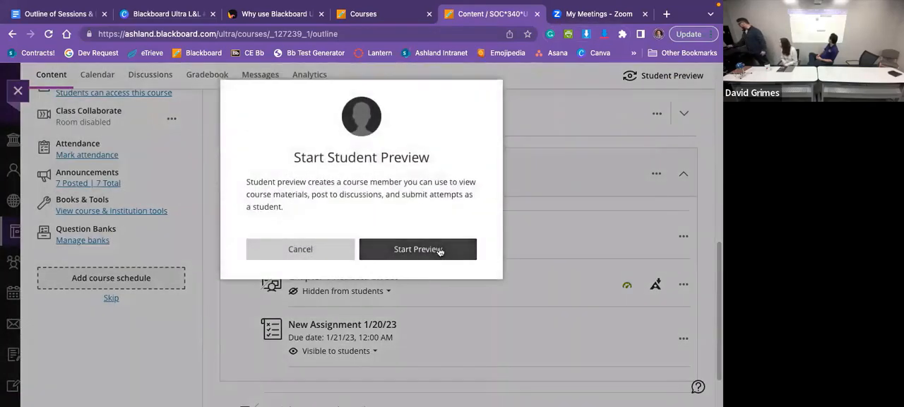
pyautogui.click(418, 248)
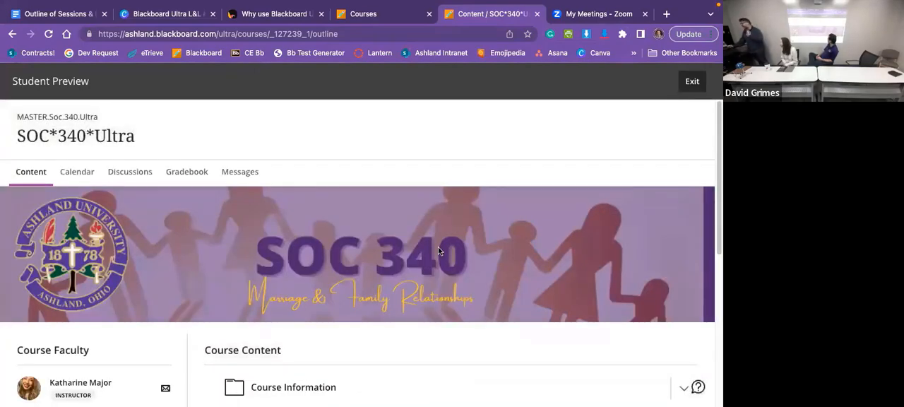
pyautogui.click(692, 80)
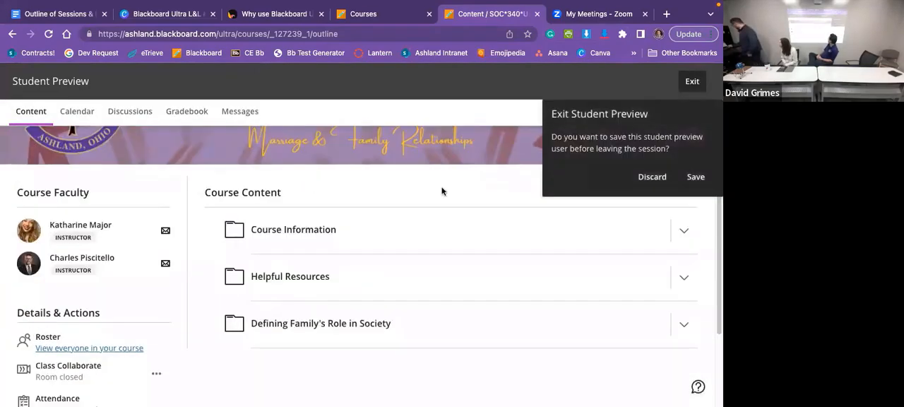
pyautogui.click(651, 177)
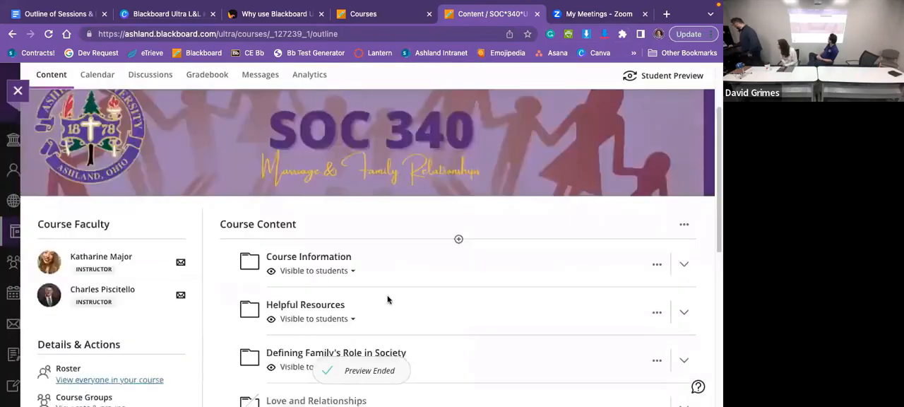
pyautogui.click(292, 237)
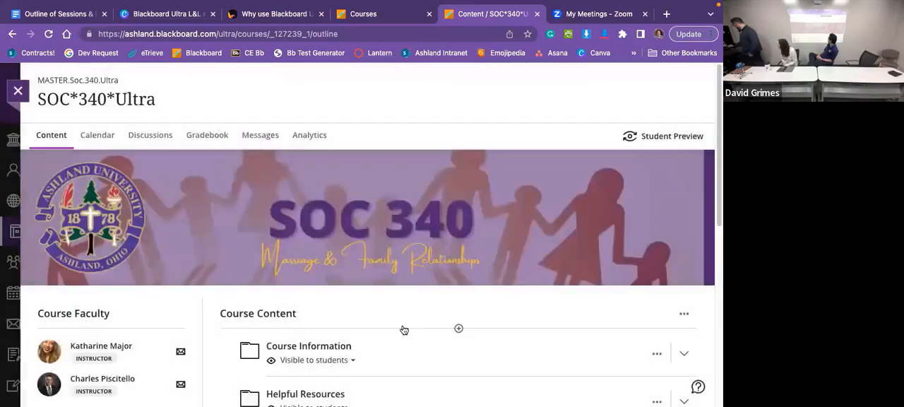
# Enter Student Preview and open New Assignment 1/20/23 from Sample Mod with View assessment
pyautogui.click(663, 136)
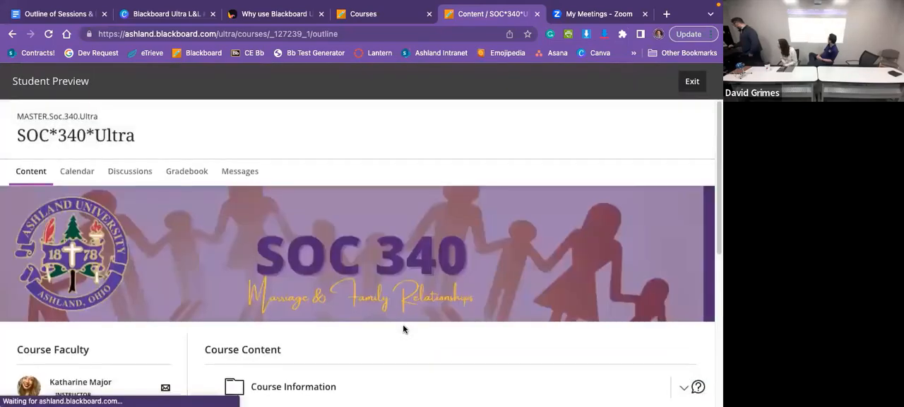
pyautogui.scroll(-3)
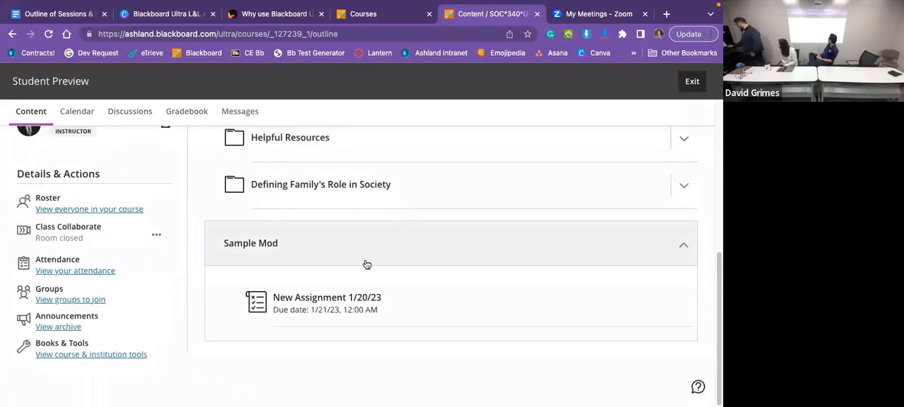
pyautogui.click(327, 296)
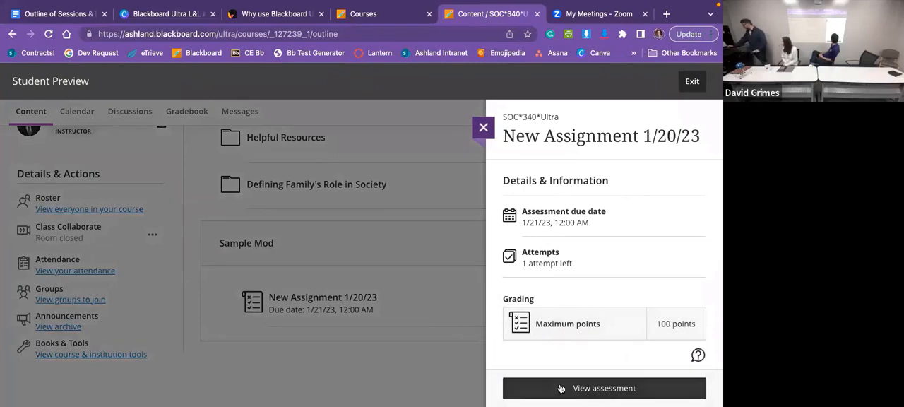
pyautogui.click(604, 387)
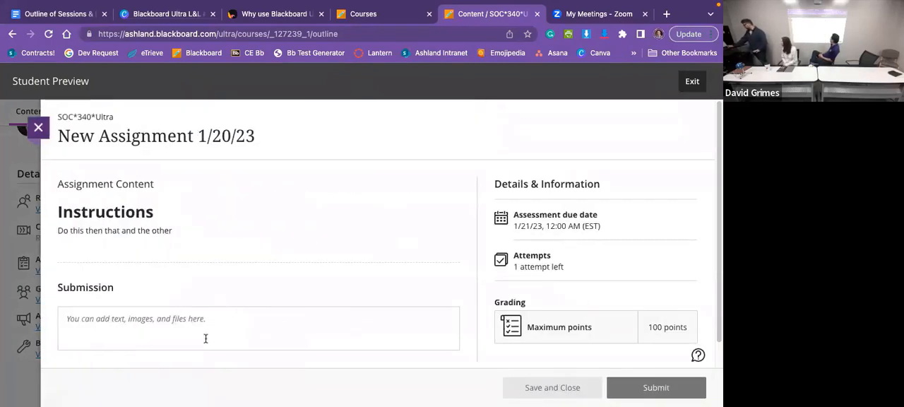
pyautogui.moveTo(229, 207)
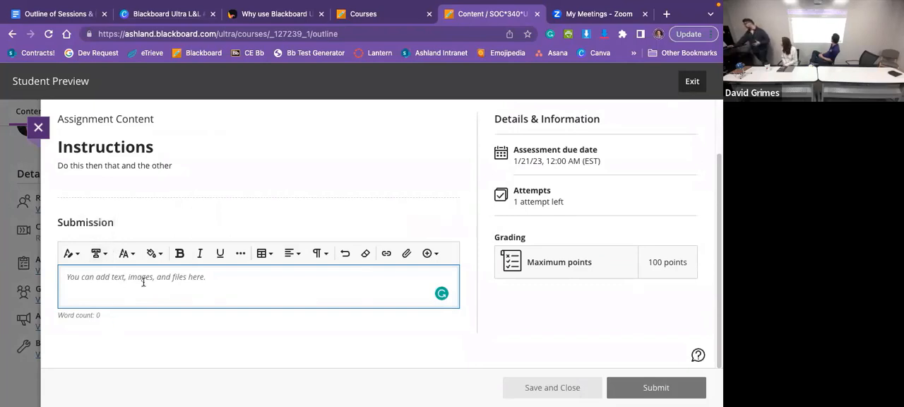
pyautogui.moveTo(317, 285)
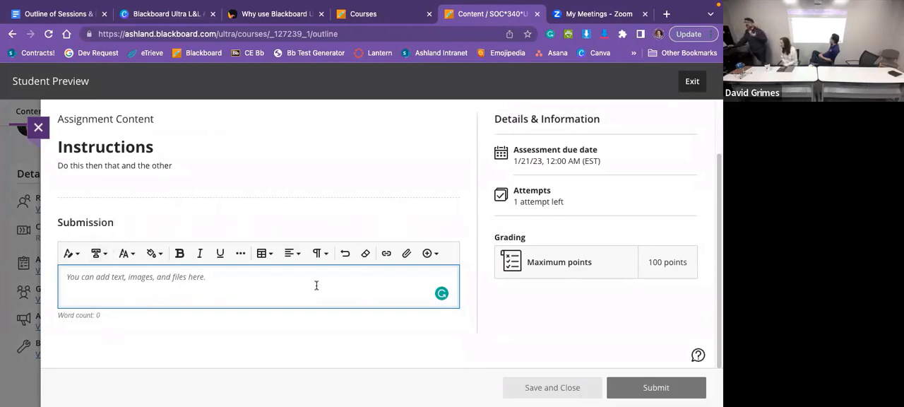
pyautogui.moveTo(407, 252)
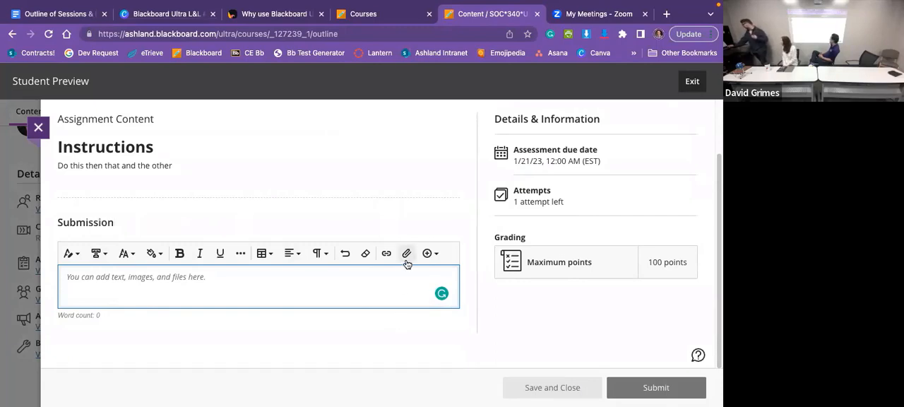
# Attach NUR 438 A SP23 rev (1).docx to the submission and review its preview
pyautogui.click(407, 253)
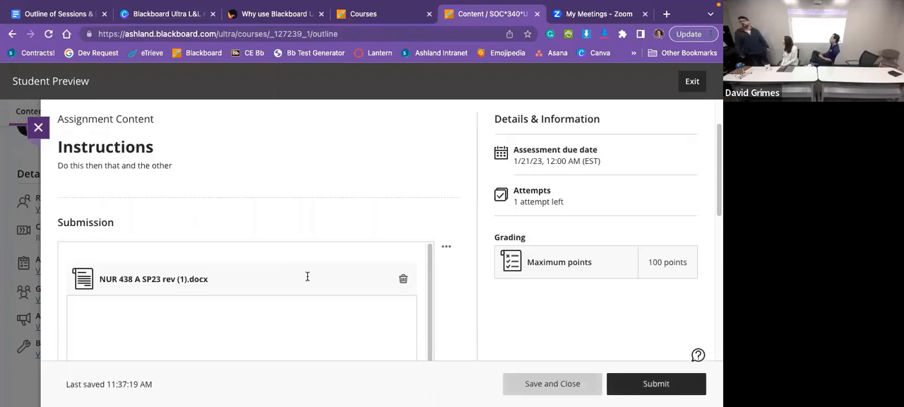
pyautogui.click(153, 278)
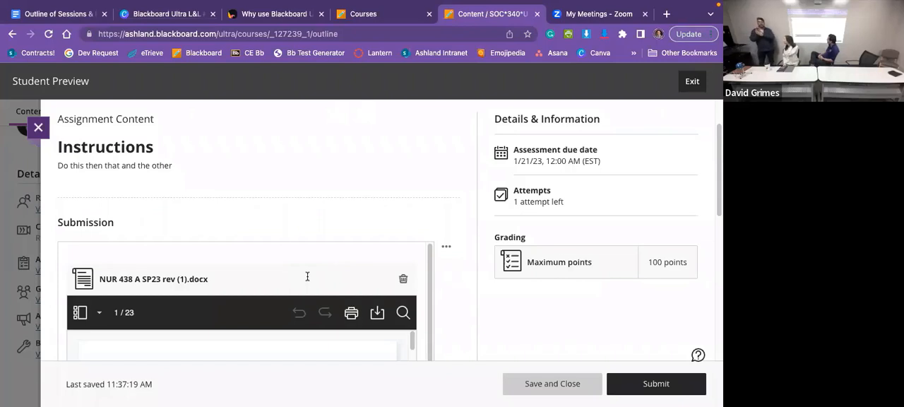
pyautogui.moveTo(313, 209)
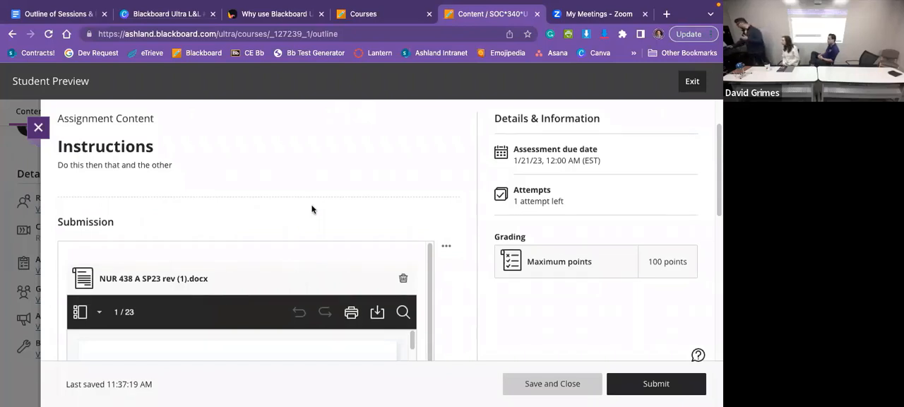
pyautogui.scroll(-3)
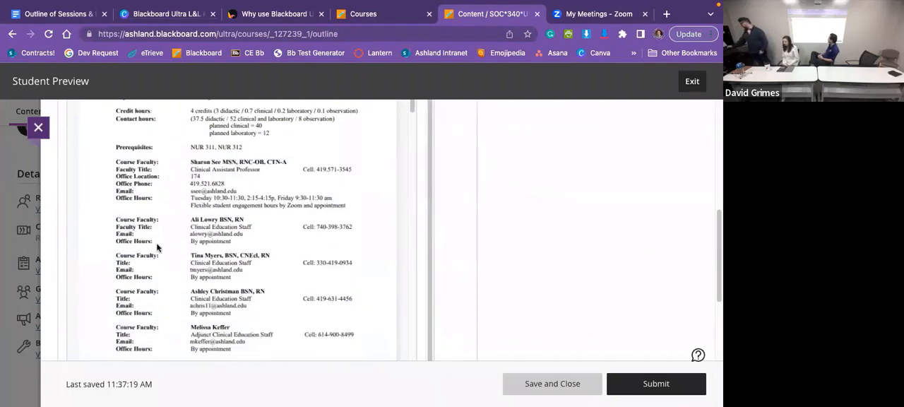
pyautogui.scroll(-3)
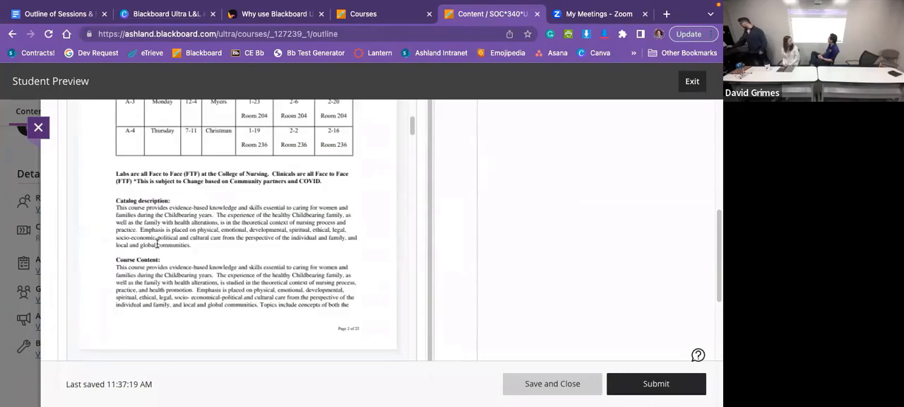
pyautogui.scroll(-3)
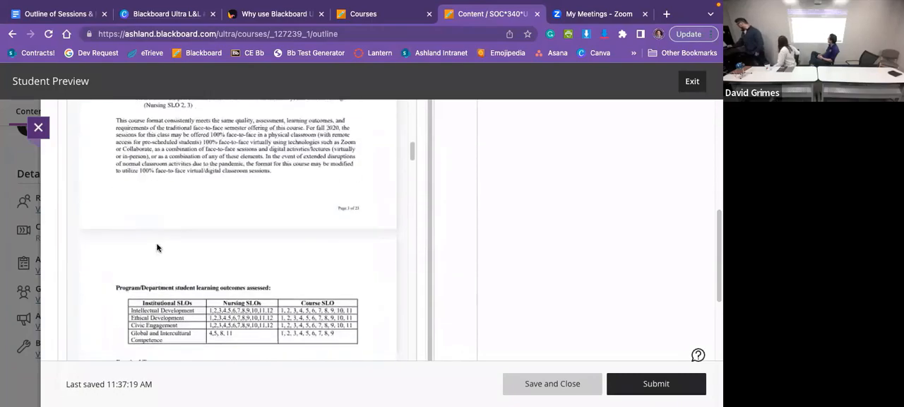
pyautogui.scroll(3)
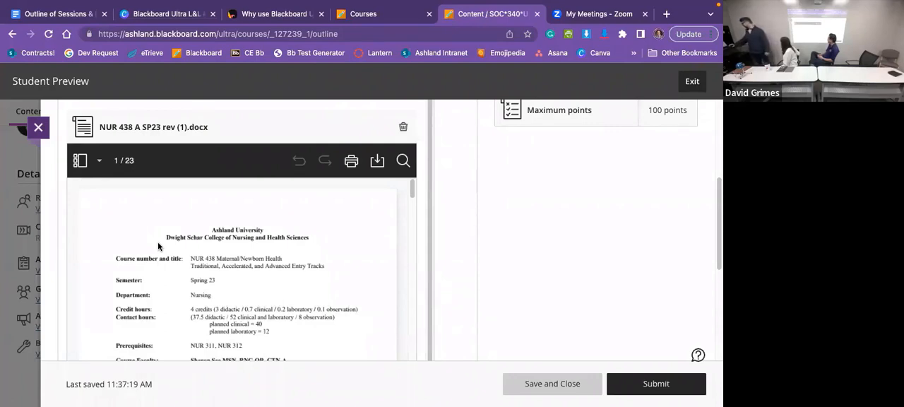
# Submit the assignment, confirm, close the success message and return to the course page
pyautogui.click(656, 384)
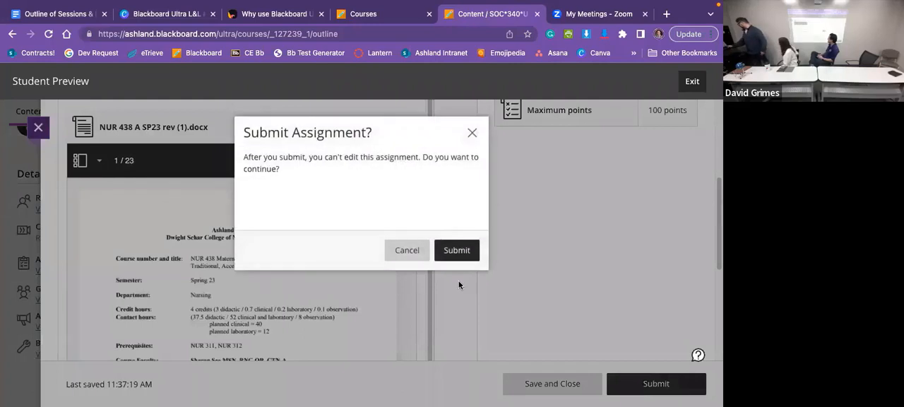
pyautogui.click(456, 250)
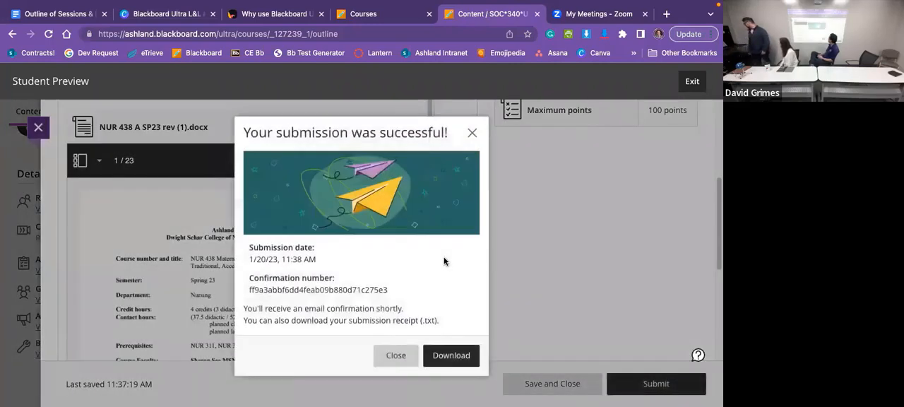
pyautogui.moveTo(344, 254)
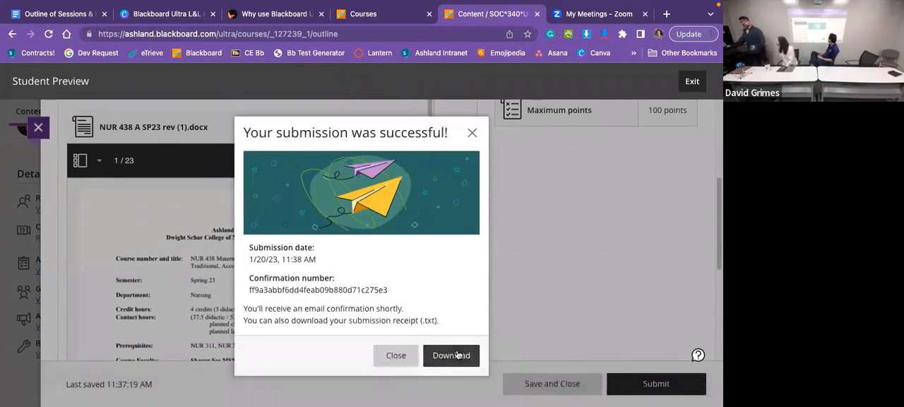
pyautogui.moveTo(370, 268)
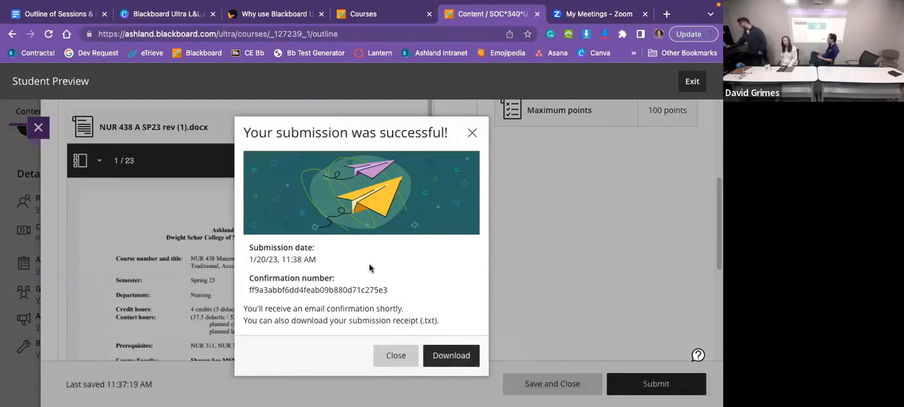
pyautogui.click(396, 356)
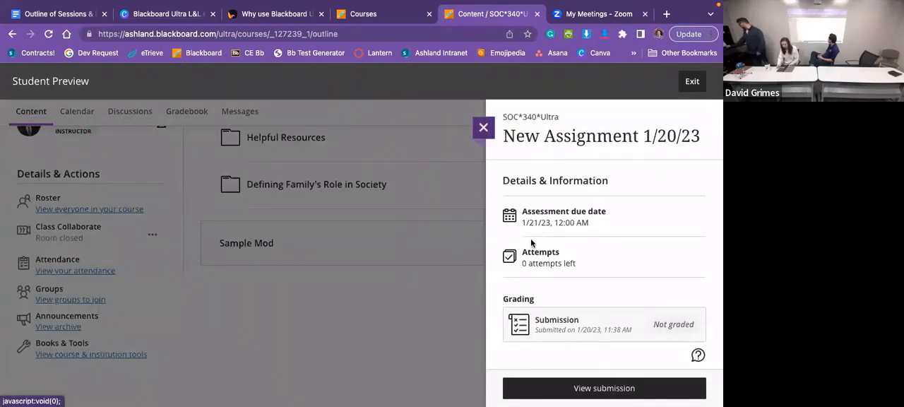
pyautogui.click(484, 127)
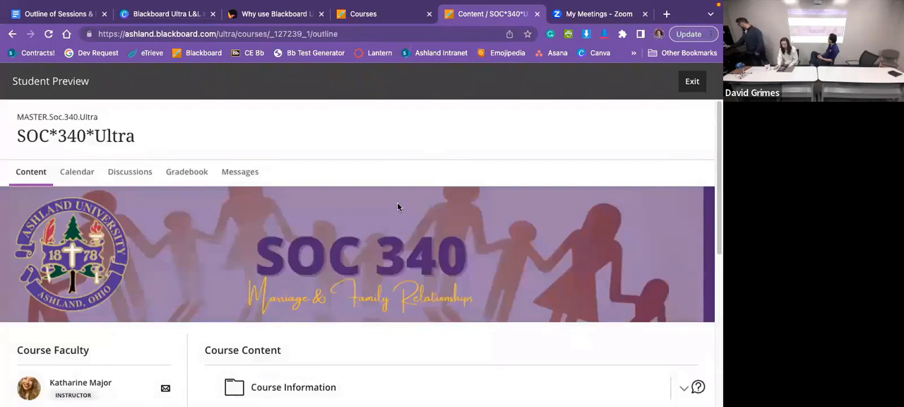
pyautogui.scroll(-3)
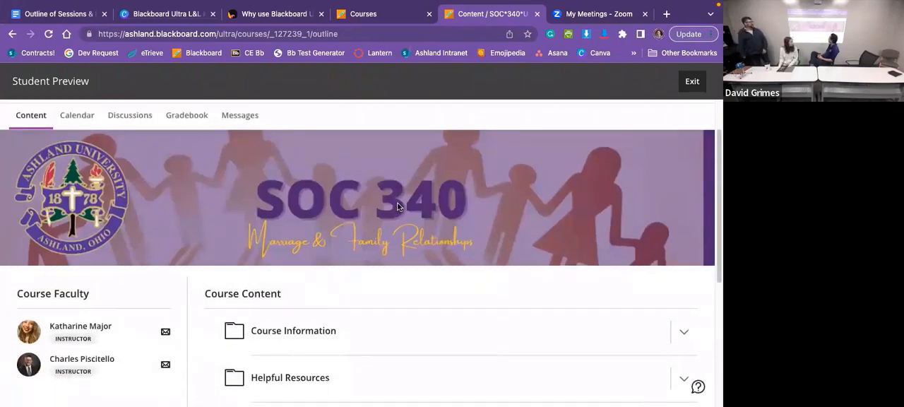